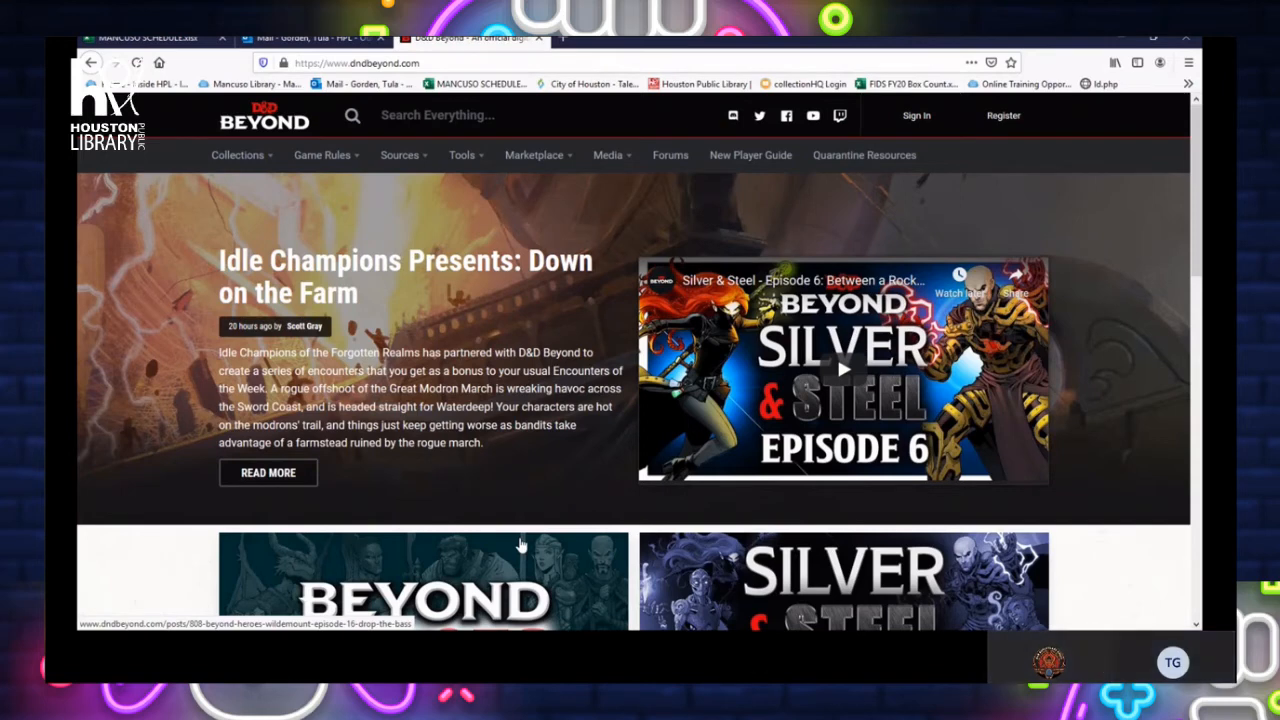
pyautogui.moveTo(508, 518)
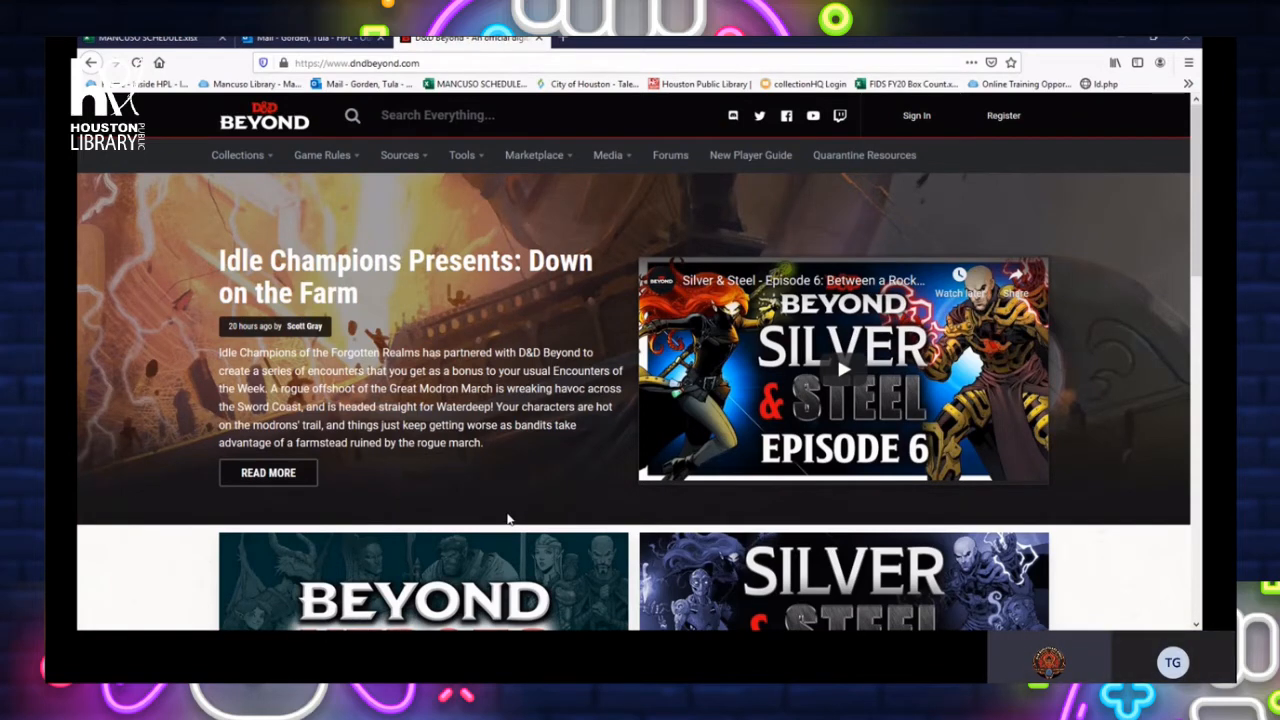
pyautogui.moveTo(1004, 120)
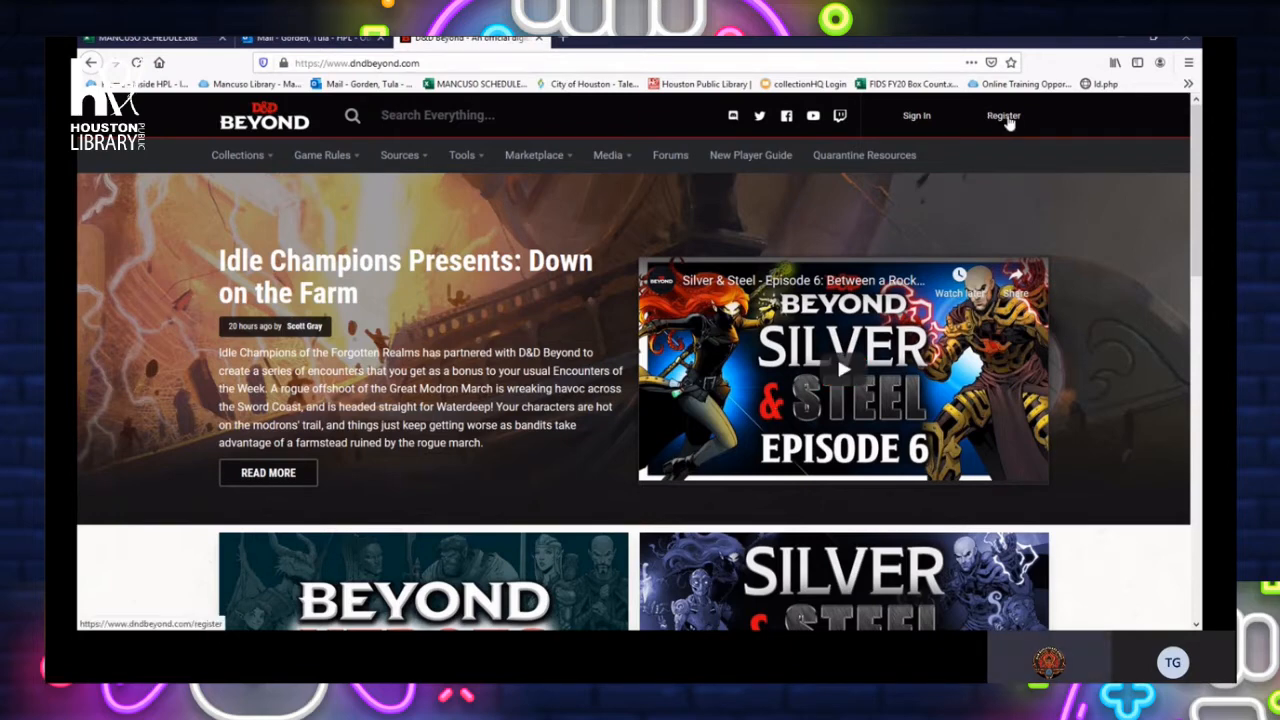
# Register a new D&D Beyond account and reach the welcome page
pyautogui.click(1004, 114)
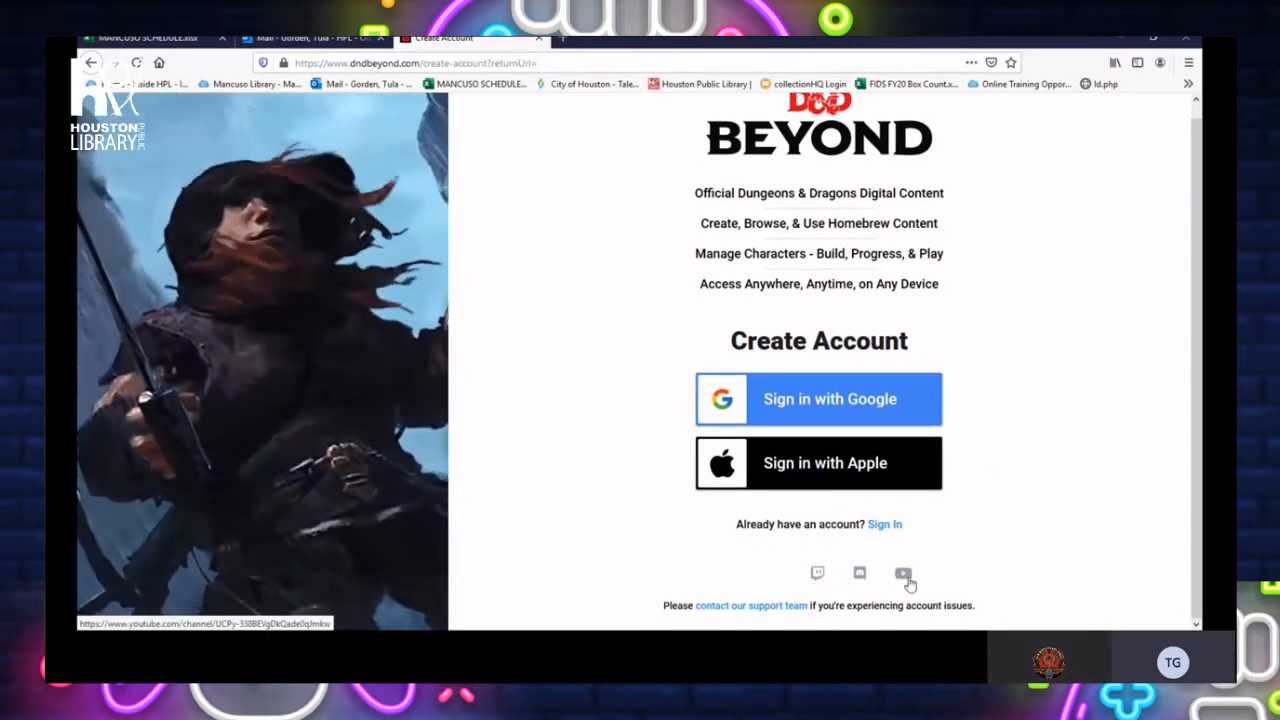
pyautogui.moveTo(862, 578)
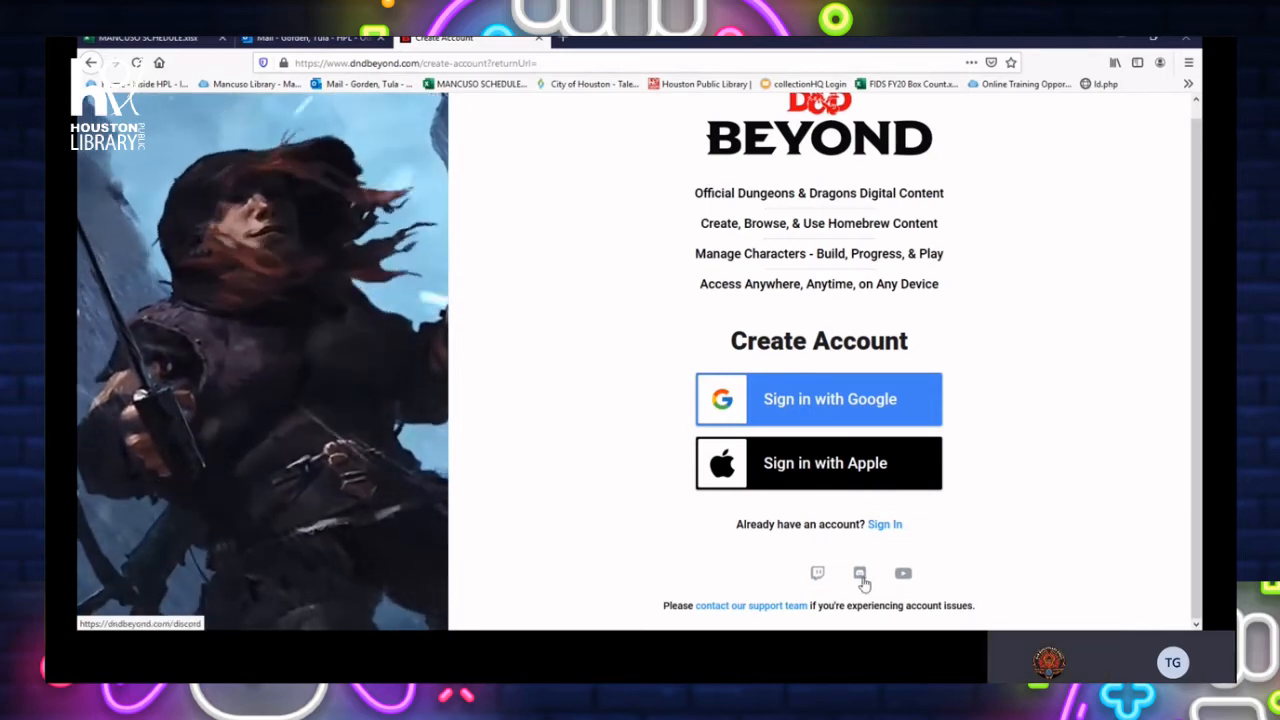
pyautogui.click(902, 572)
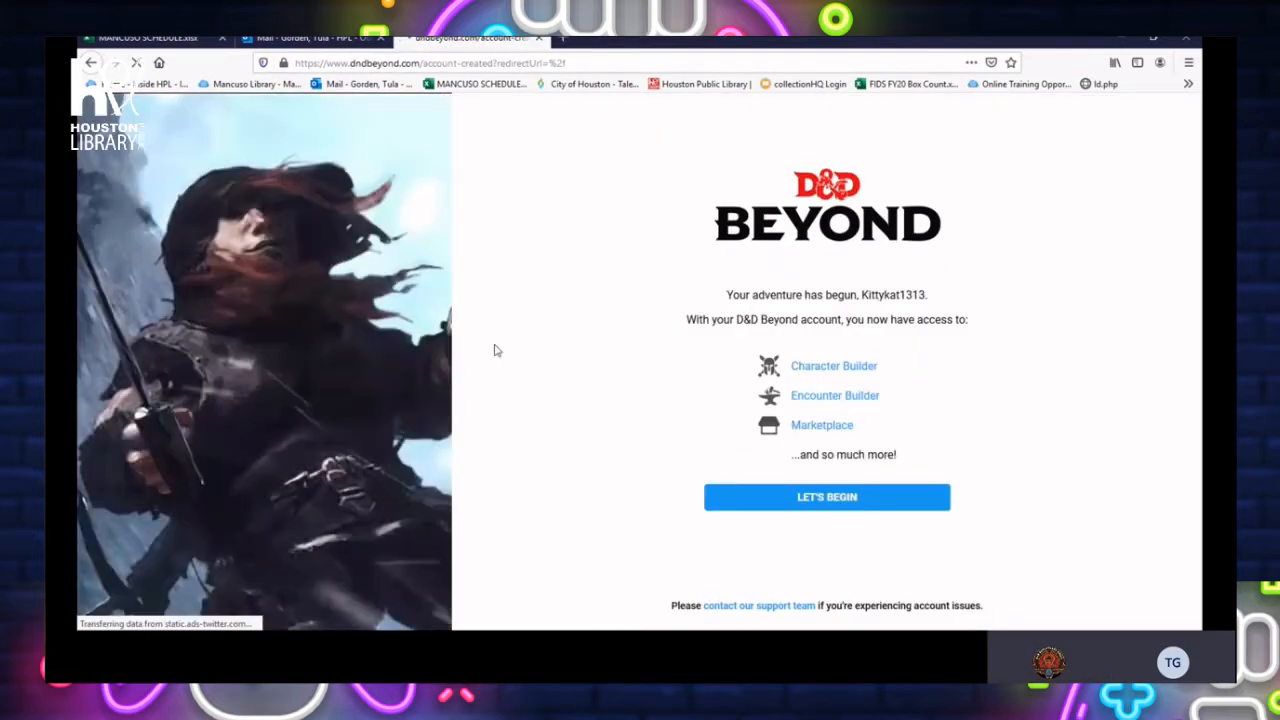
pyautogui.moveTo(870, 368)
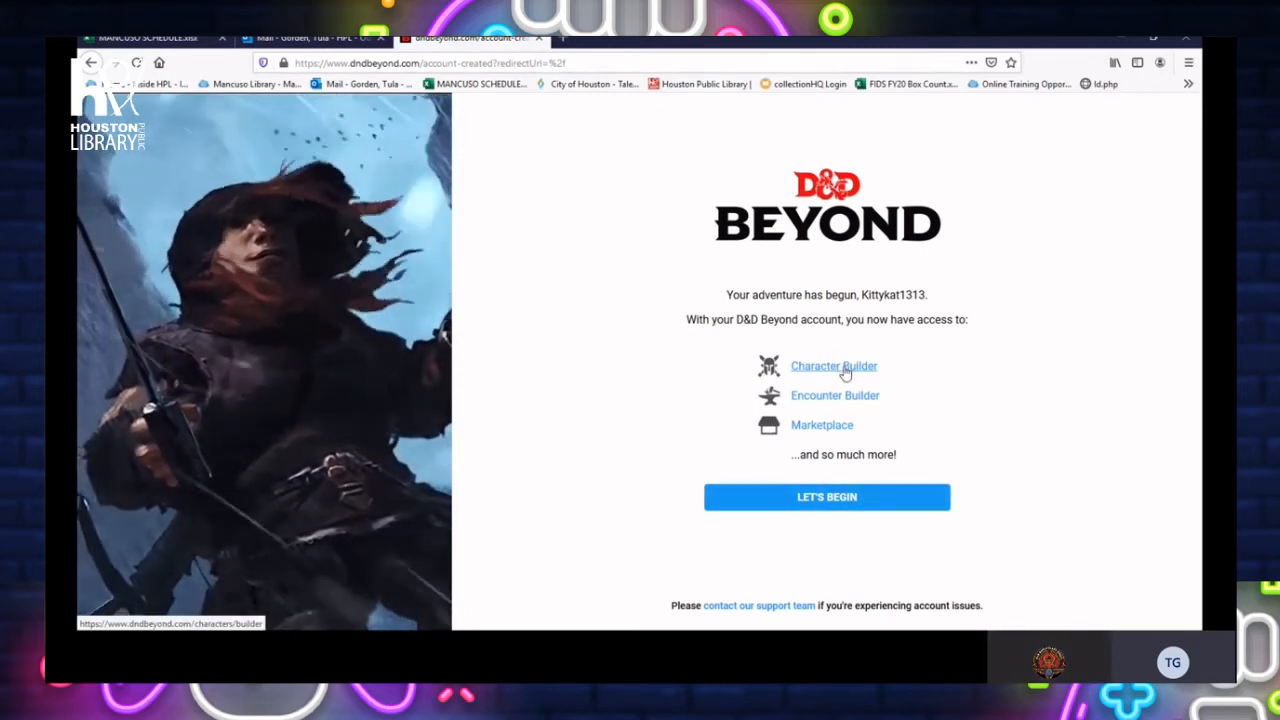
# Launch the Character Builder from the welcome page
pyautogui.click(832, 366)
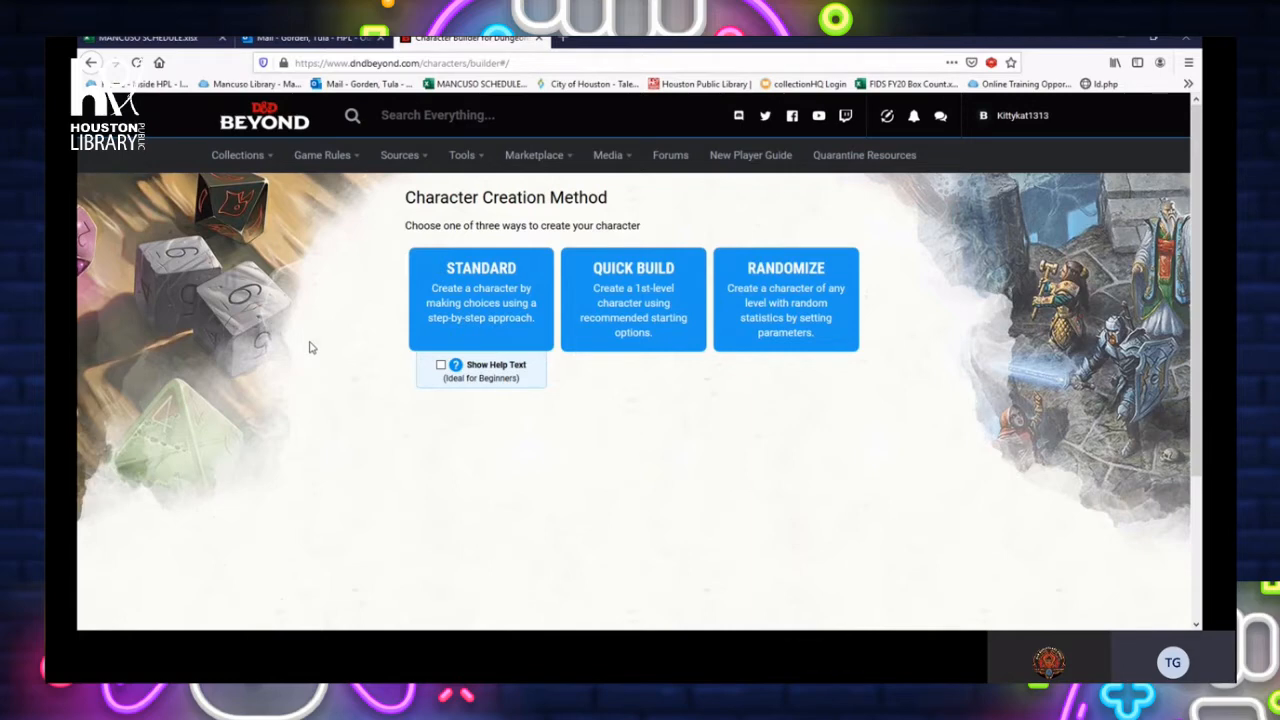
pyautogui.moveTo(472, 328)
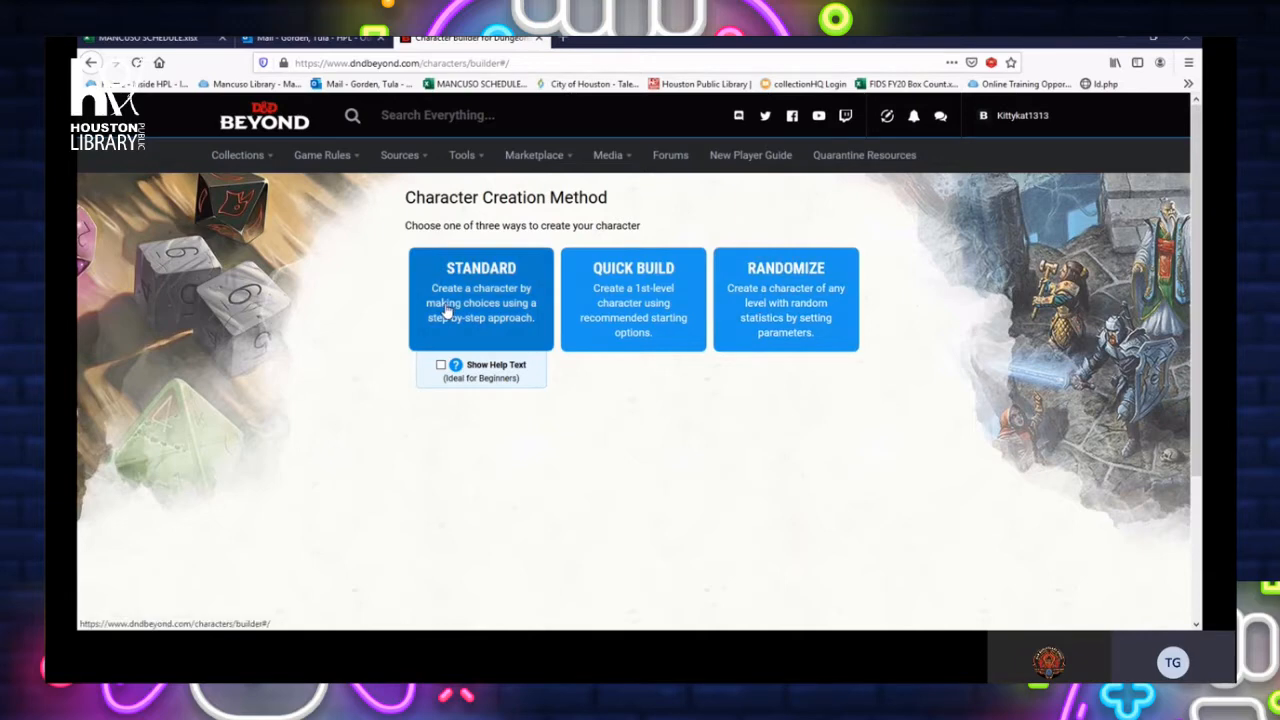
pyautogui.moveTo(440, 322)
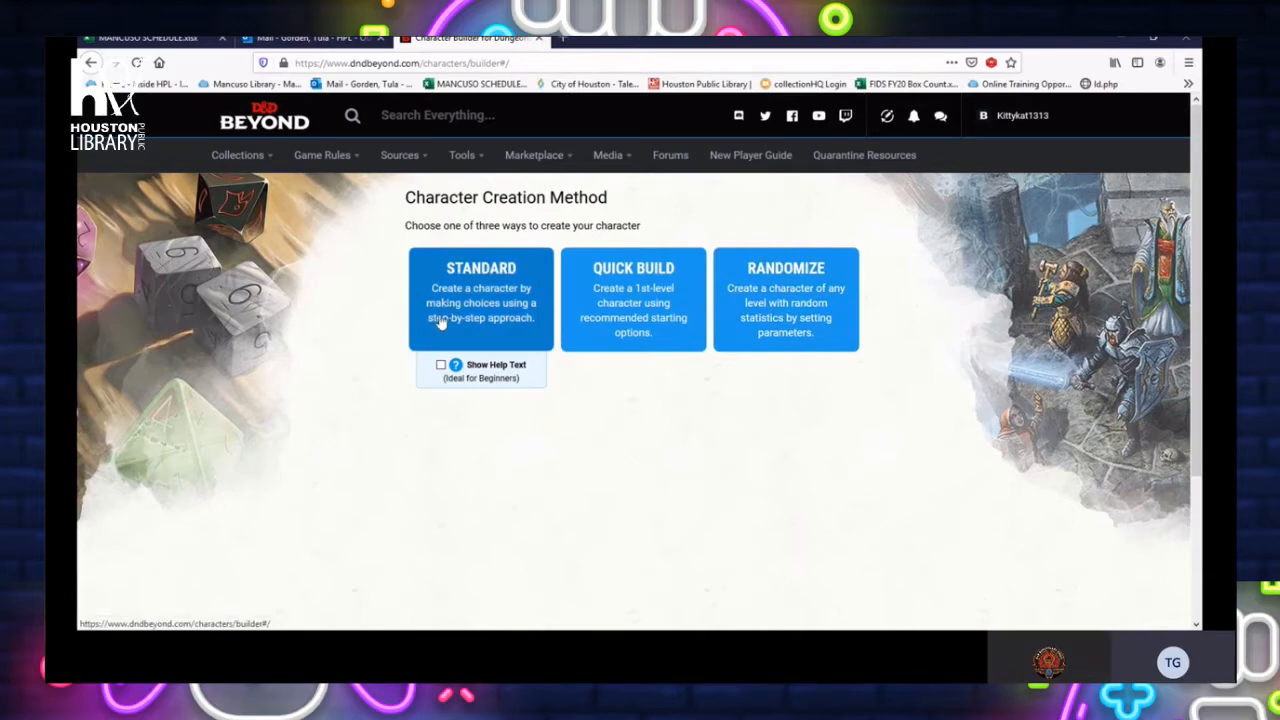
pyautogui.moveTo(444, 338)
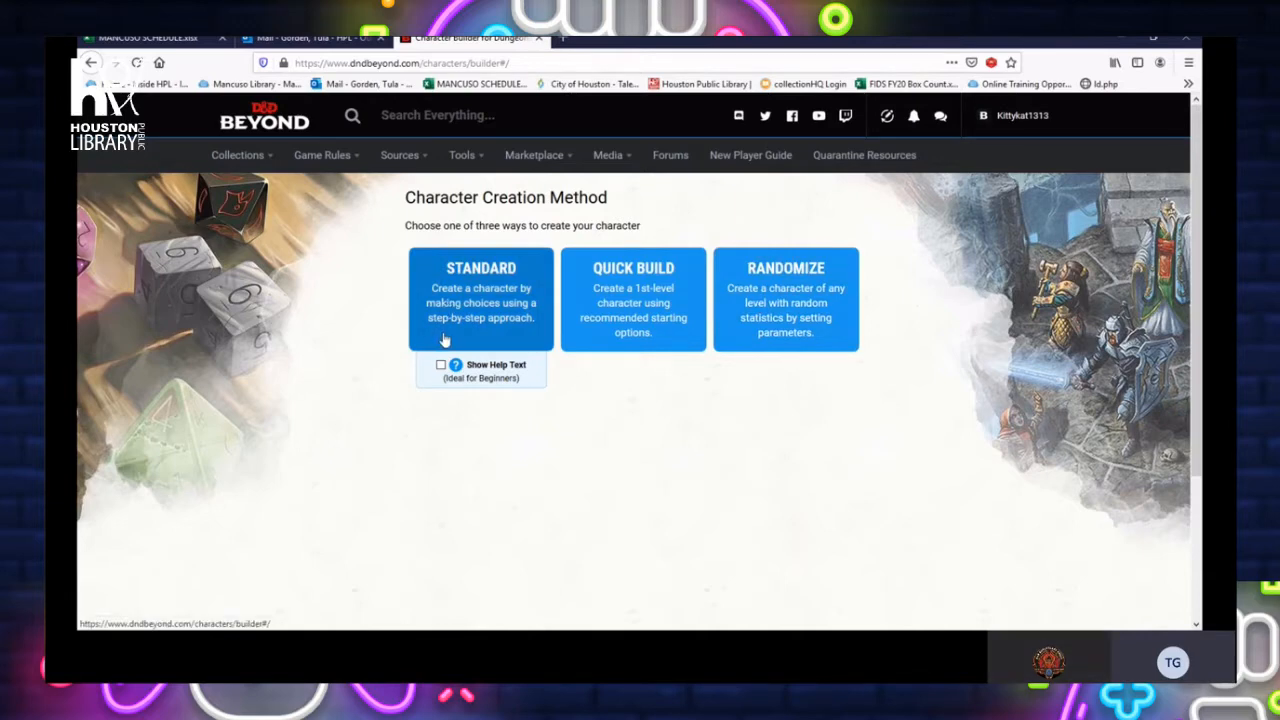
pyautogui.moveTo(470, 322)
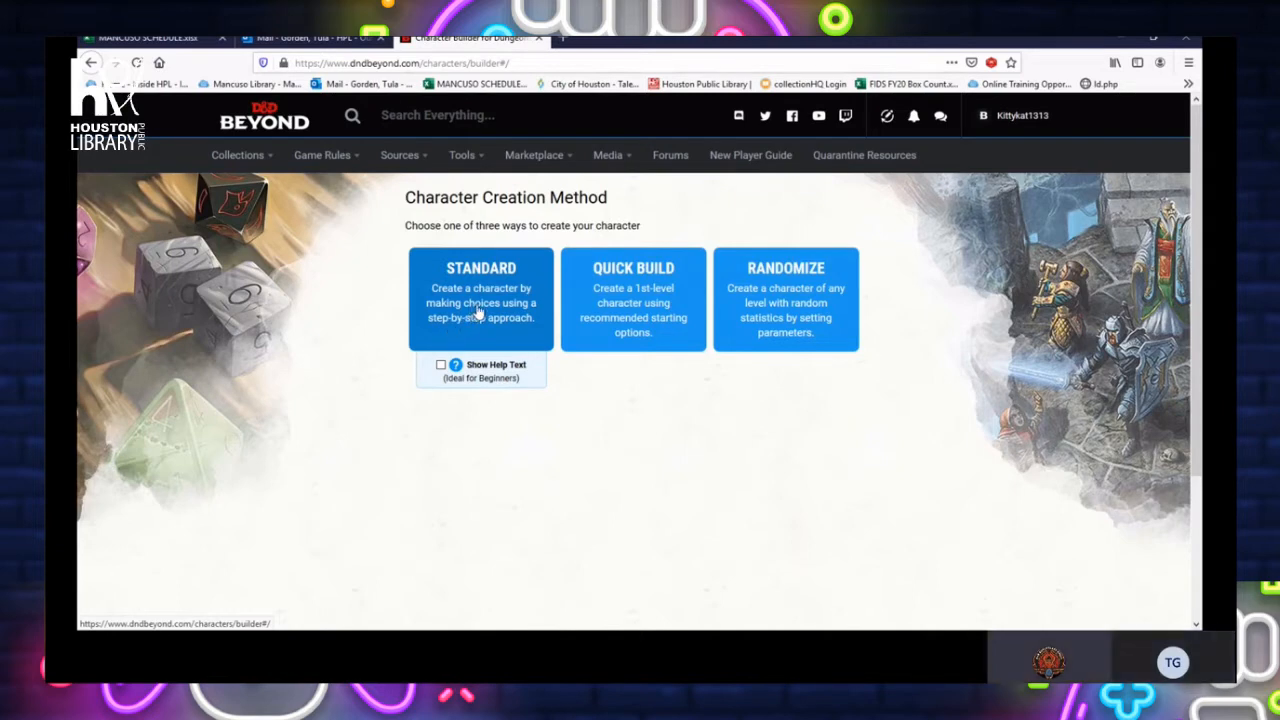
# Start a Standard character and randomize its name to Lelienne
pyautogui.click(480, 300)
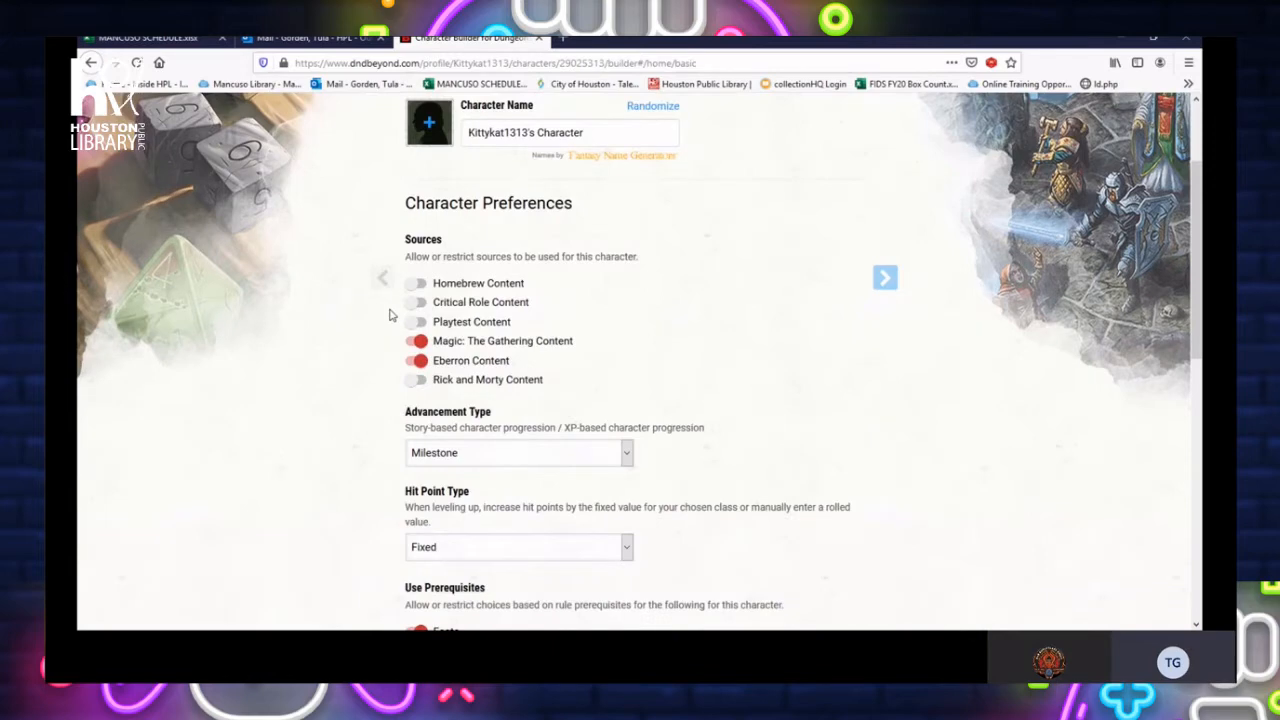
pyautogui.scroll(-3)
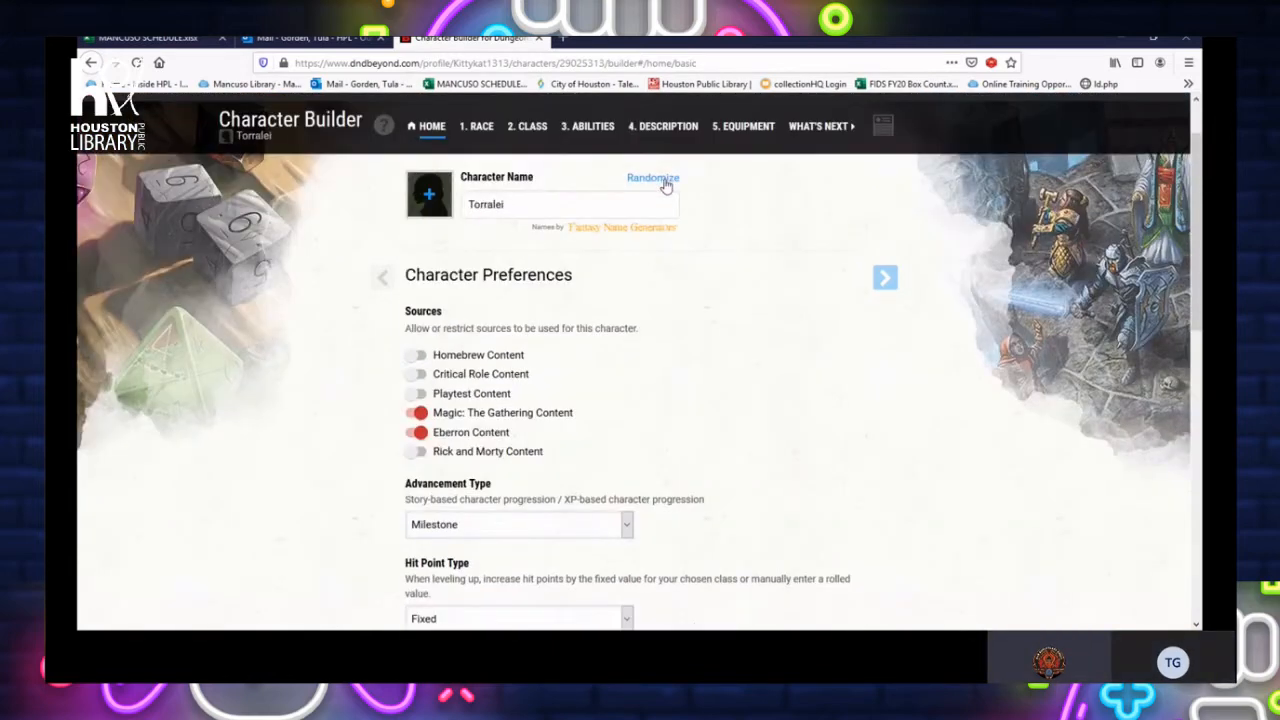
pyautogui.click(652, 176)
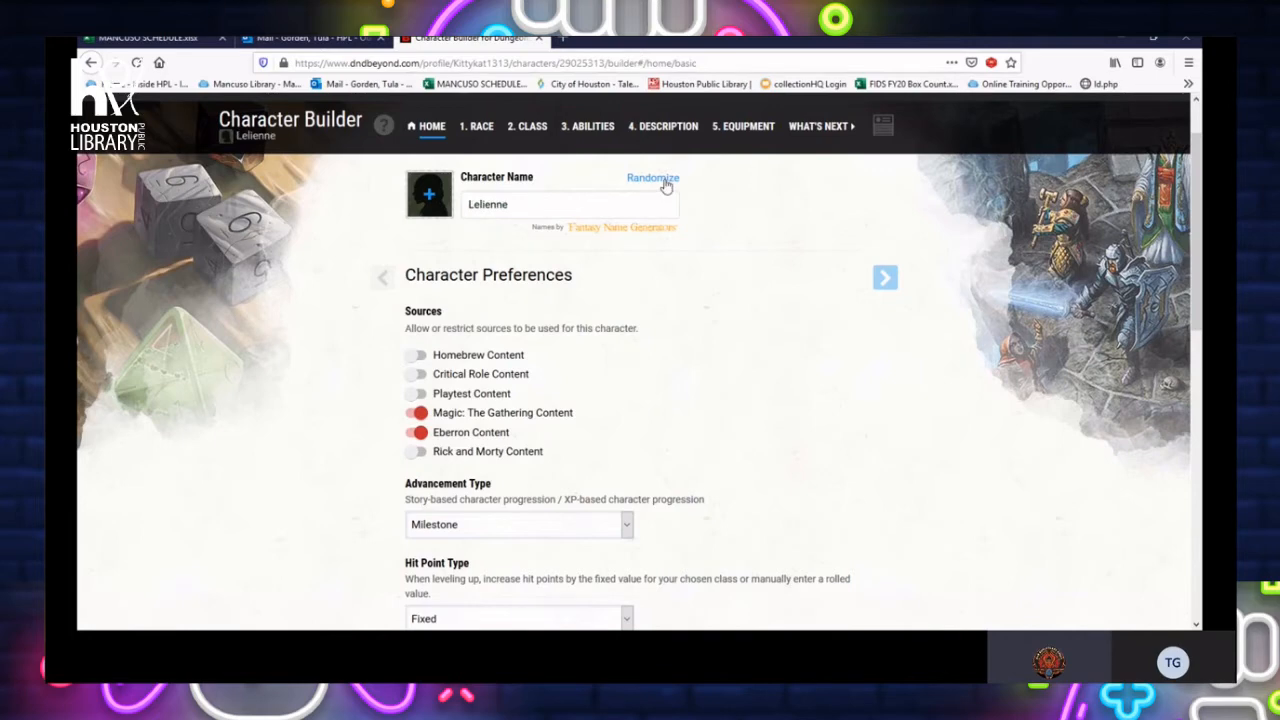
pyautogui.scroll(-3)
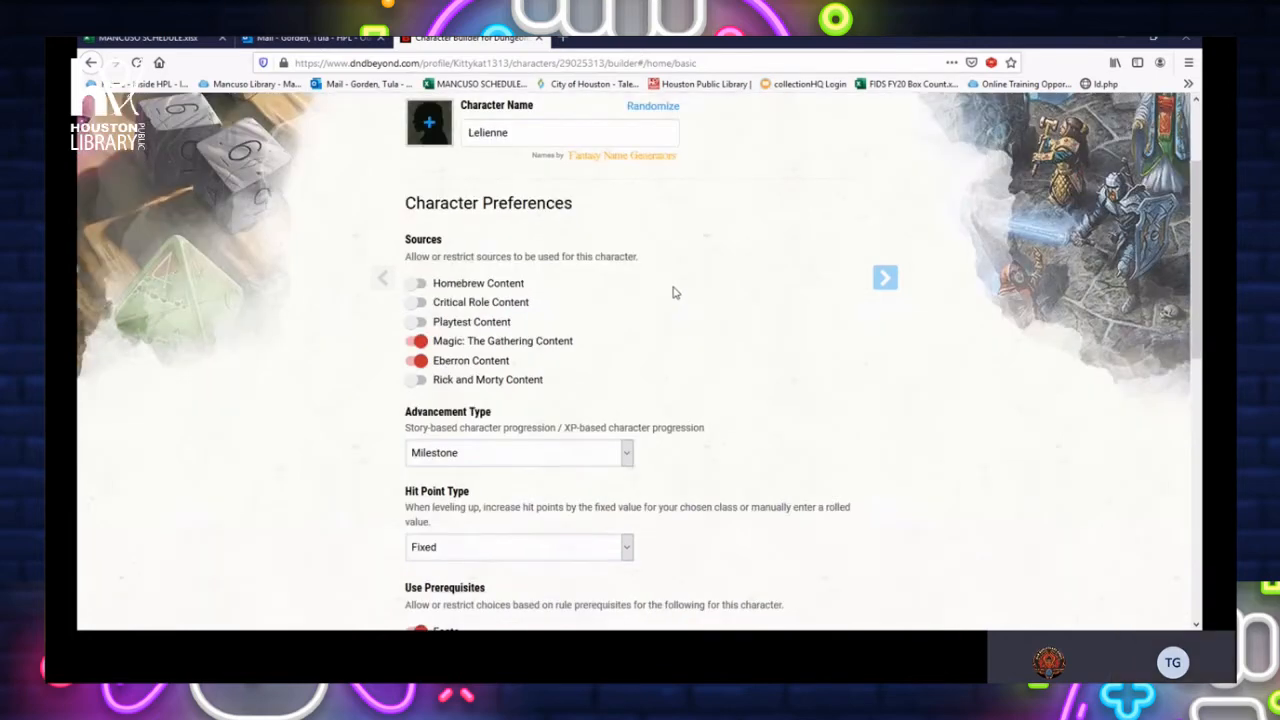
pyautogui.scroll(-3)
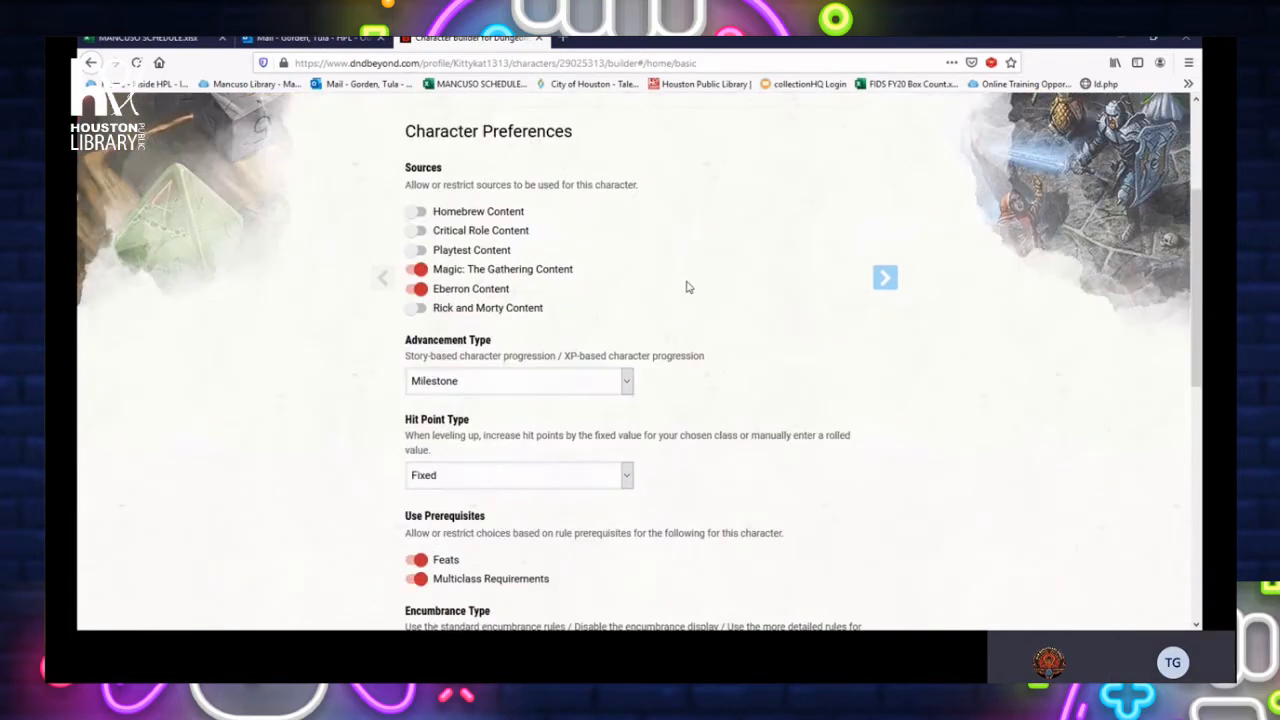
pyautogui.moveTo(464, 166)
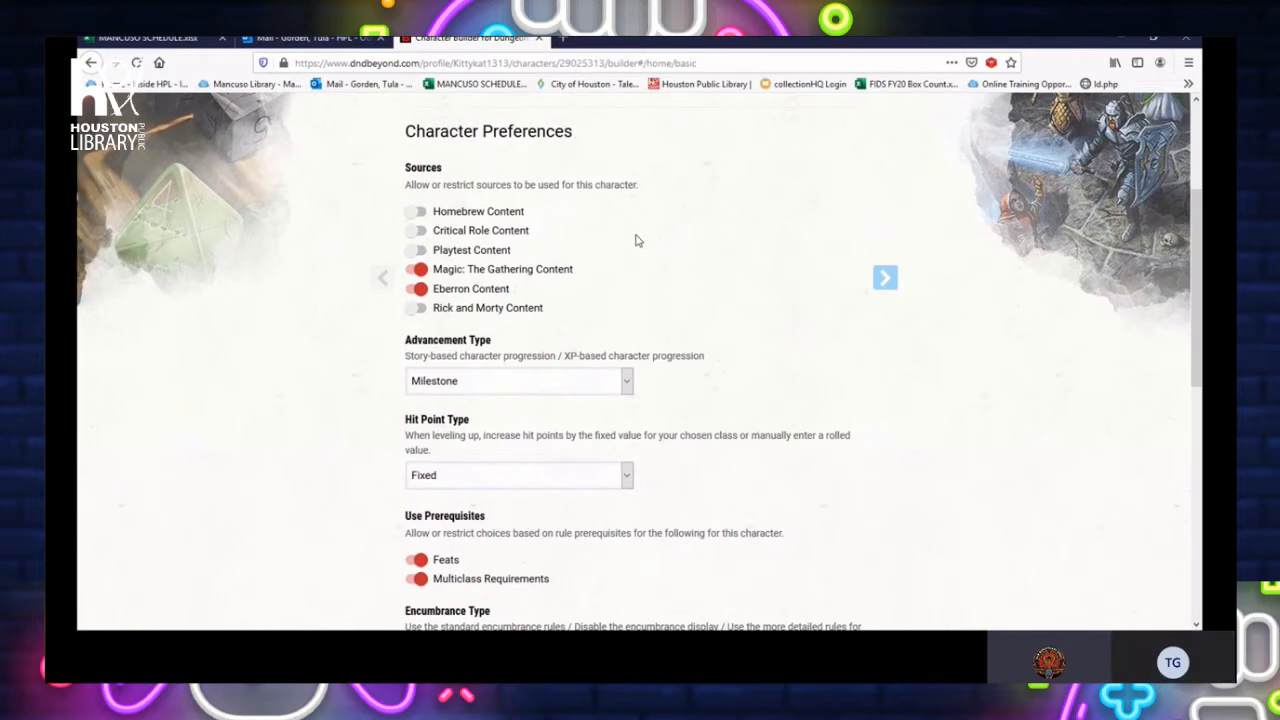
pyautogui.moveTo(608, 236)
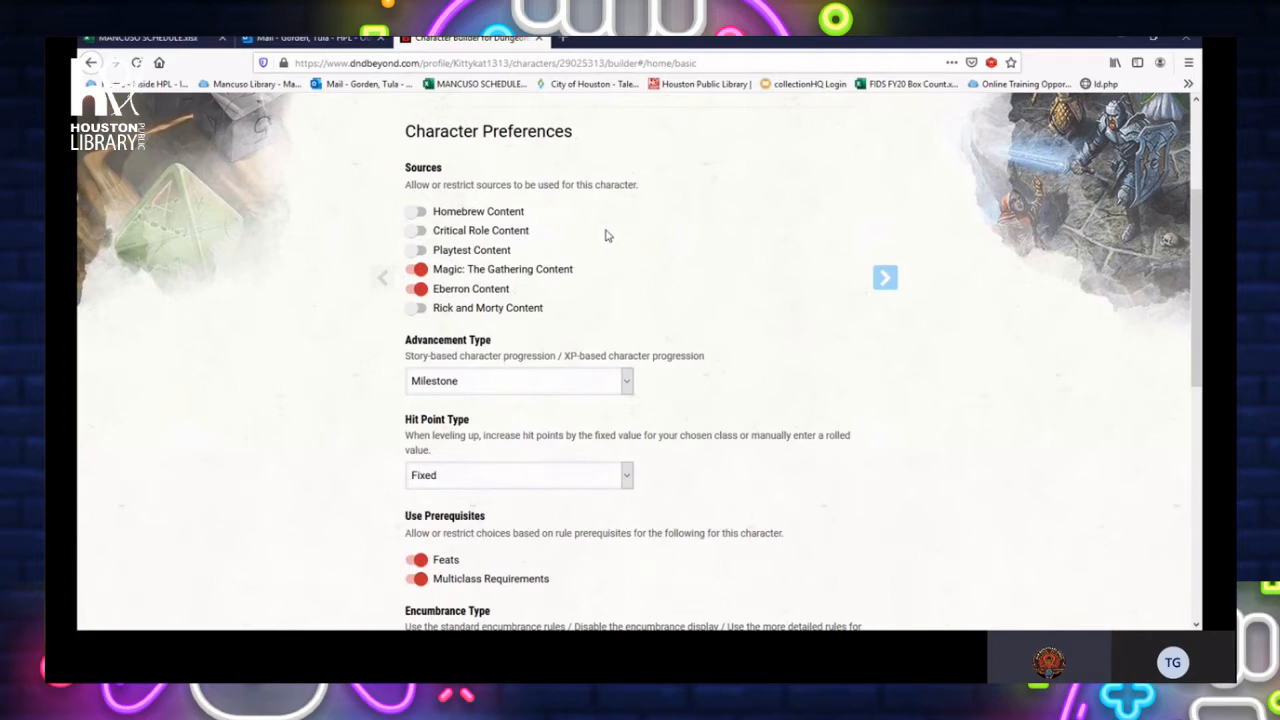
pyautogui.moveTo(672, 236)
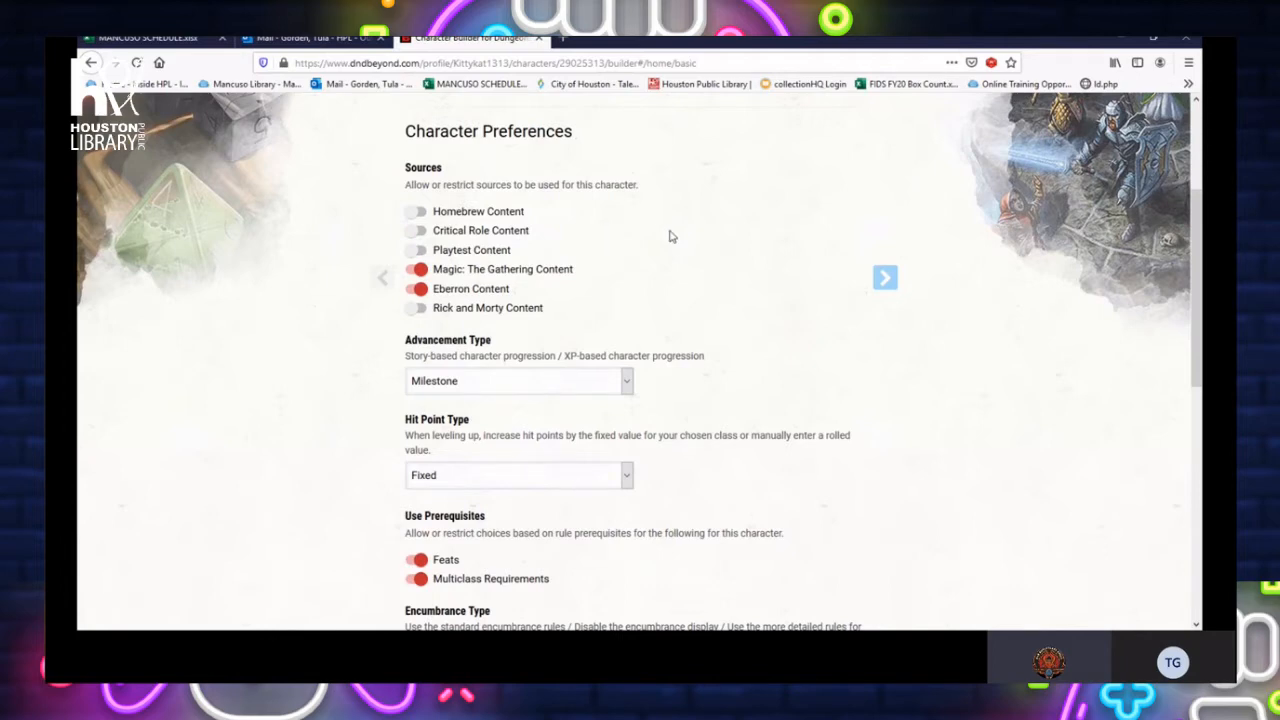
pyautogui.moveTo(668, 236)
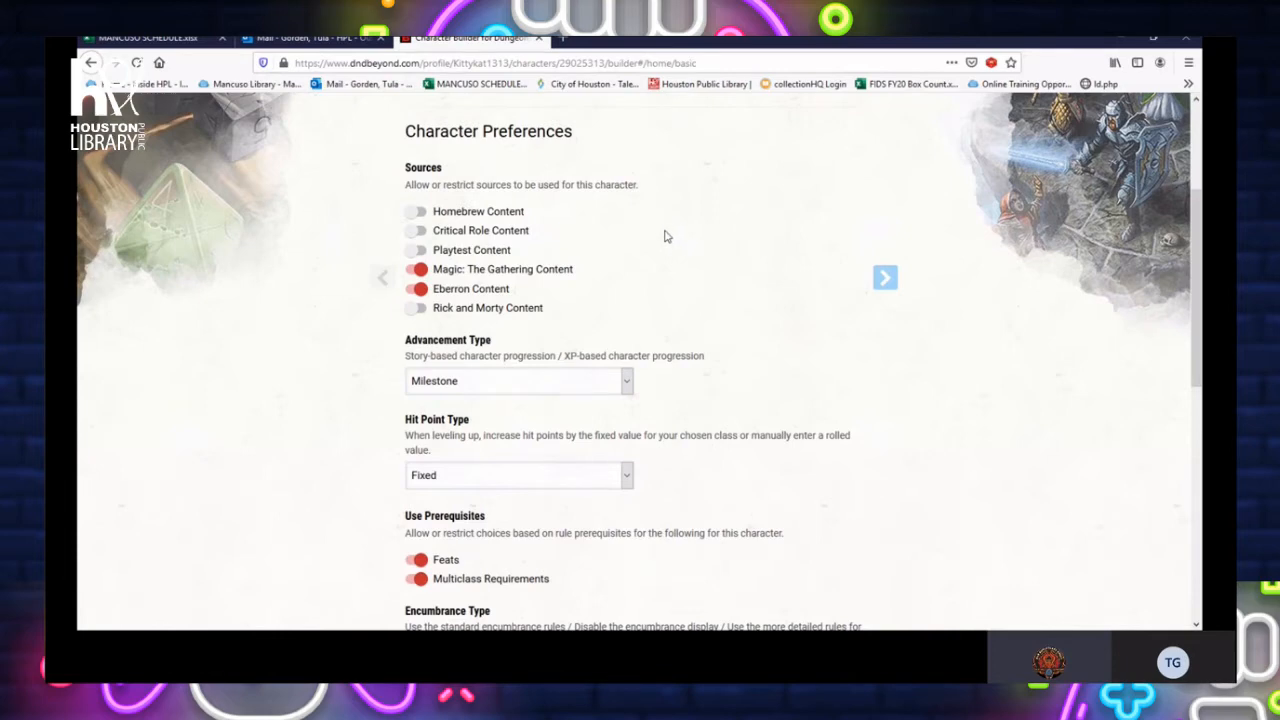
pyautogui.click(512, 372)
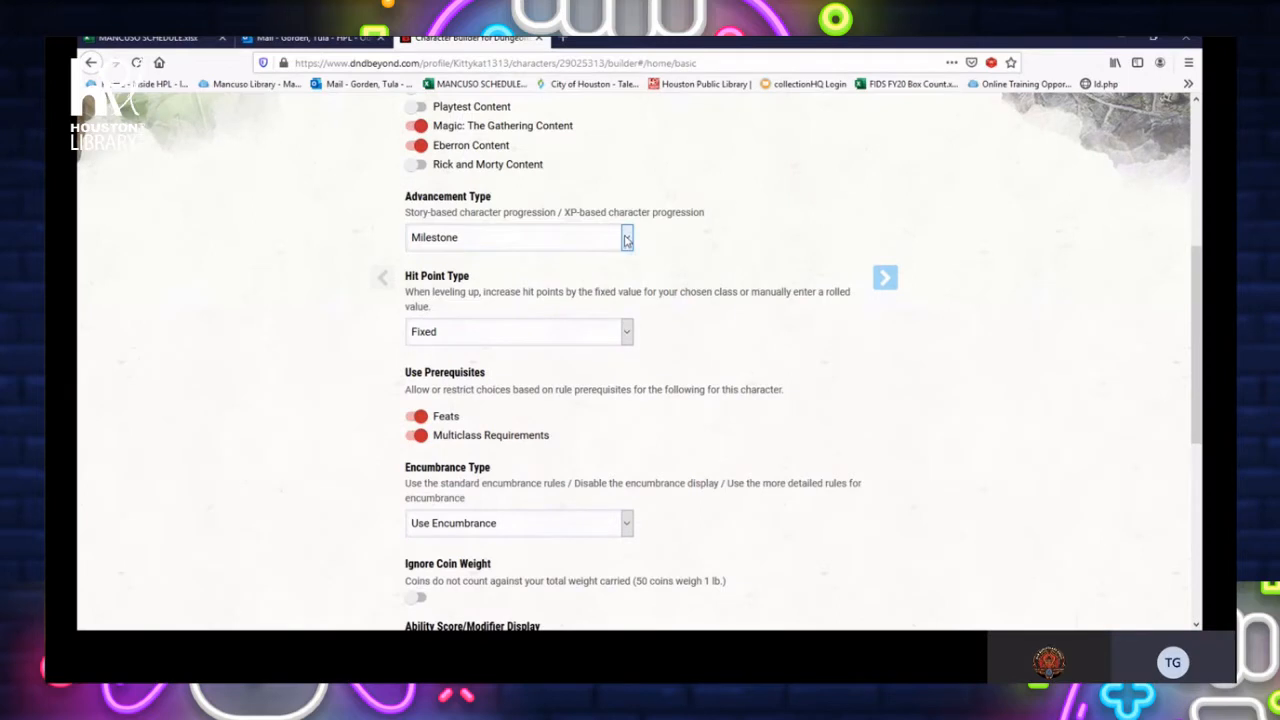
pyautogui.moveTo(676, 240)
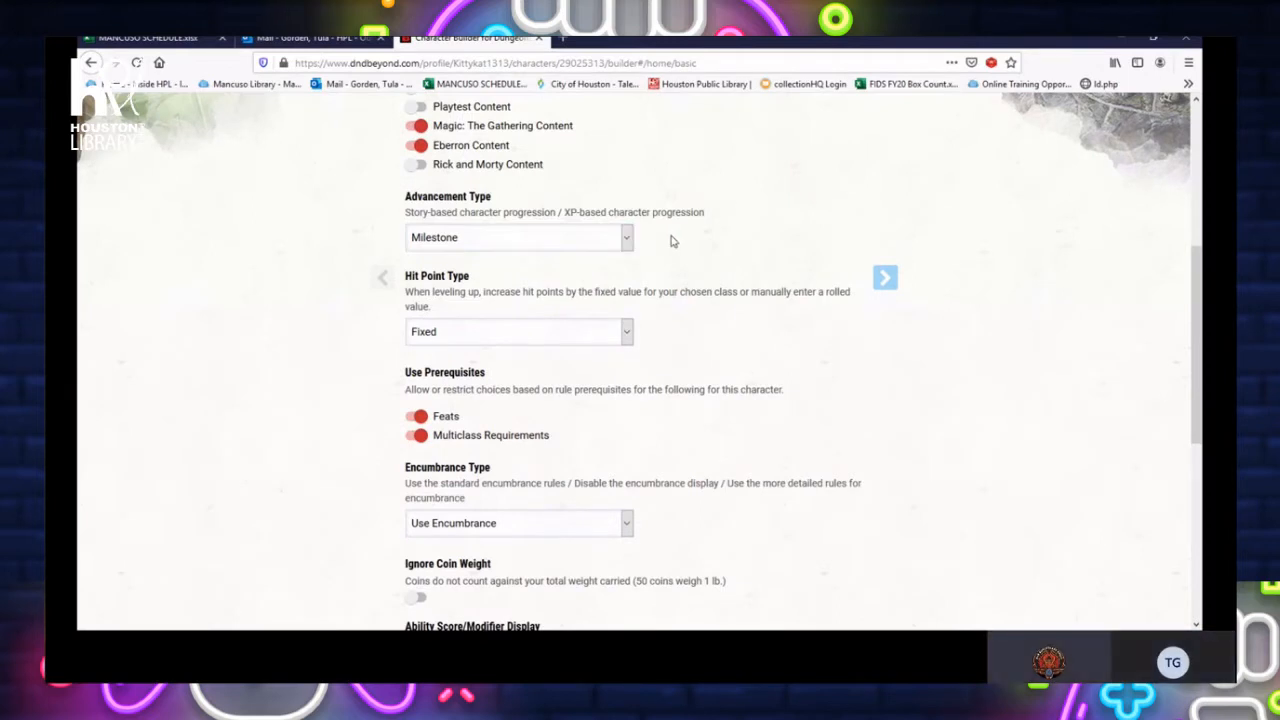
pyautogui.moveTo(640, 238)
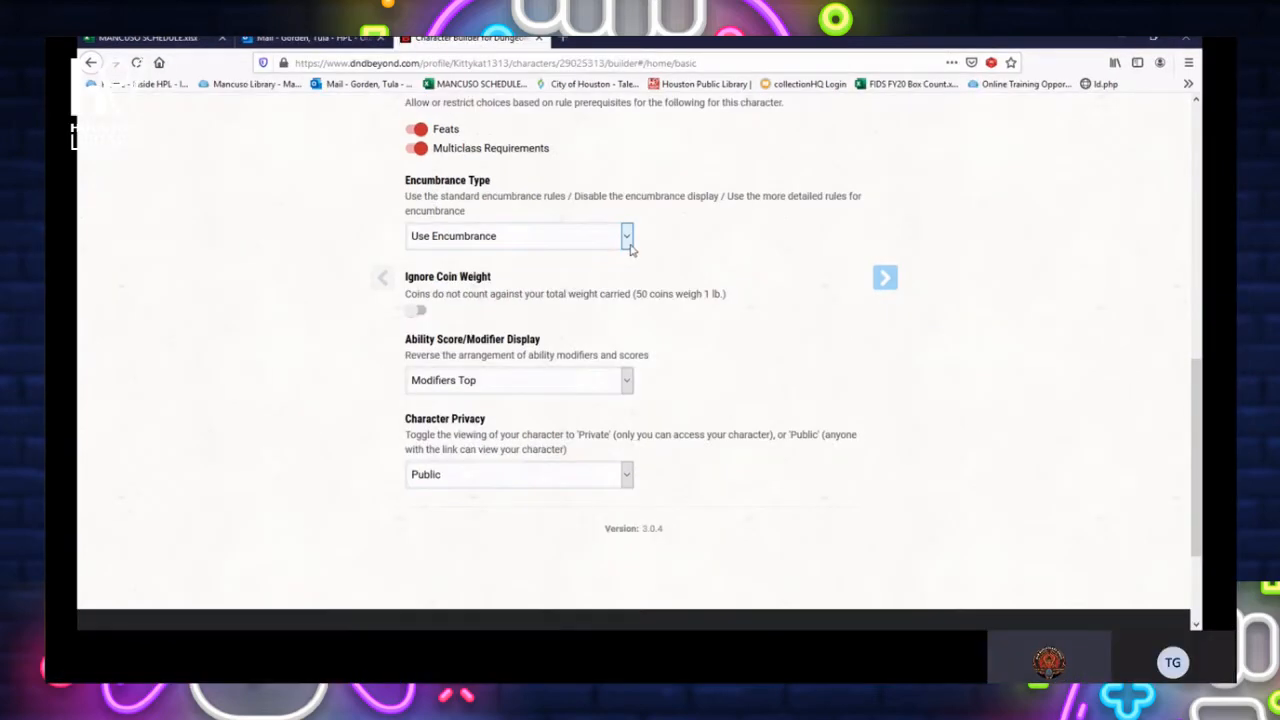
pyautogui.moveTo(592, 268)
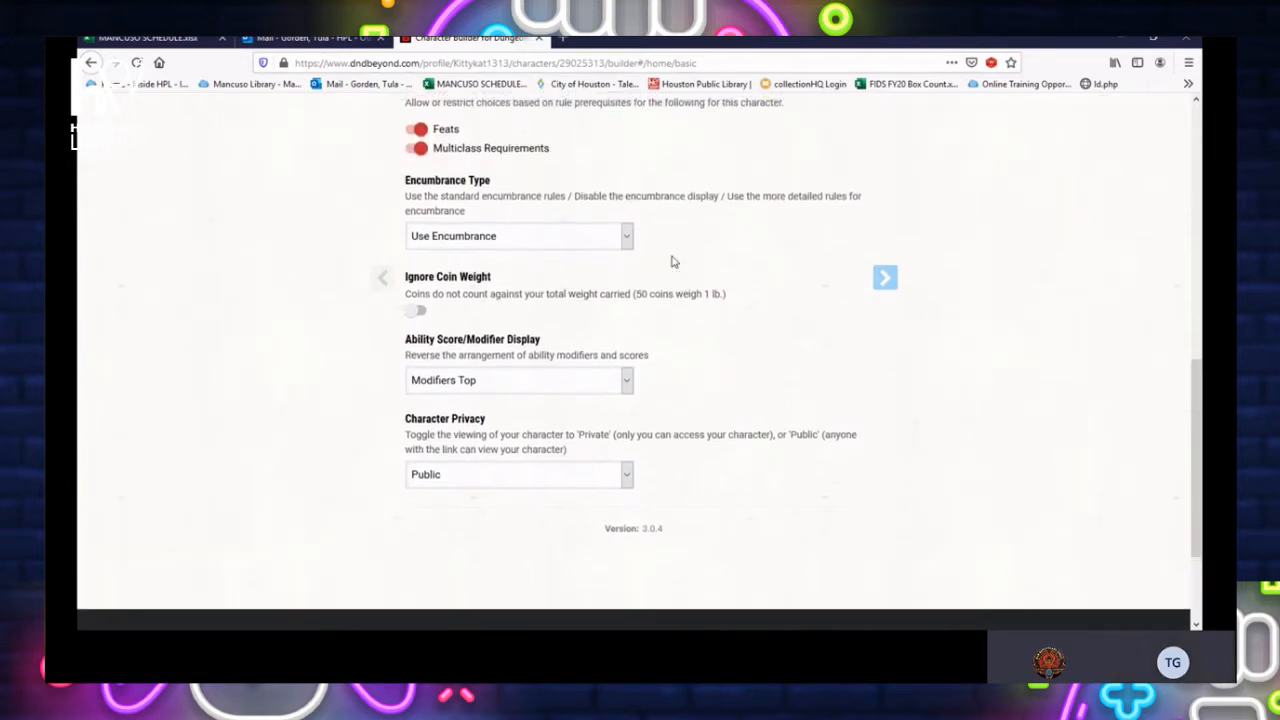
pyautogui.scroll(-3)
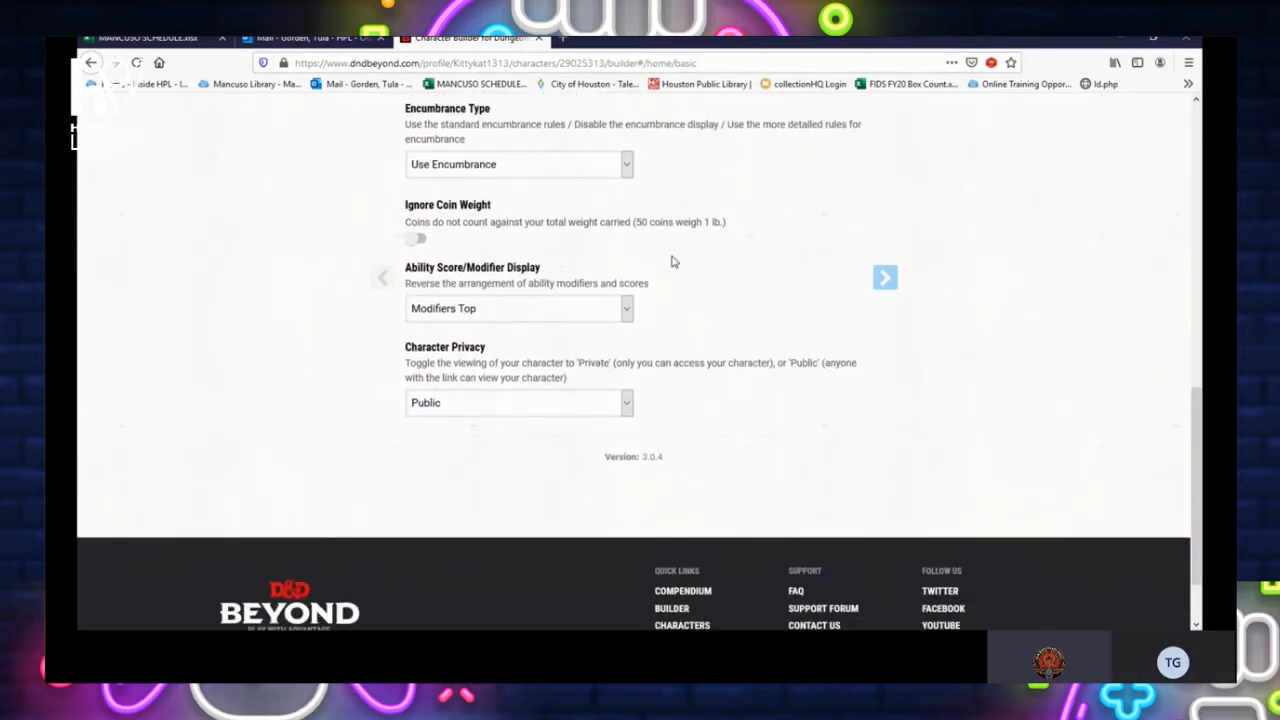
pyautogui.moveTo(488, 236)
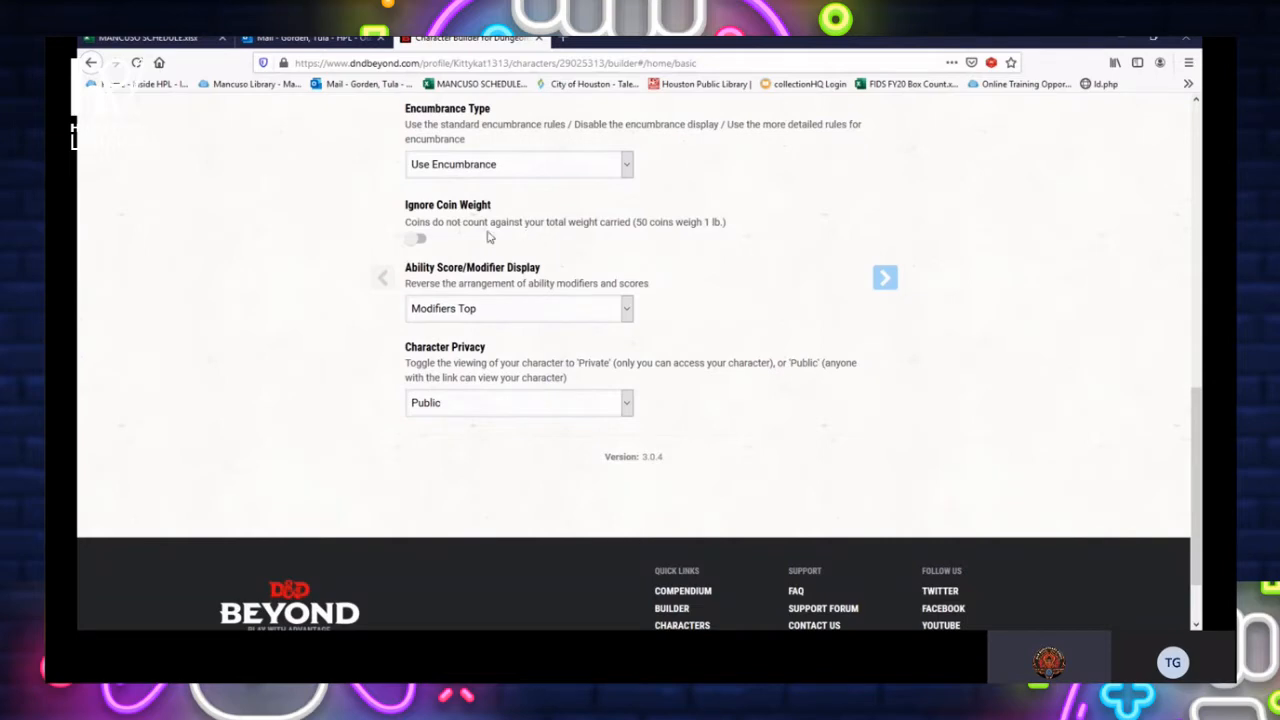
pyautogui.scroll(-3)
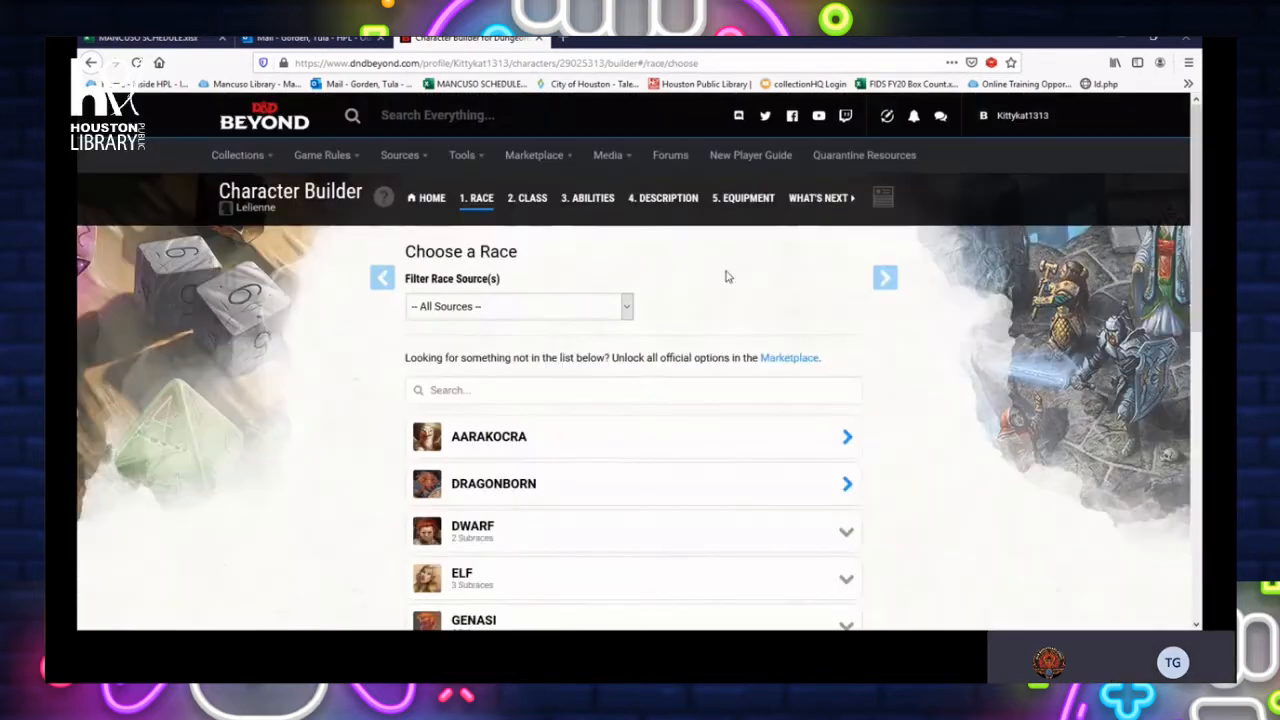
pyautogui.moveTo(728, 310)
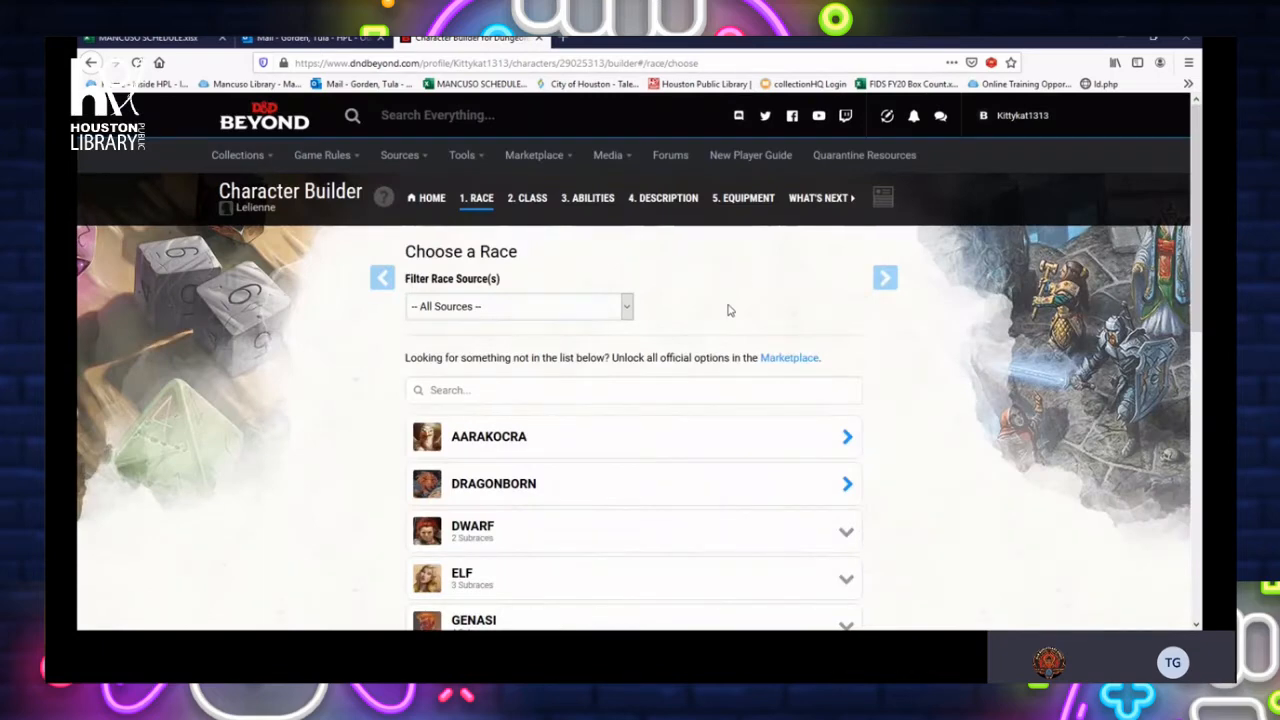
pyautogui.moveTo(700, 292)
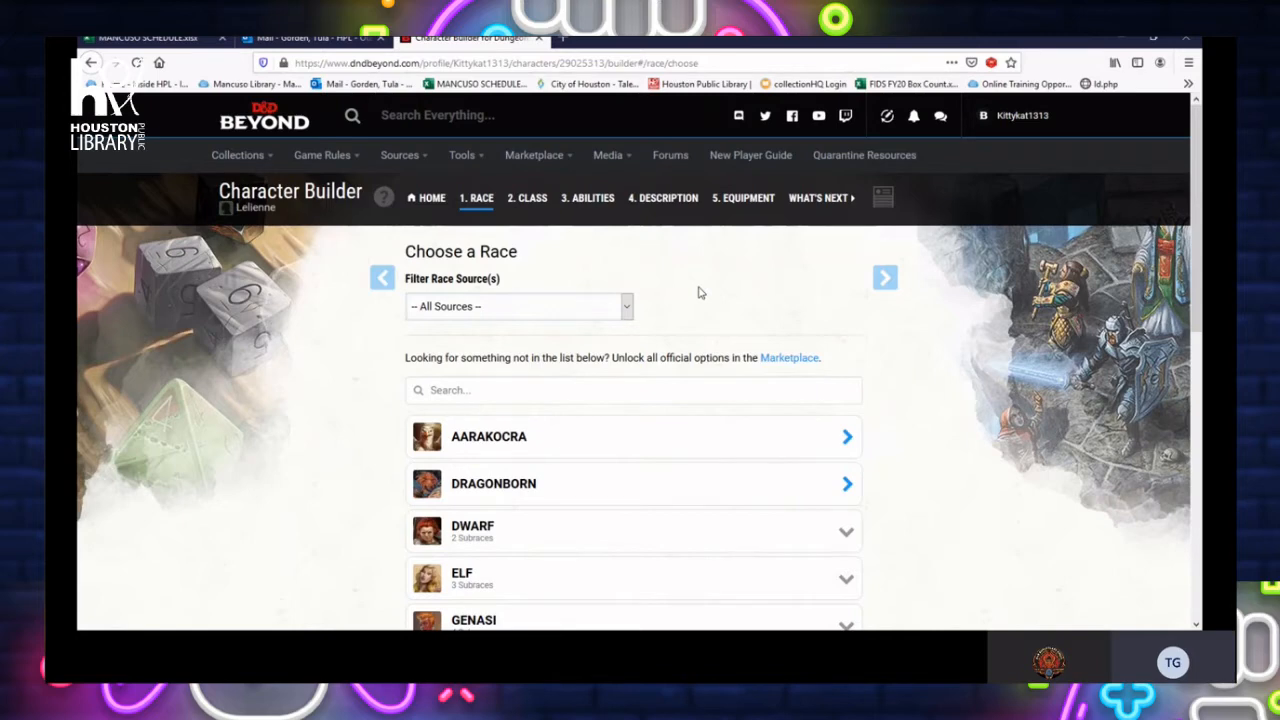
pyautogui.moveTo(632, 304)
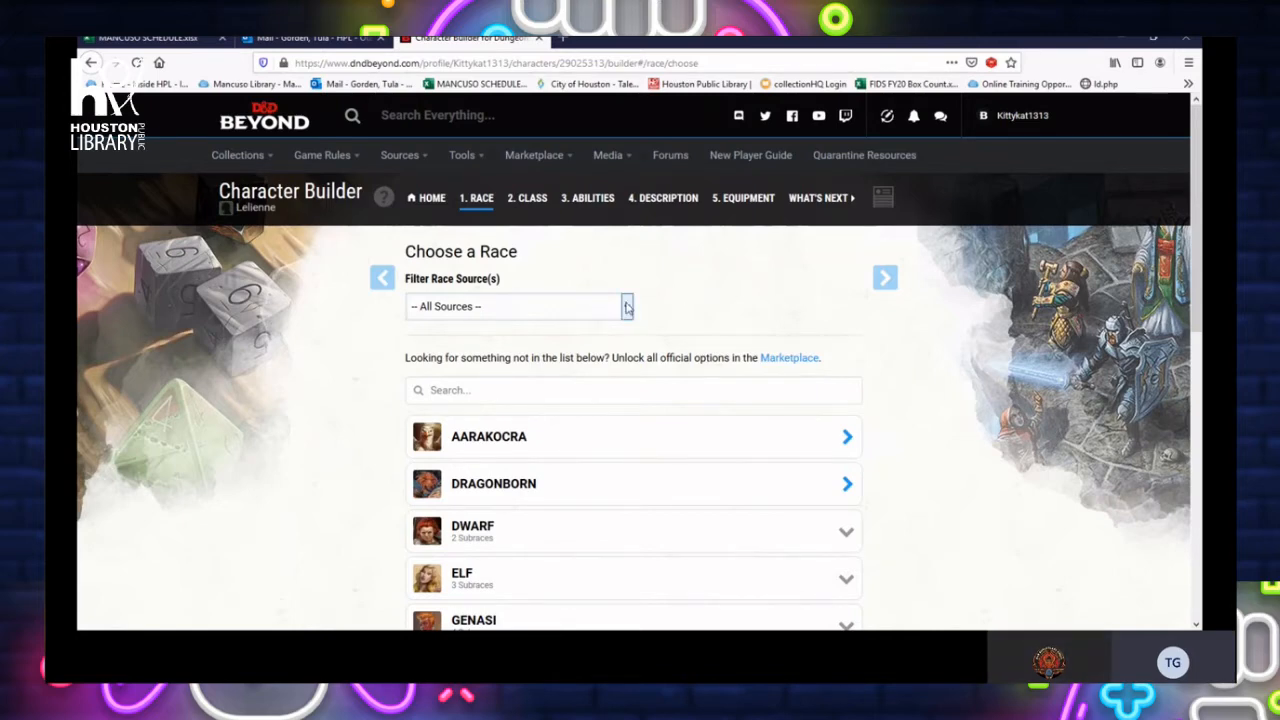
# Choose the race sources and scroll the race list toward the Elf entry
pyautogui.click(624, 306)
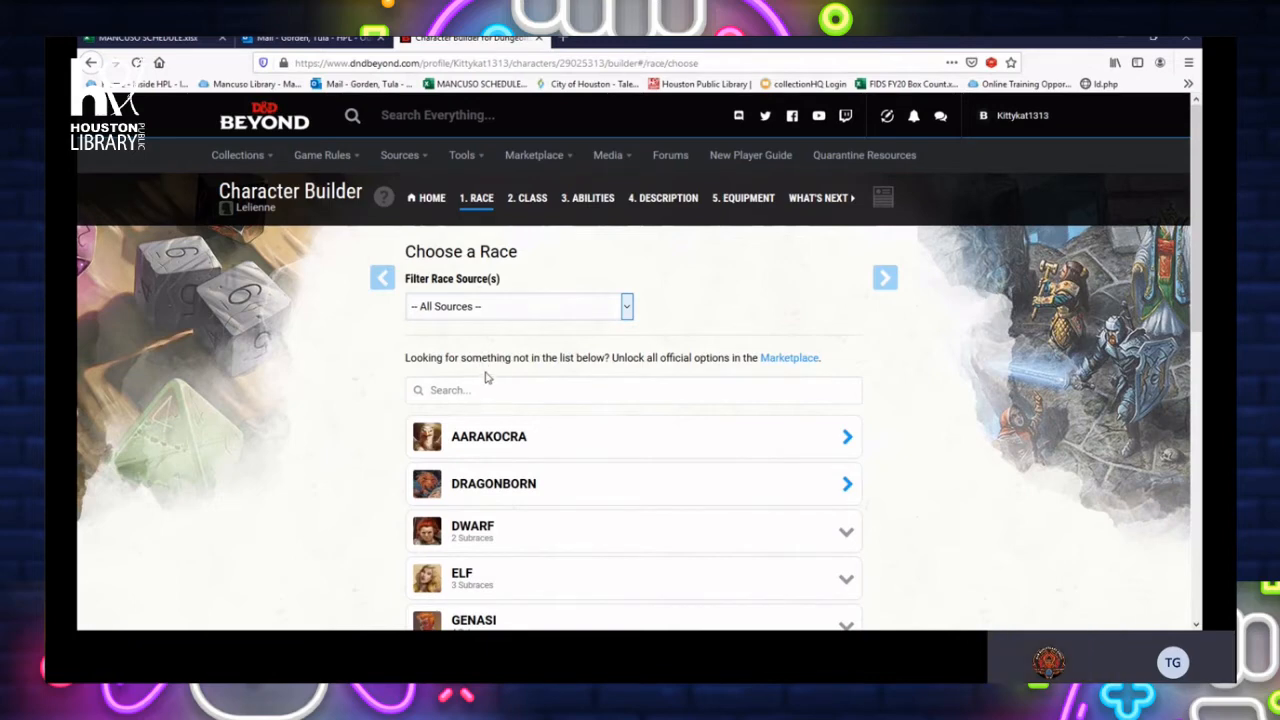
pyautogui.scroll(-3)
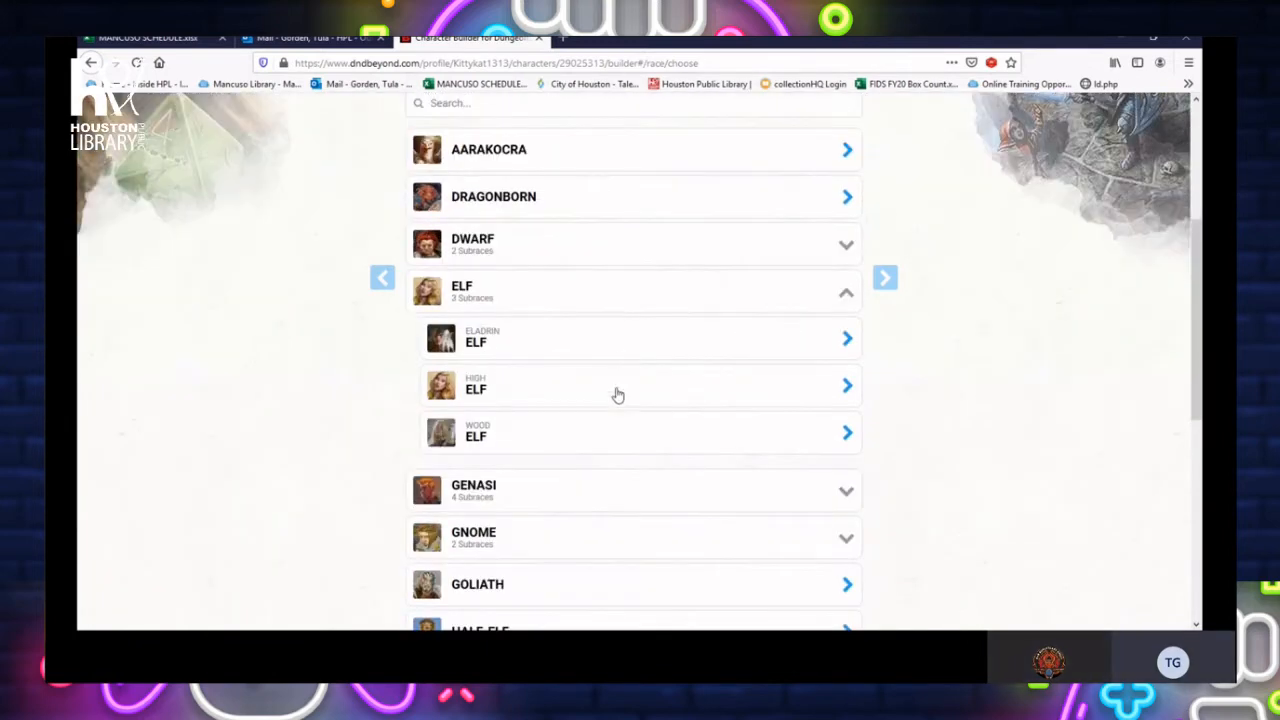
pyautogui.moveTo(628, 442)
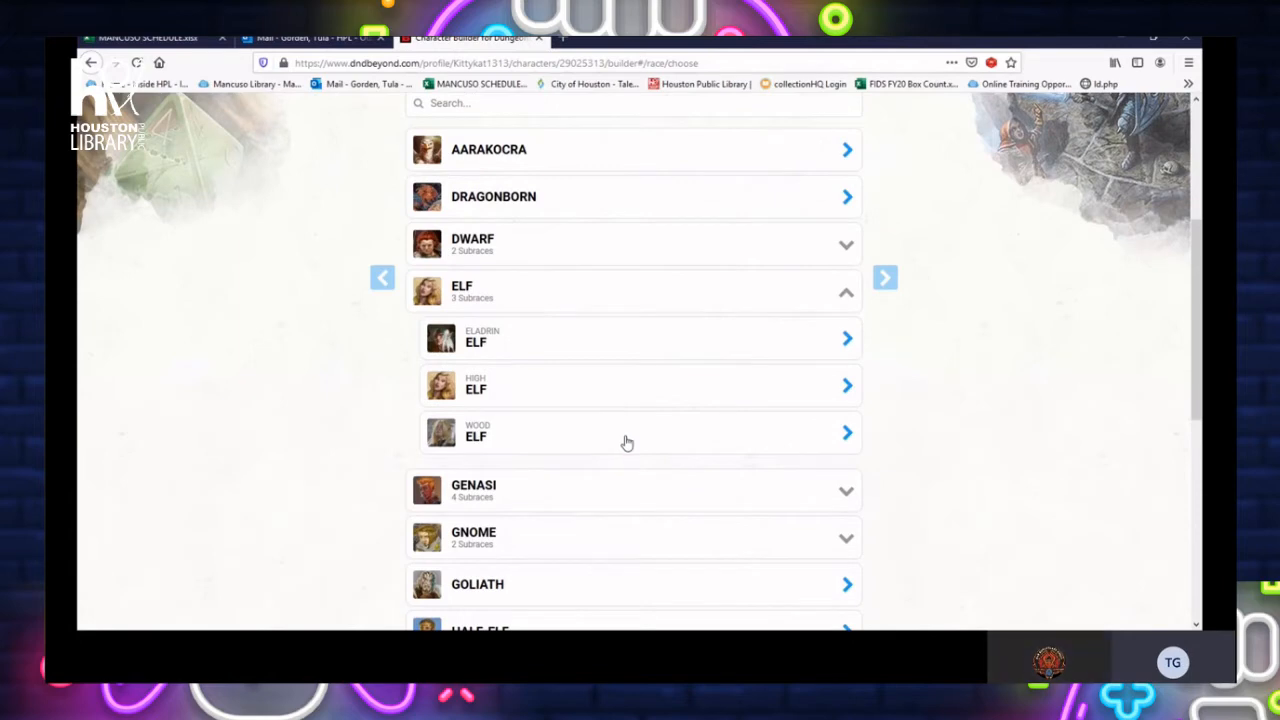
# Confirm Wood Elf as Lelienne's race and review its traits including Darkvision
pyautogui.click(628, 432)
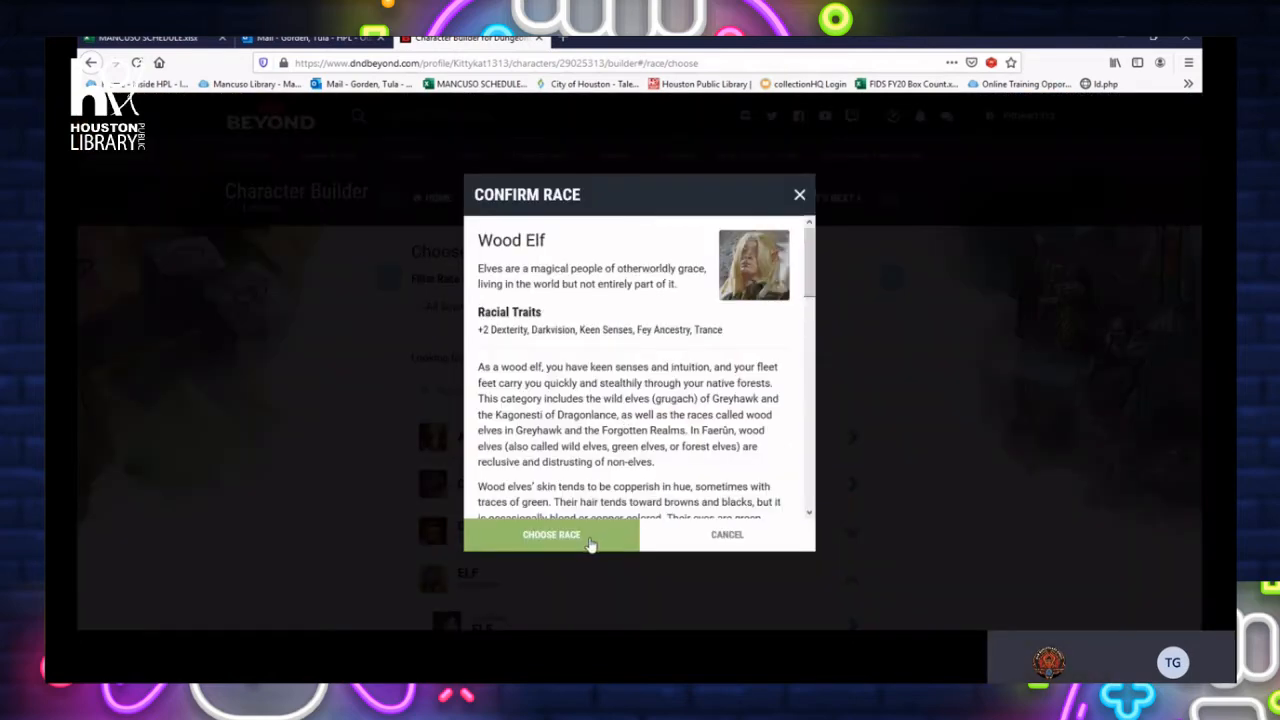
pyautogui.click(552, 534)
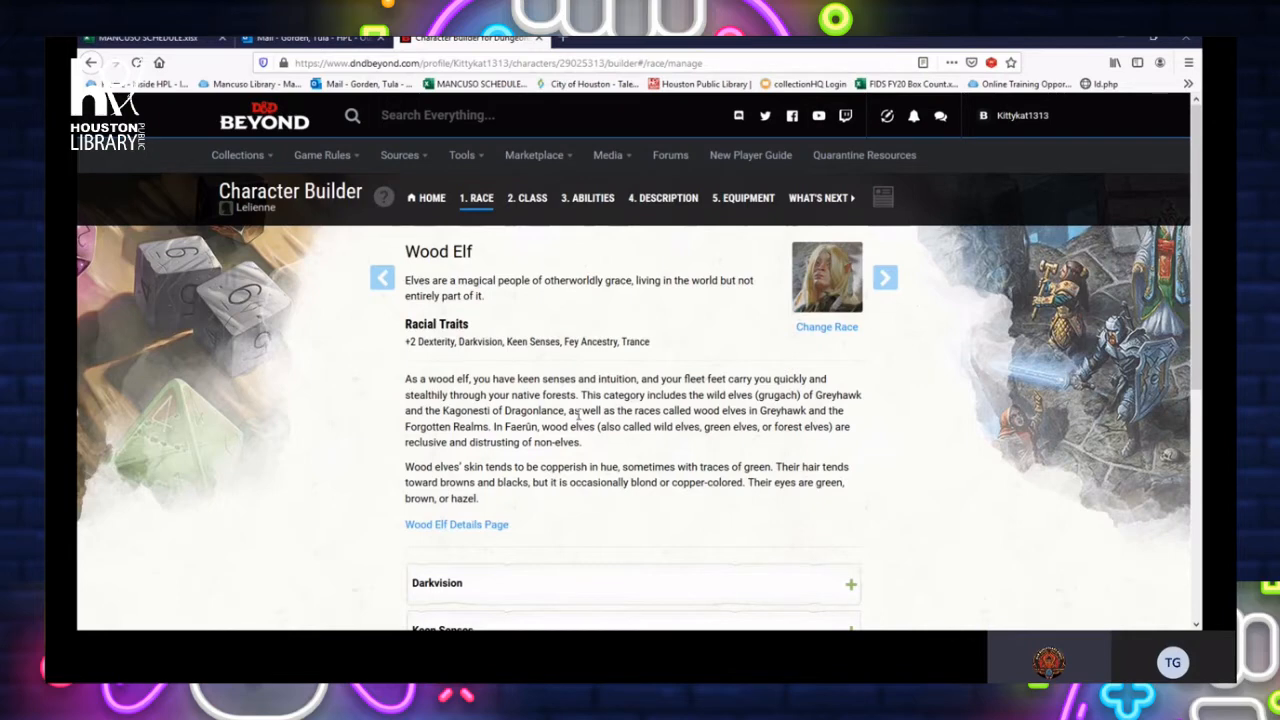
pyautogui.scroll(-3)
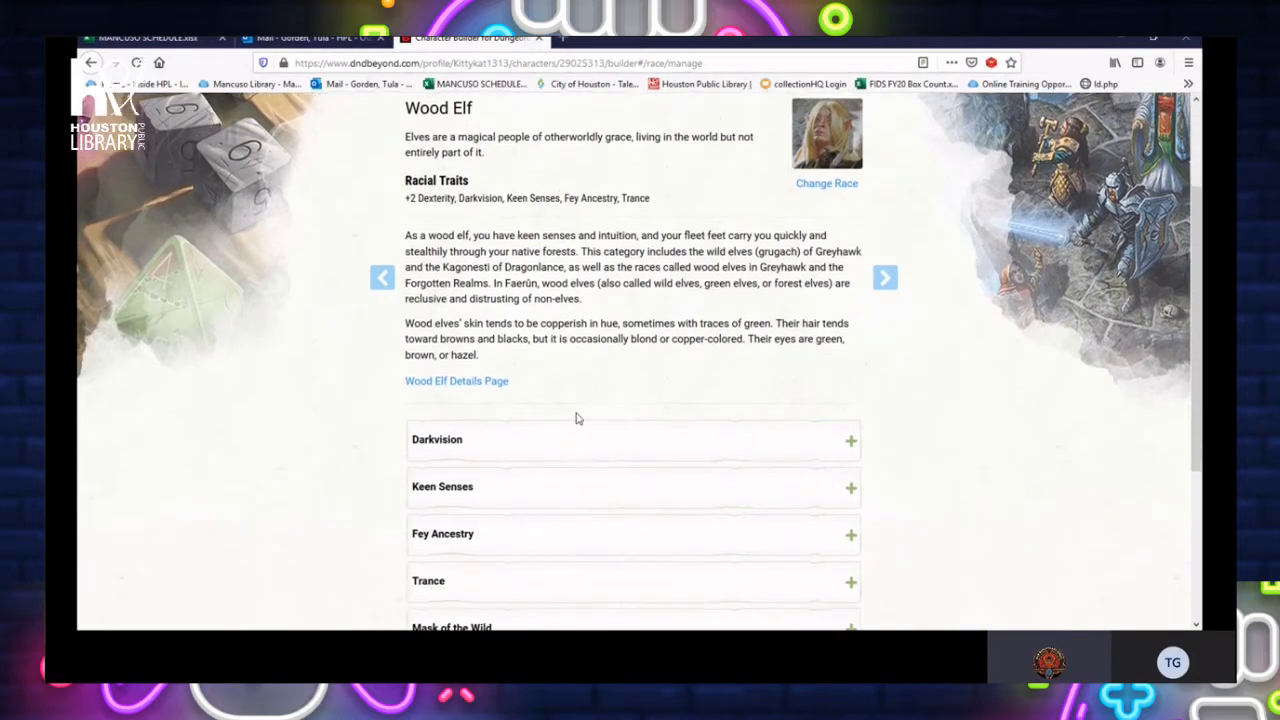
pyautogui.scroll(-3)
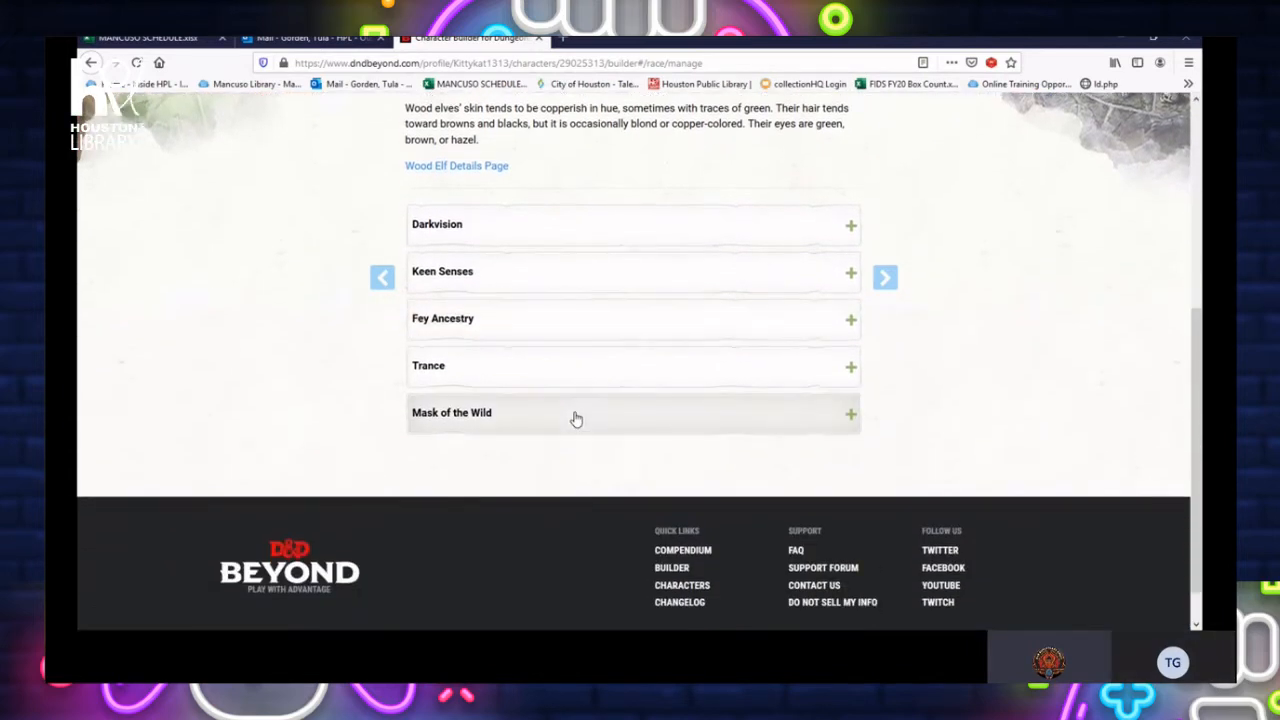
pyautogui.scroll(3)
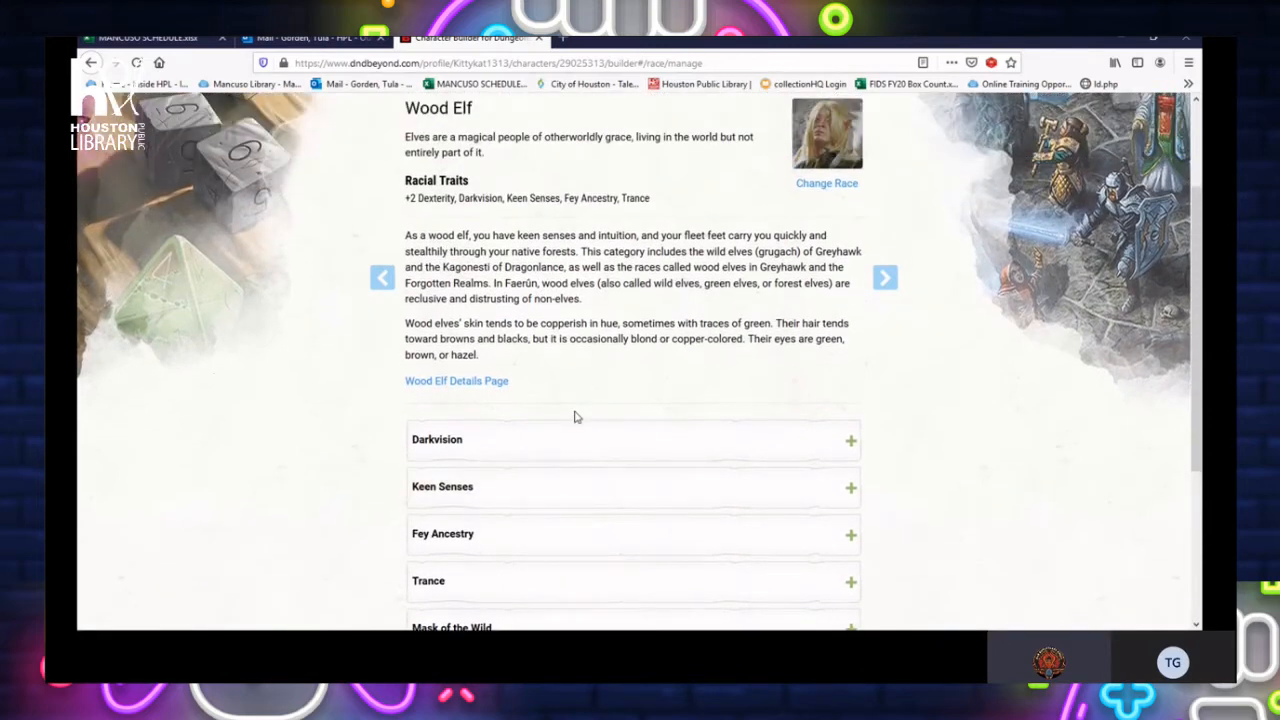
pyautogui.scroll(-3)
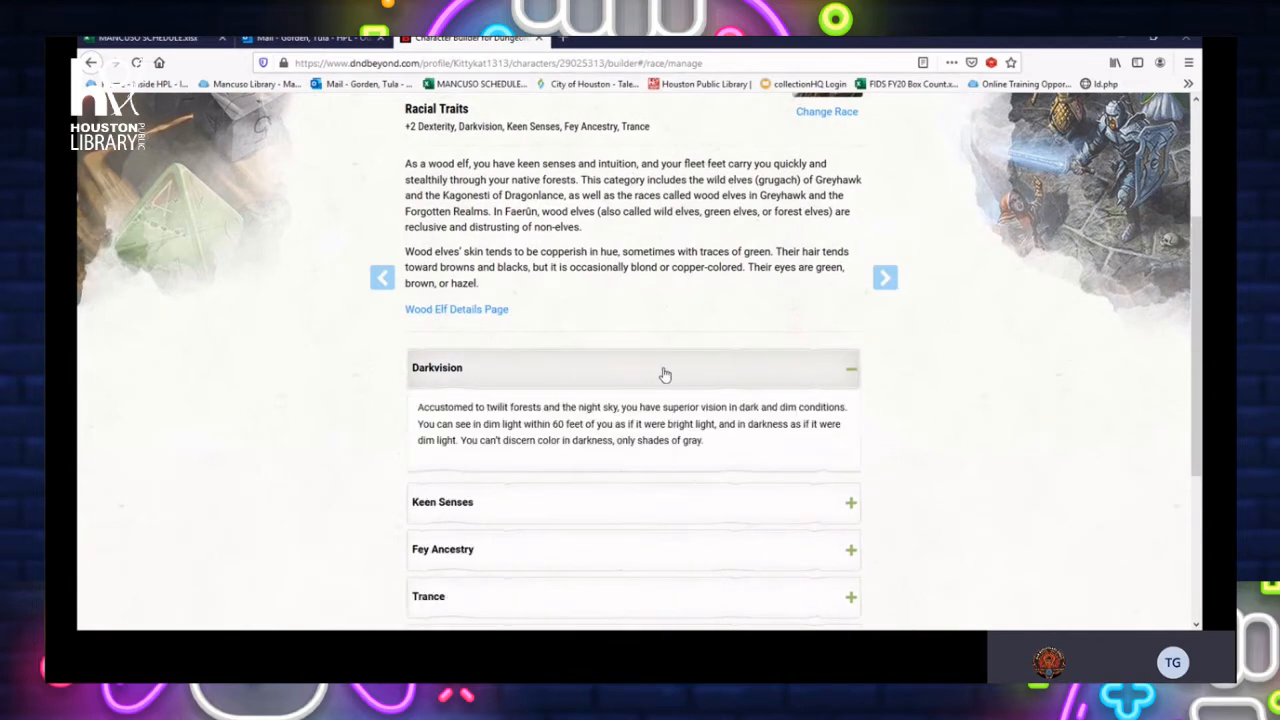
pyautogui.moveTo(644, 374)
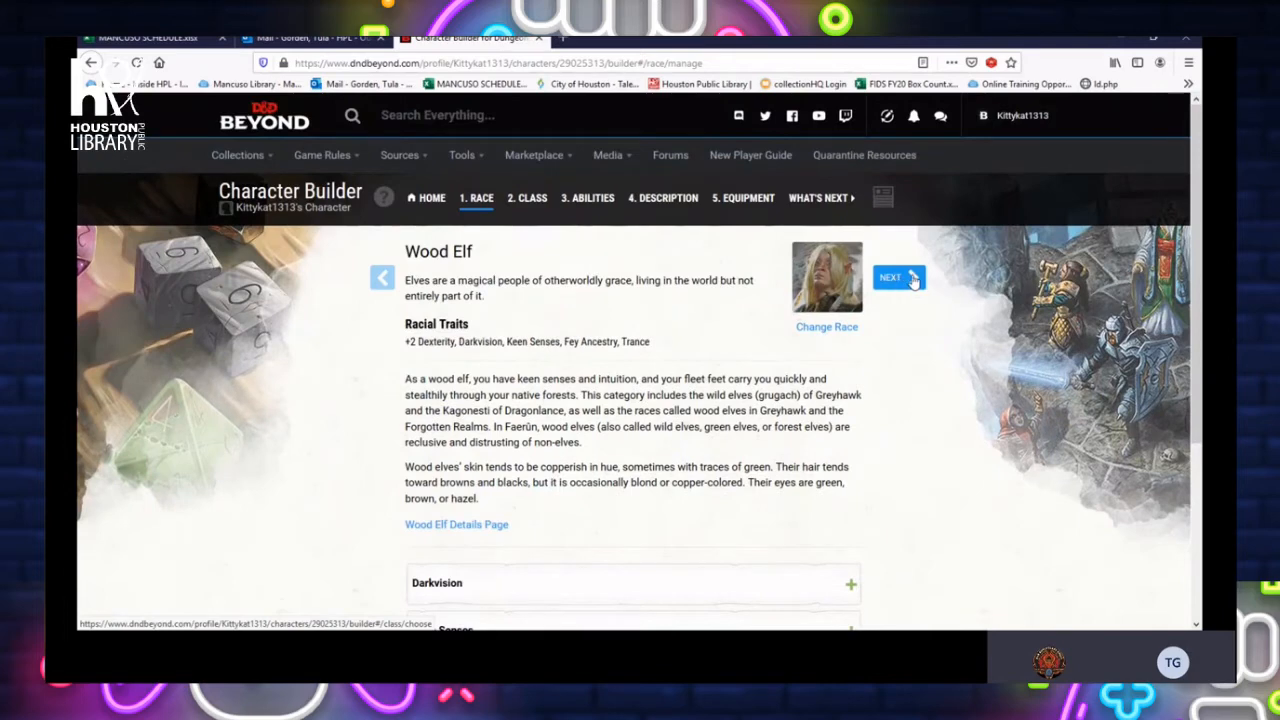
# Advance to Choose a Class and browse the list toward Barbarian
pyautogui.click(896, 276)
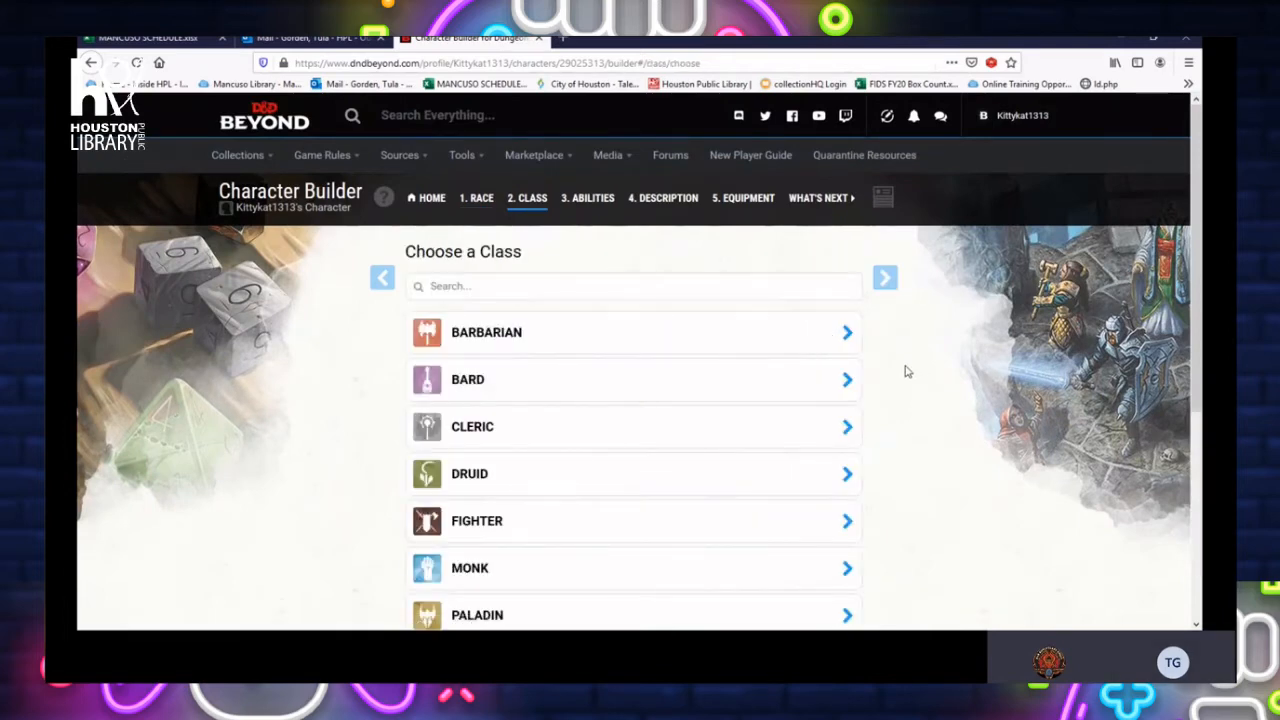
pyautogui.scroll(-3)
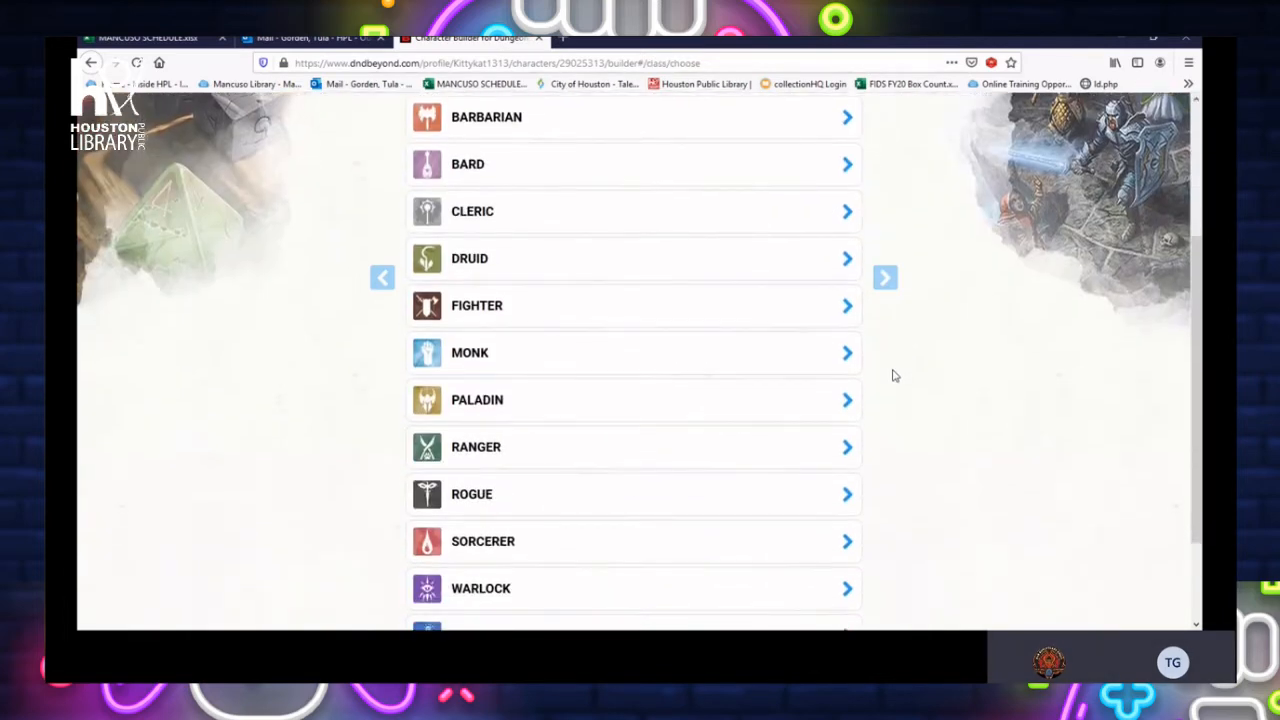
pyautogui.scroll(-3)
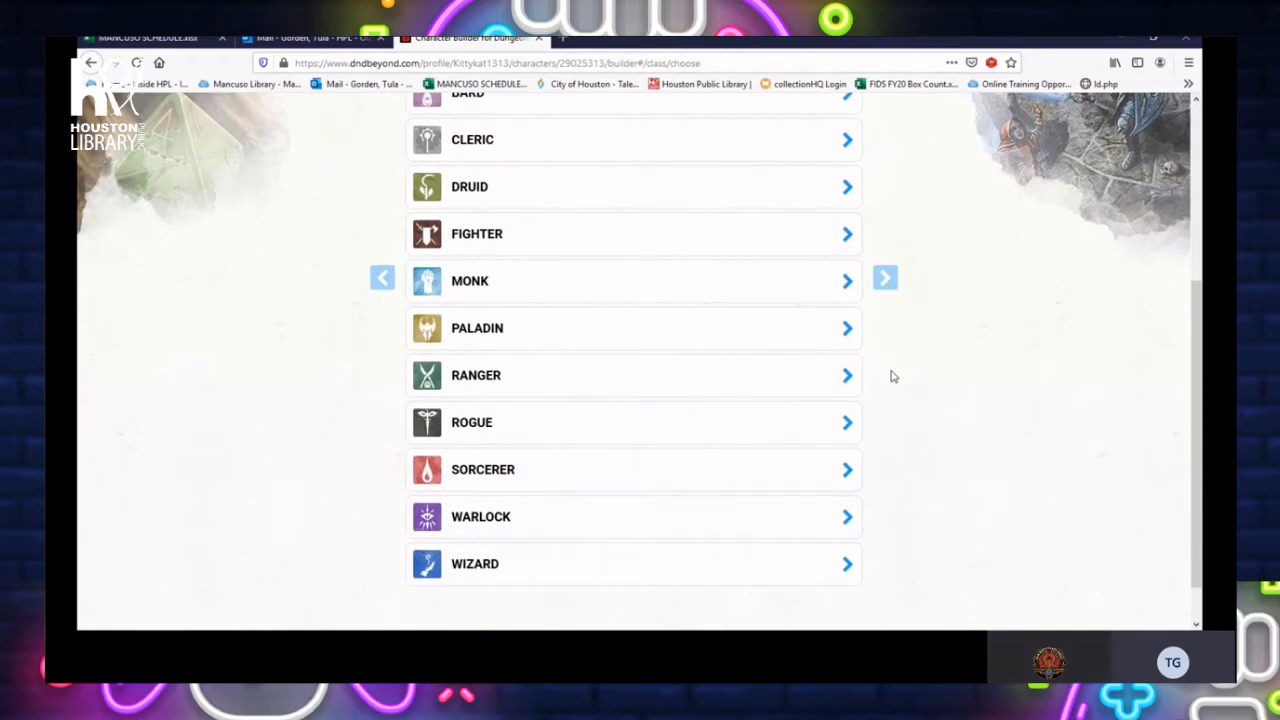
pyautogui.scroll(3)
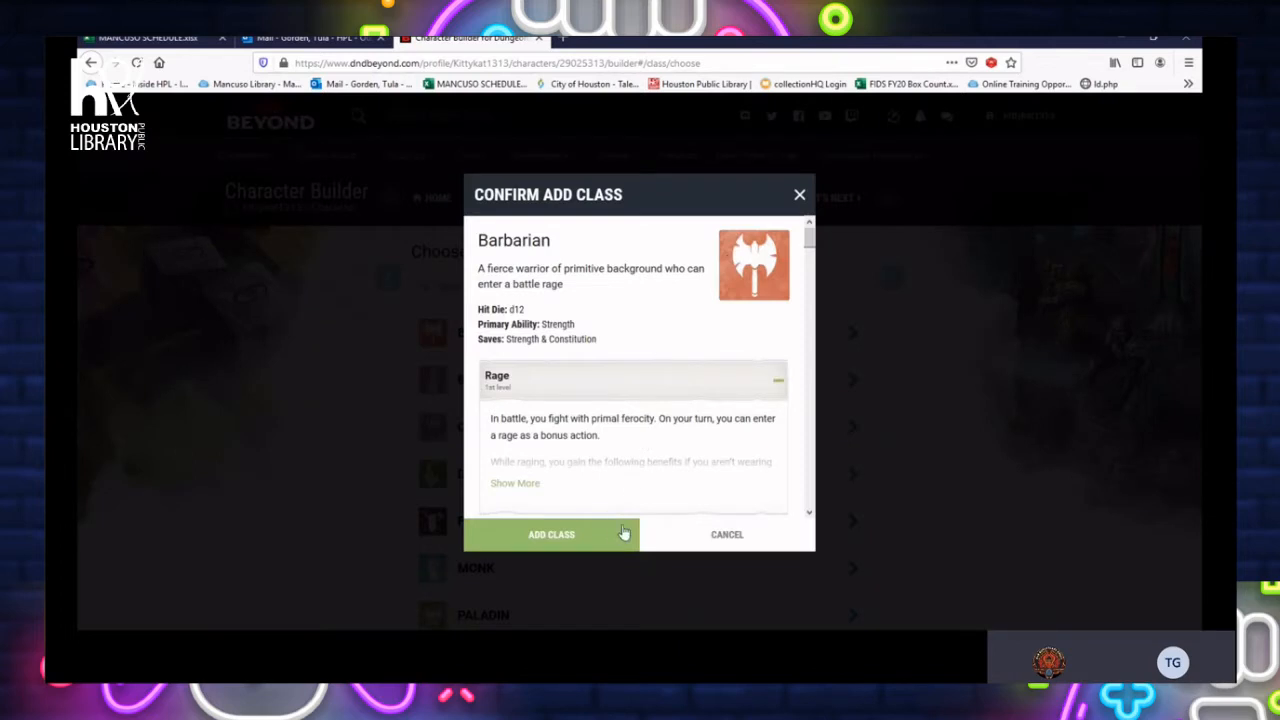
pyautogui.moveTo(562, 536)
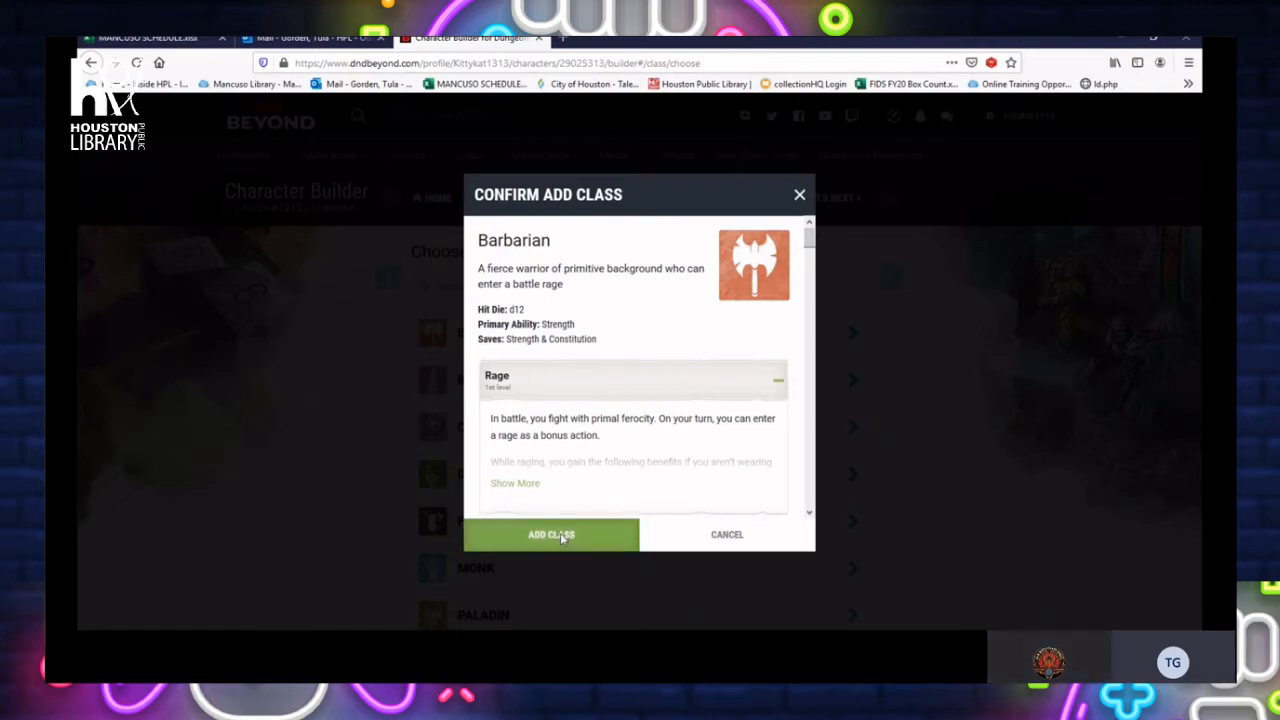
# Add Barbarian as Lelienne's class and reach its Proficiencies choices
pyautogui.click(552, 534)
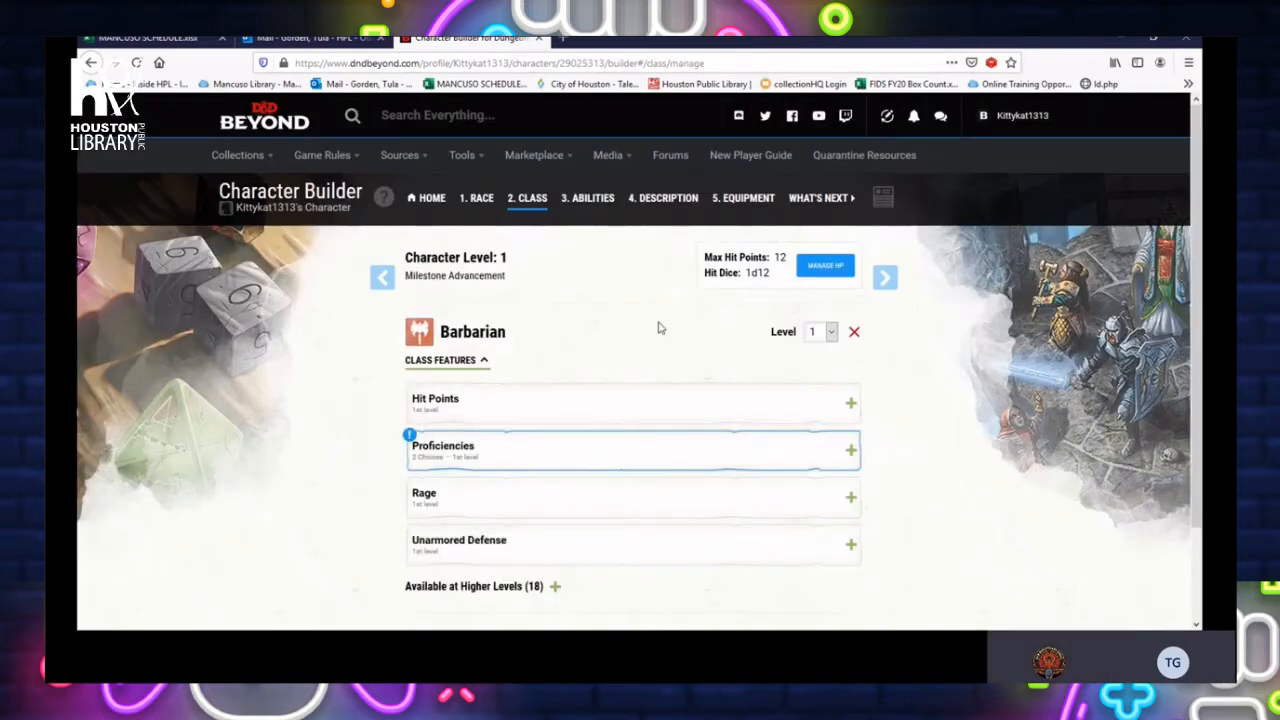
pyautogui.moveTo(636, 338)
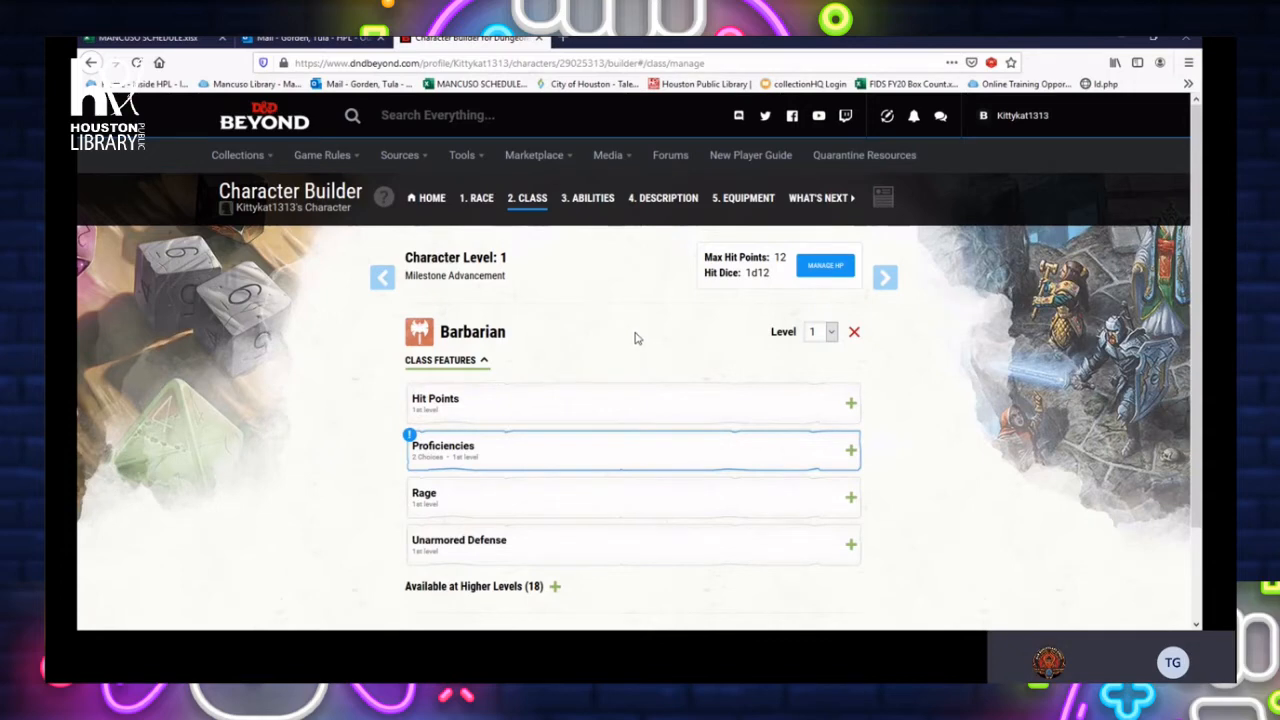
pyautogui.moveTo(624, 336)
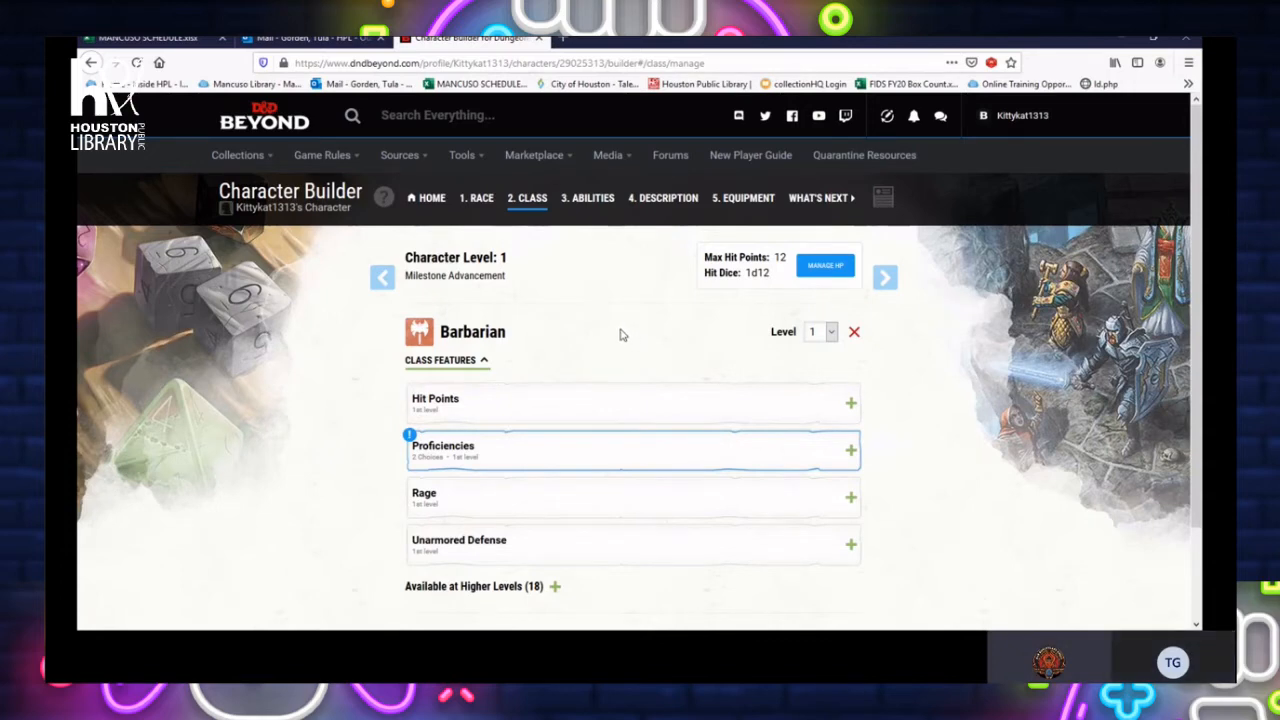
pyautogui.scroll(-3)
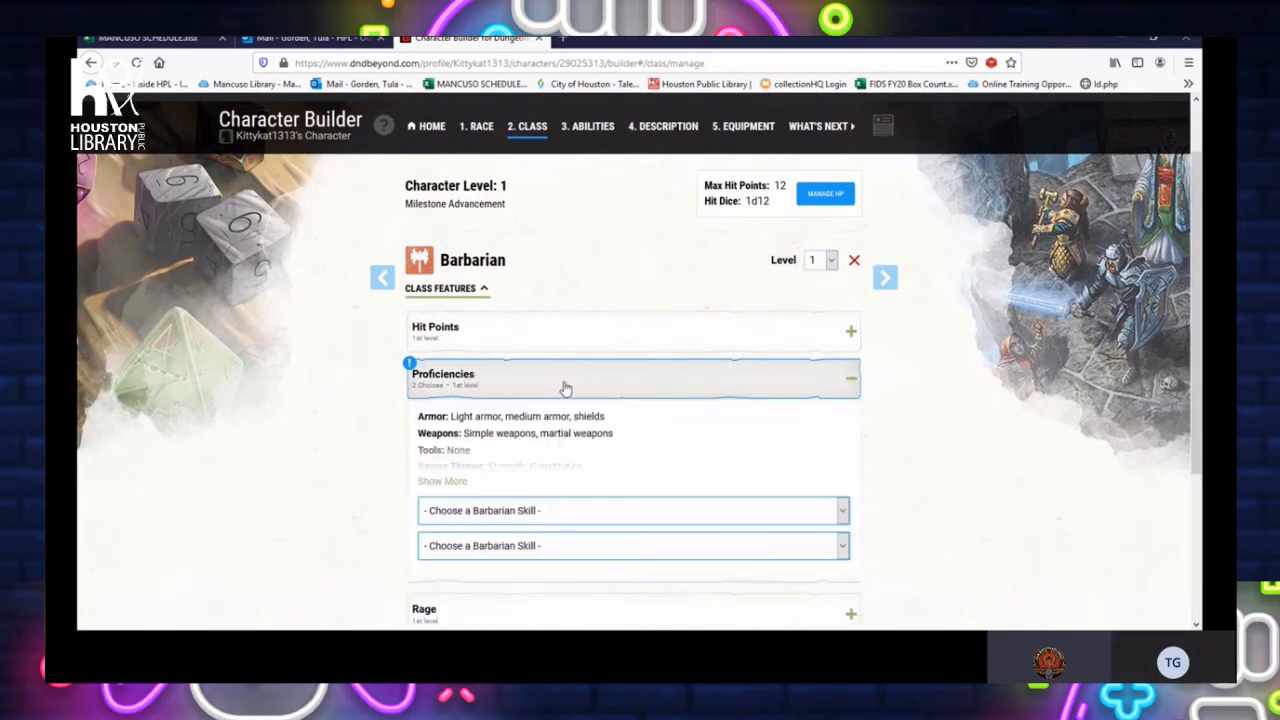
pyautogui.scroll(-3)
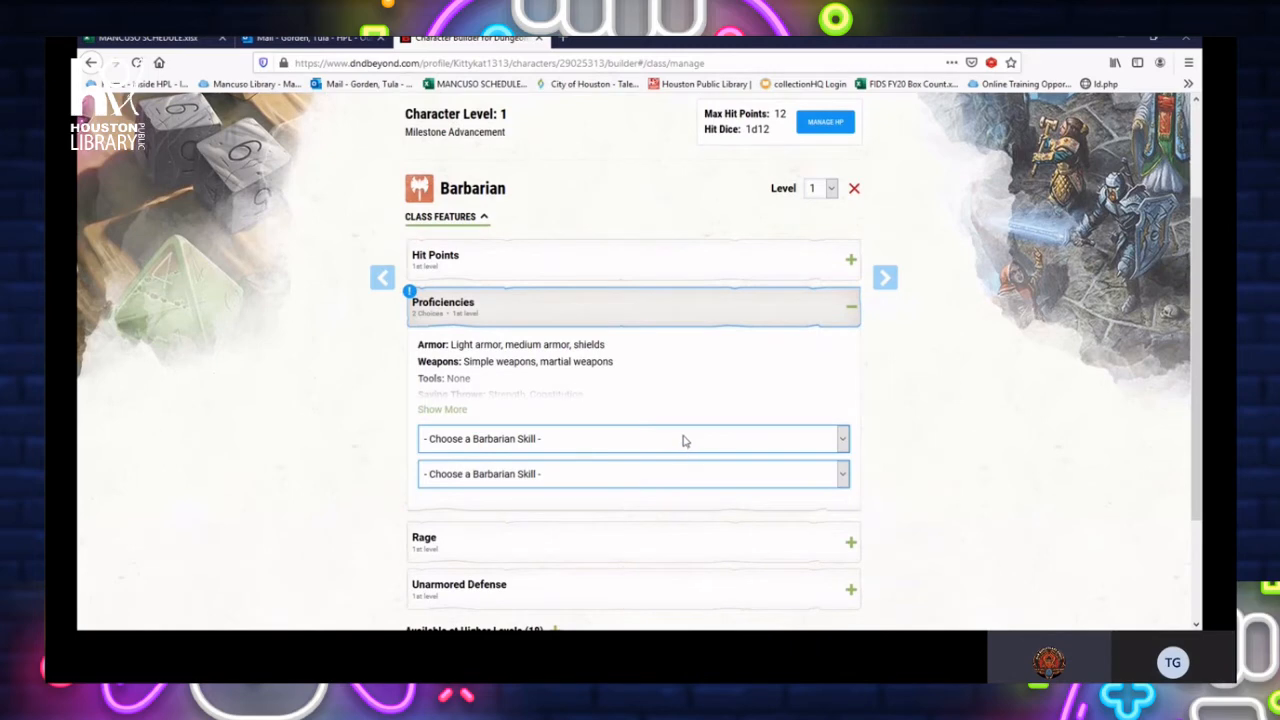
pyautogui.moveTo(794, 444)
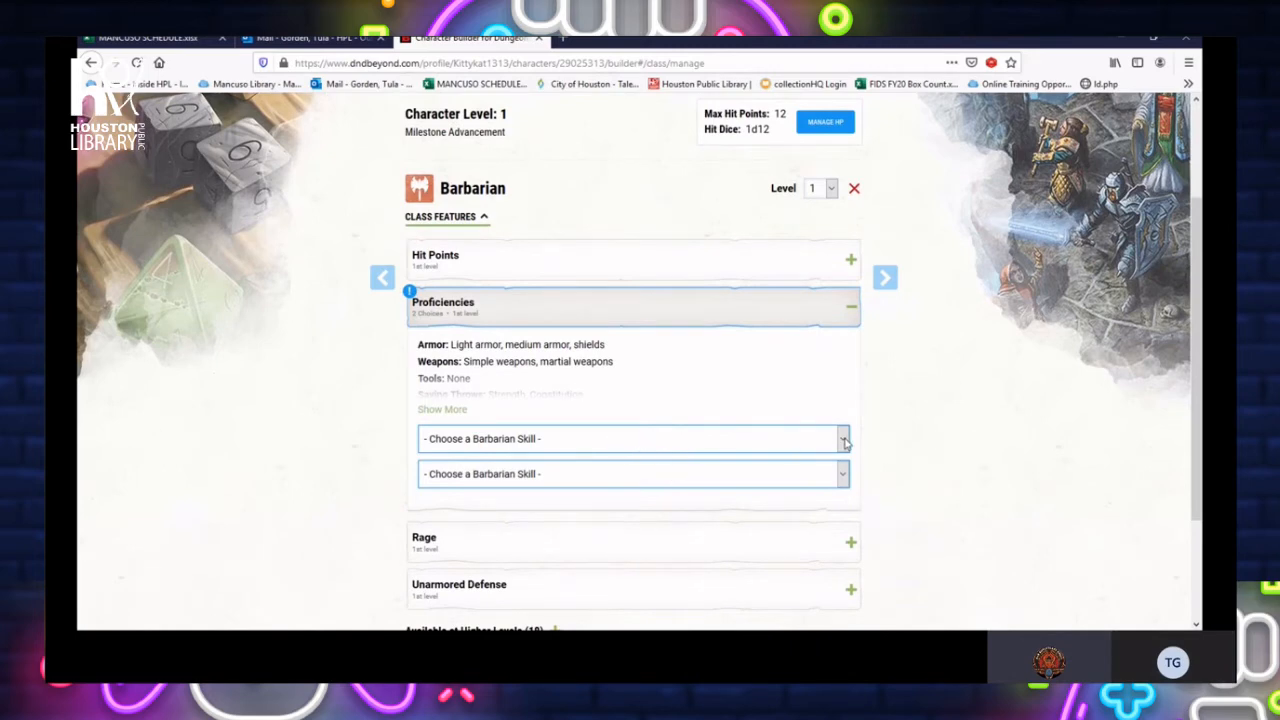
pyautogui.scroll(-3)
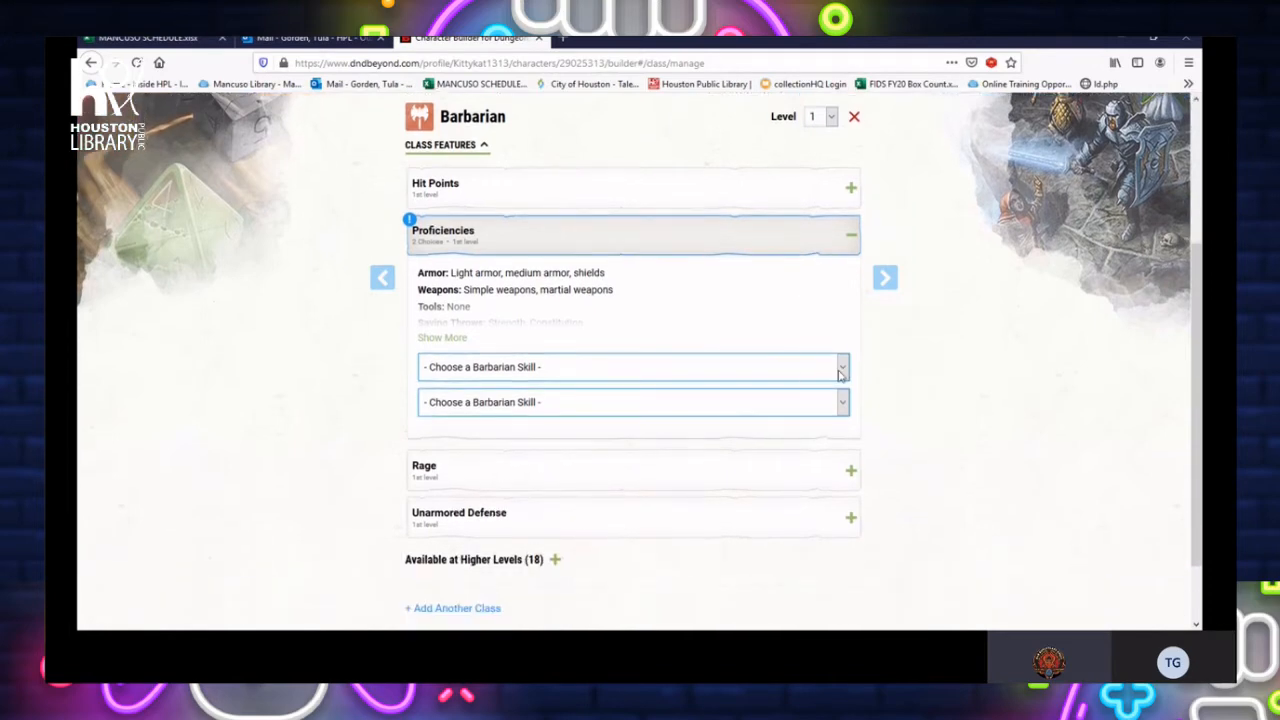
pyautogui.moveTo(820, 376)
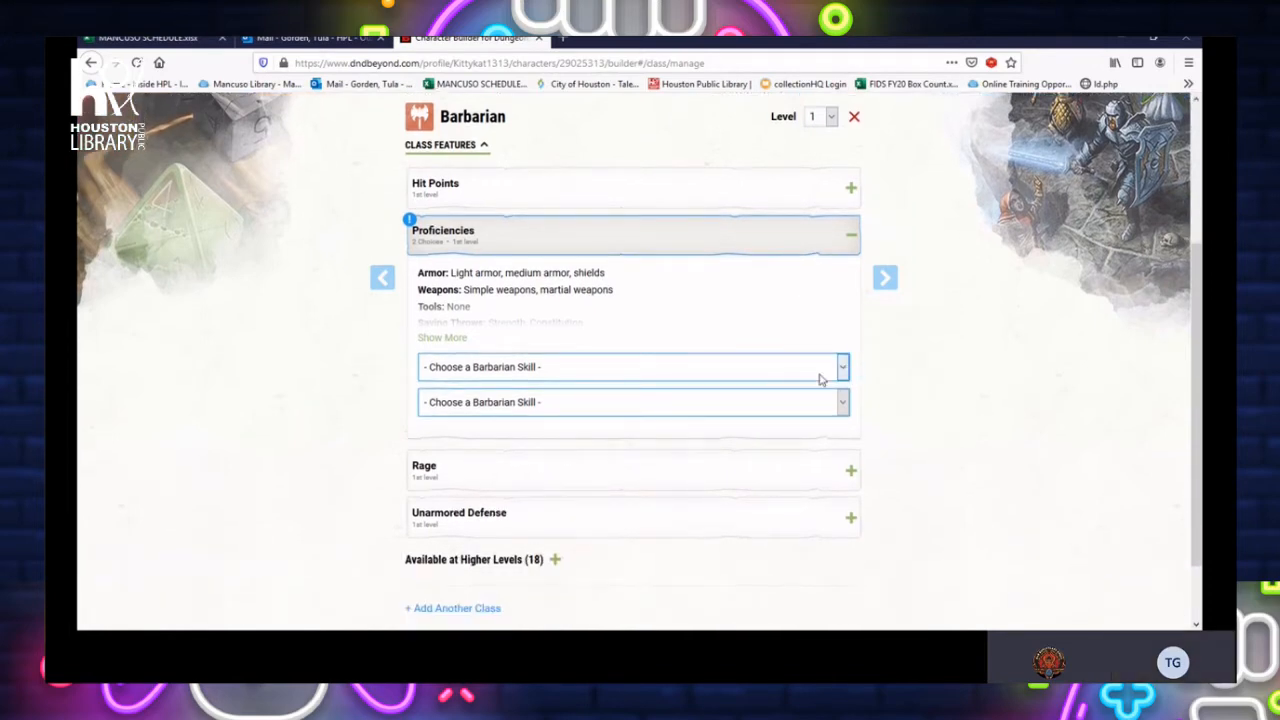
# Choose Intimidation and Survival as the two Barbarian skill proficiencies
pyautogui.click(630, 368)
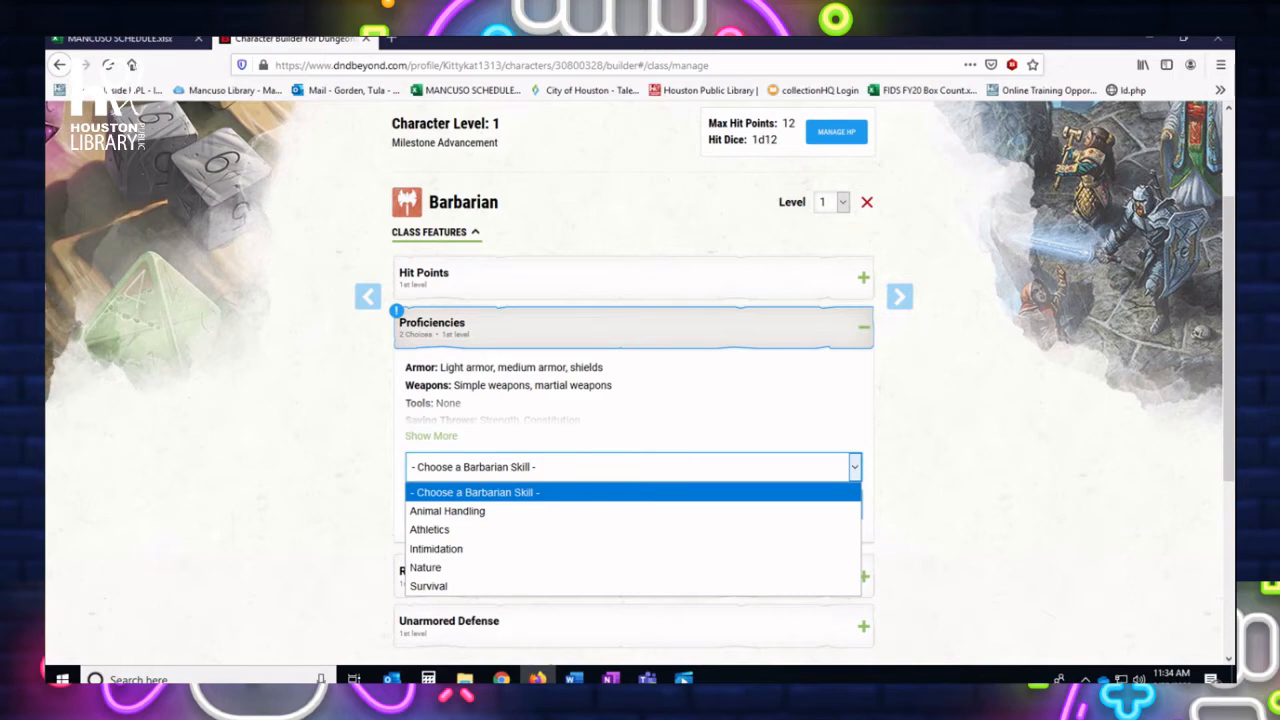
pyautogui.click(436, 548)
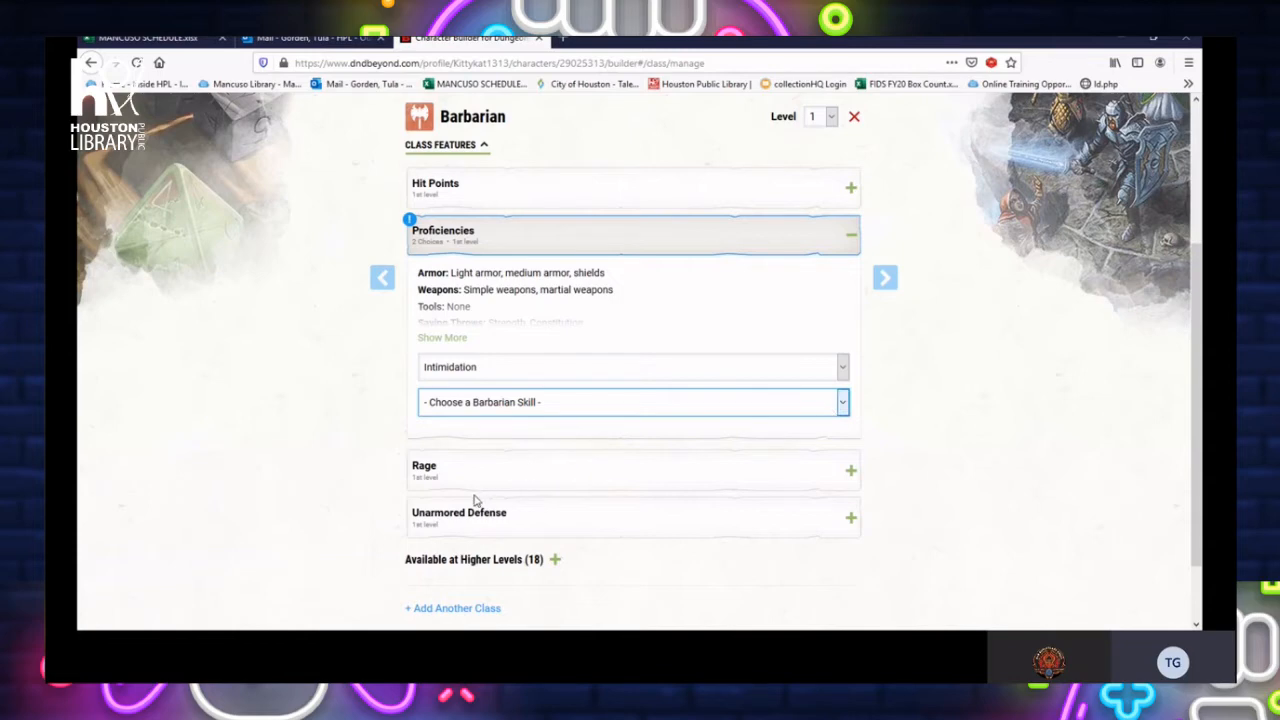
pyautogui.click(632, 402)
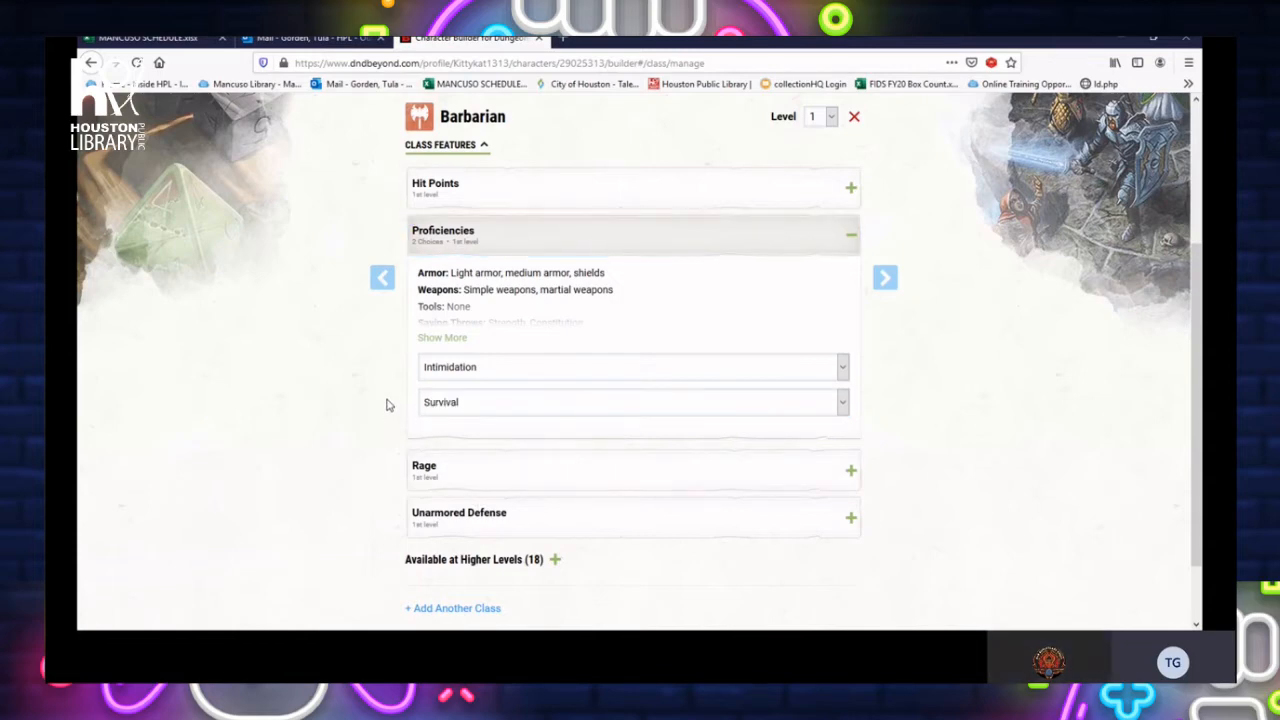
pyautogui.scroll(-3)
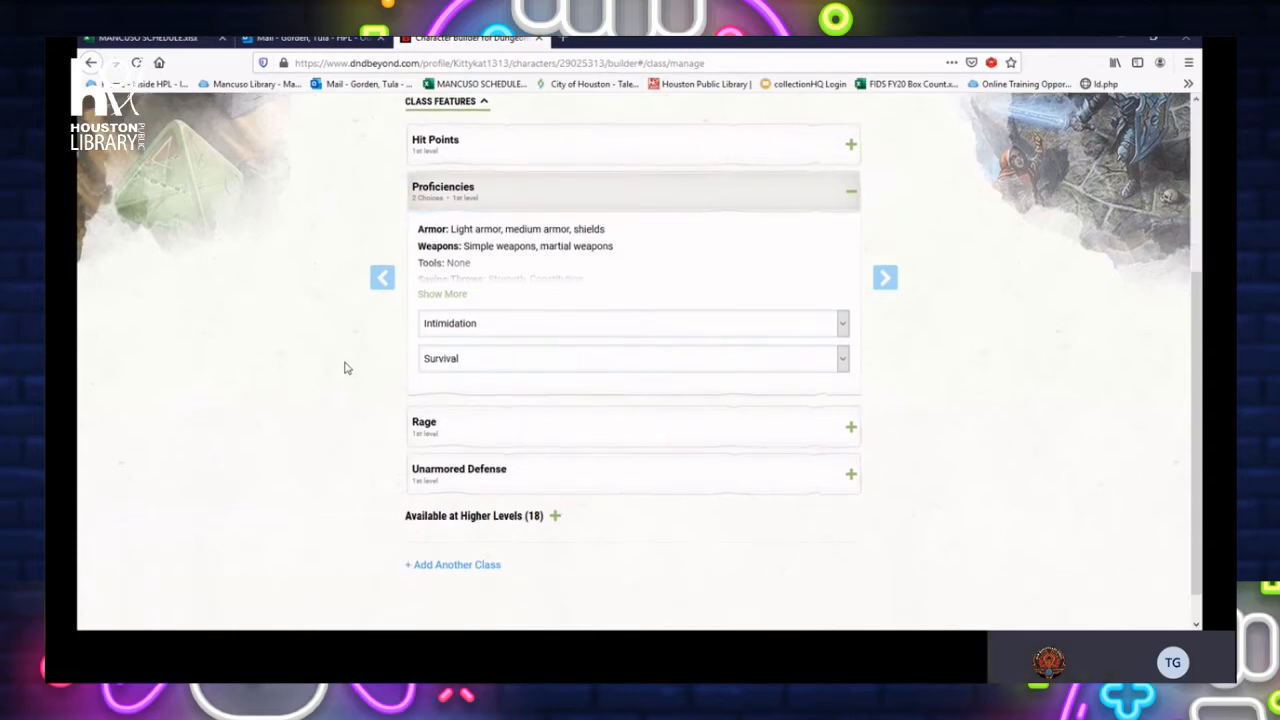
pyautogui.scroll(-3)
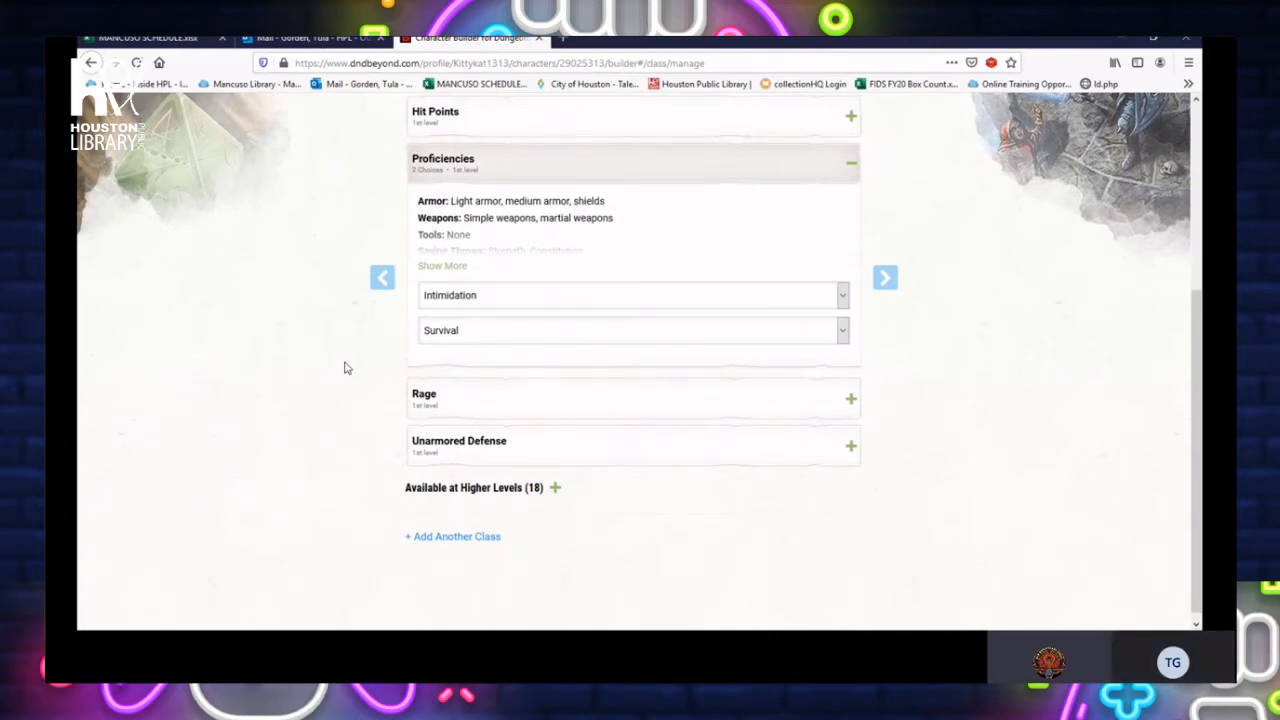
pyautogui.moveTo(344, 404)
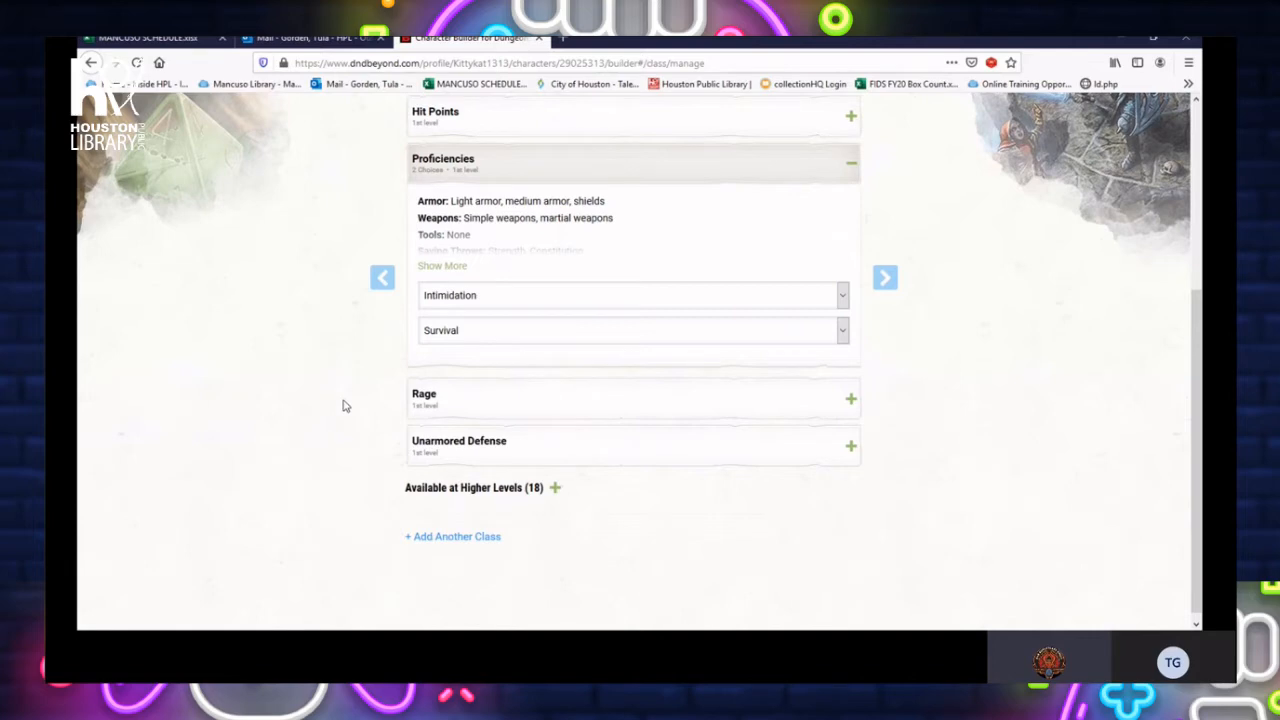
pyautogui.scroll(-3)
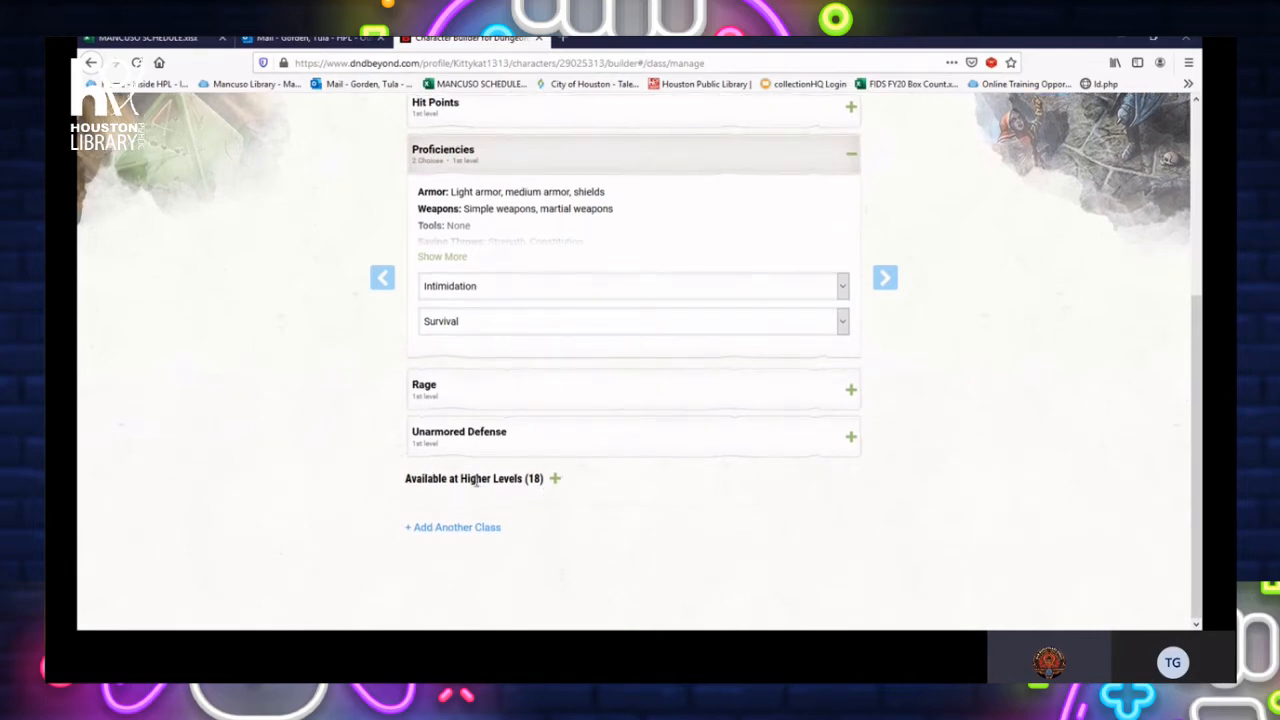
pyautogui.moveTo(518, 476)
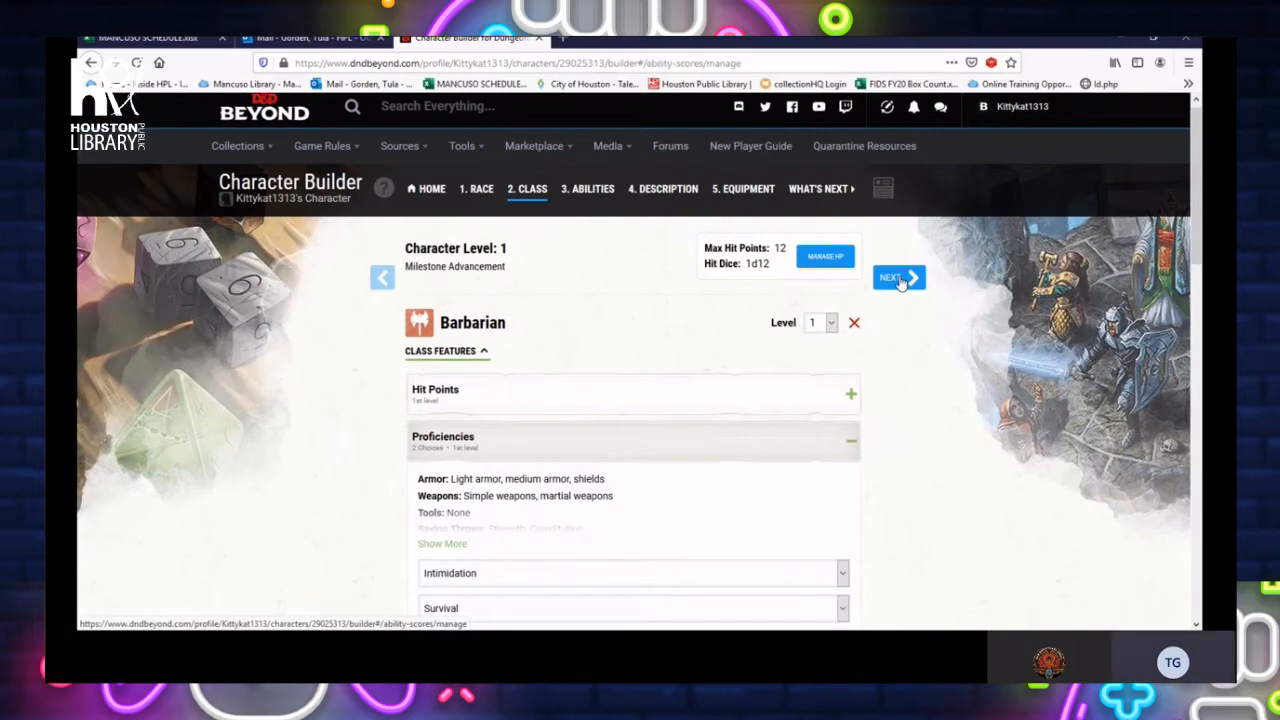
# On the Abilities step, set the generation method to Standard Array
pyautogui.click(896, 276)
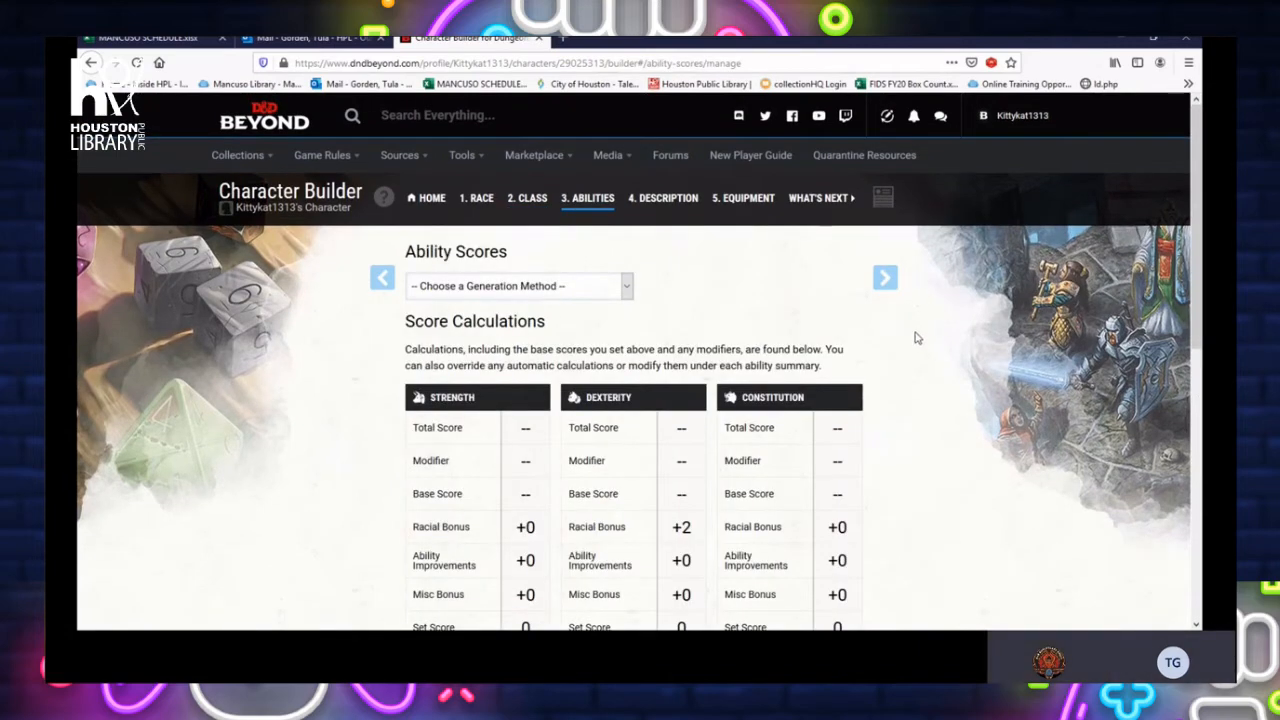
pyautogui.moveTo(880, 332)
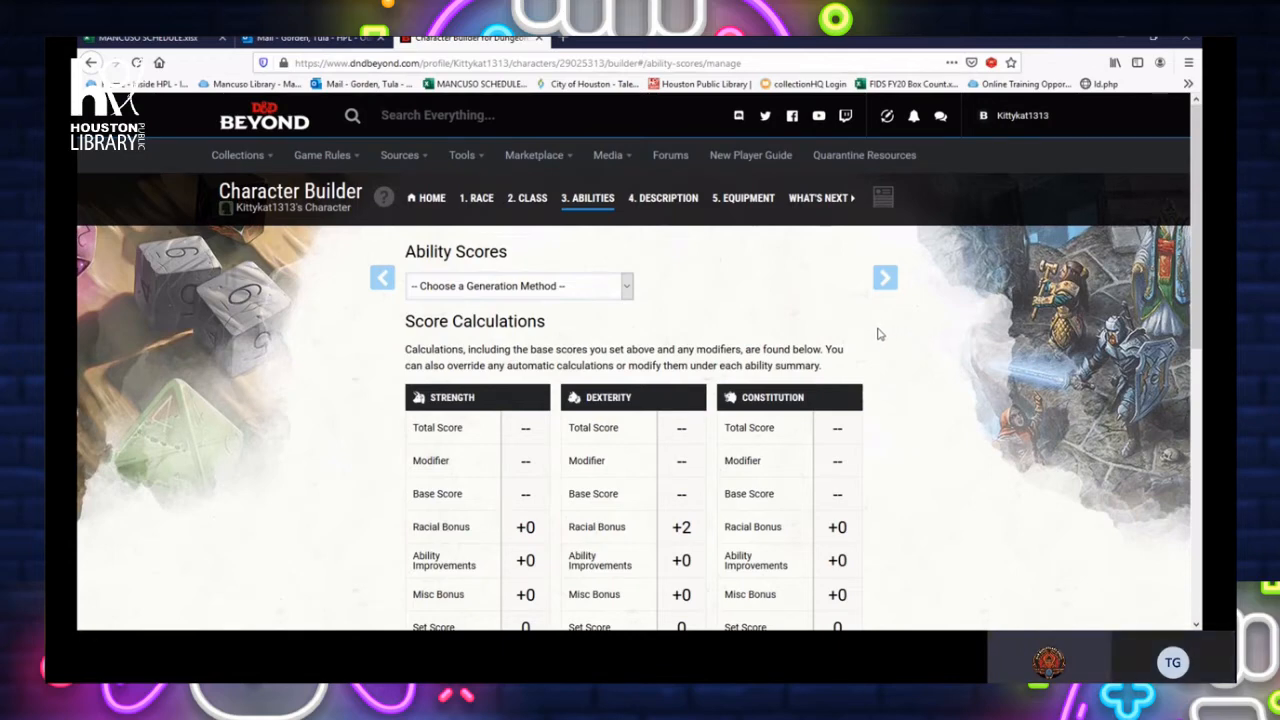
pyautogui.click(516, 286)
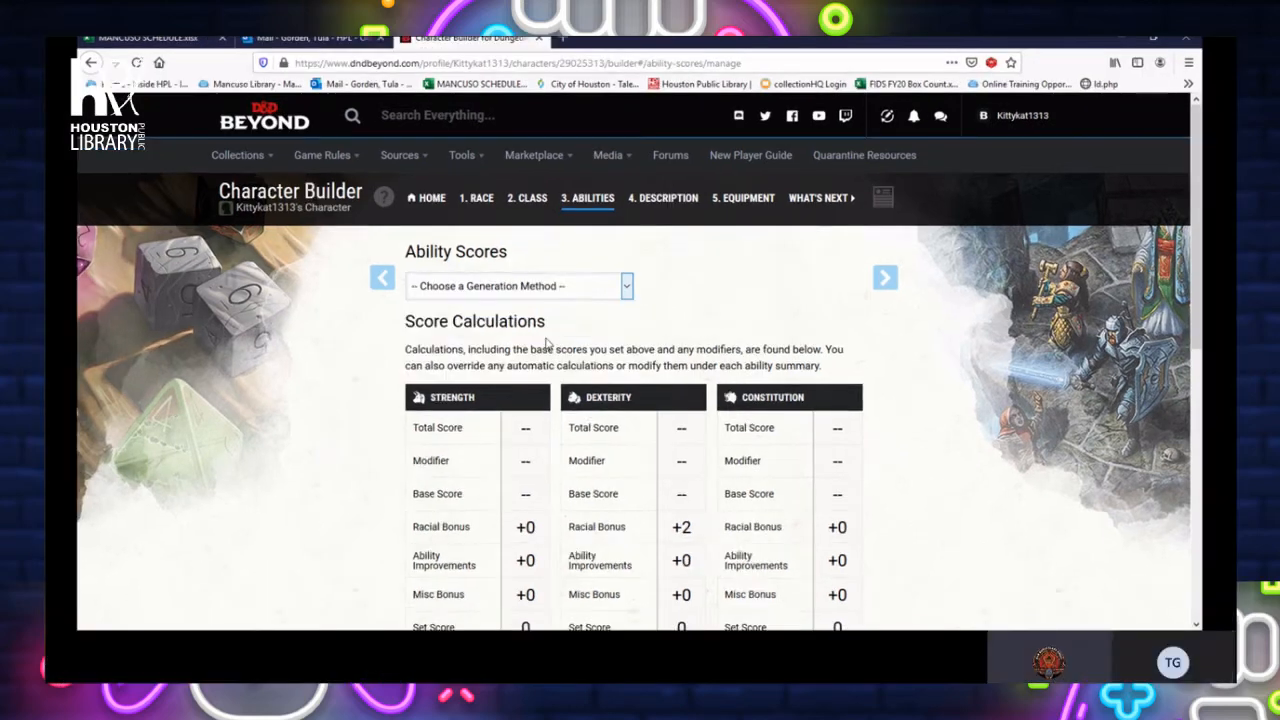
pyautogui.click(518, 284)
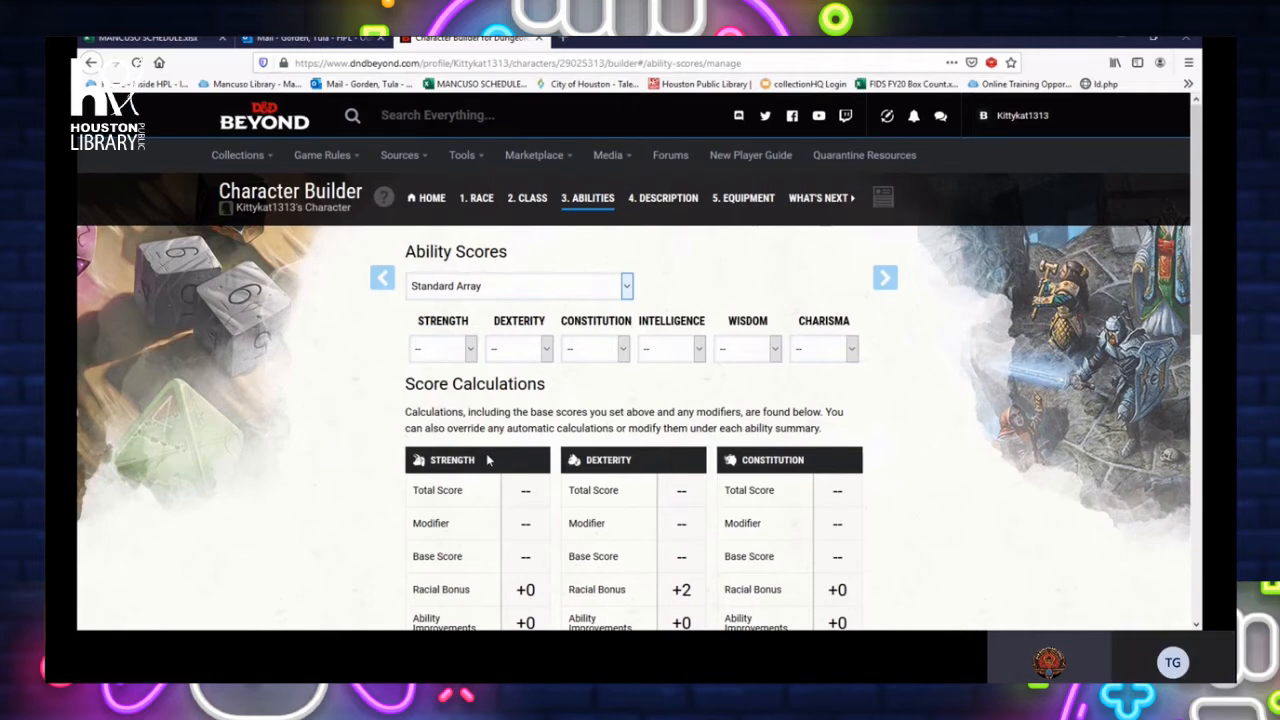
pyautogui.moveTo(442, 340)
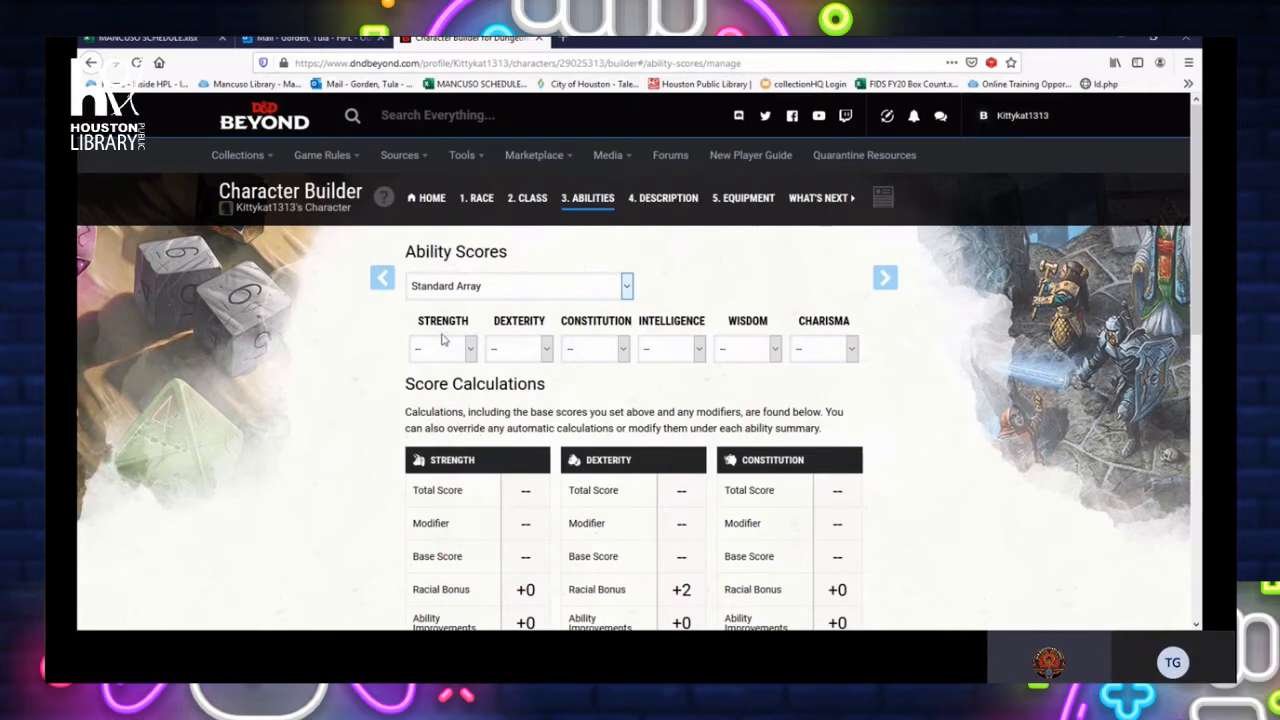
pyautogui.moveTo(470, 352)
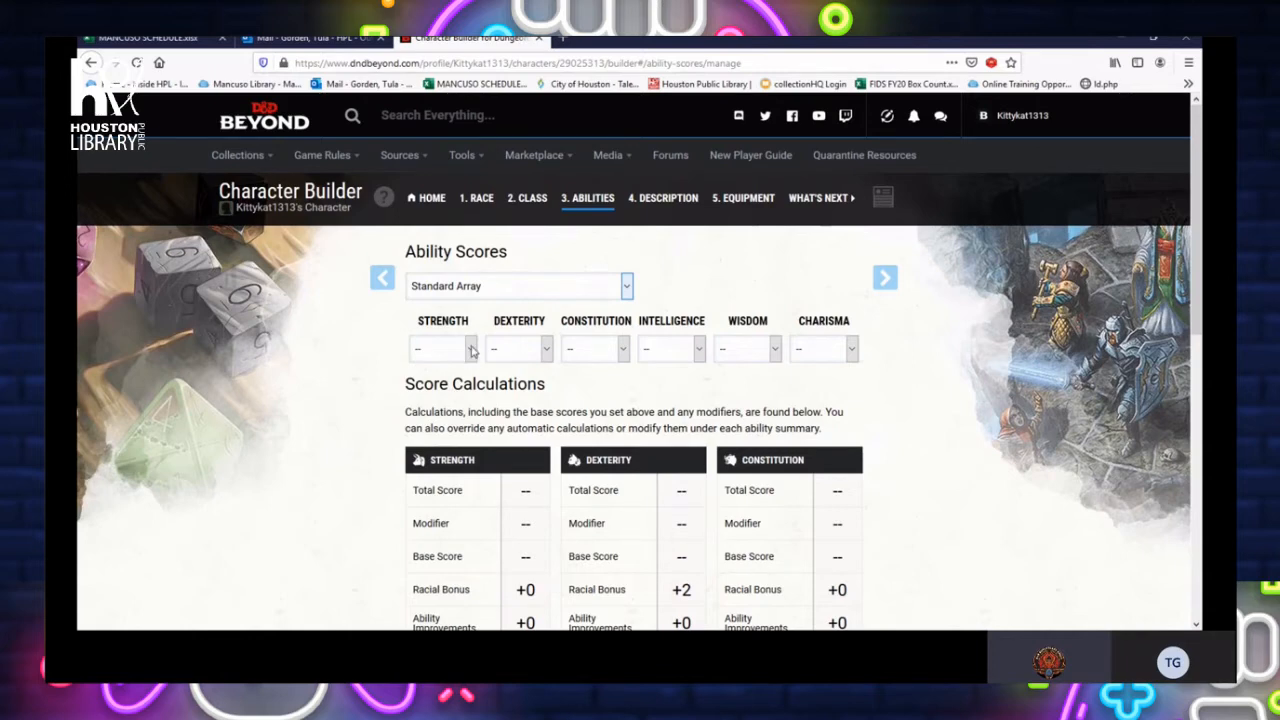
pyautogui.click(430, 370)
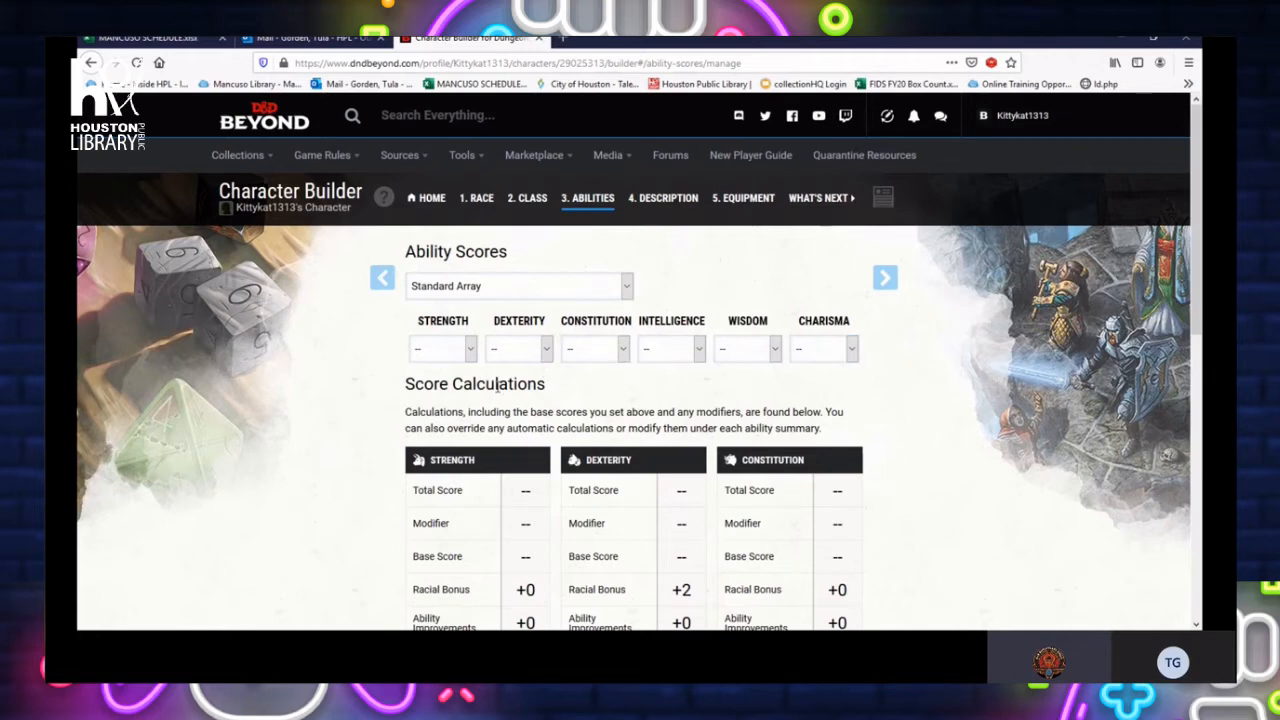
pyautogui.moveTo(560, 352)
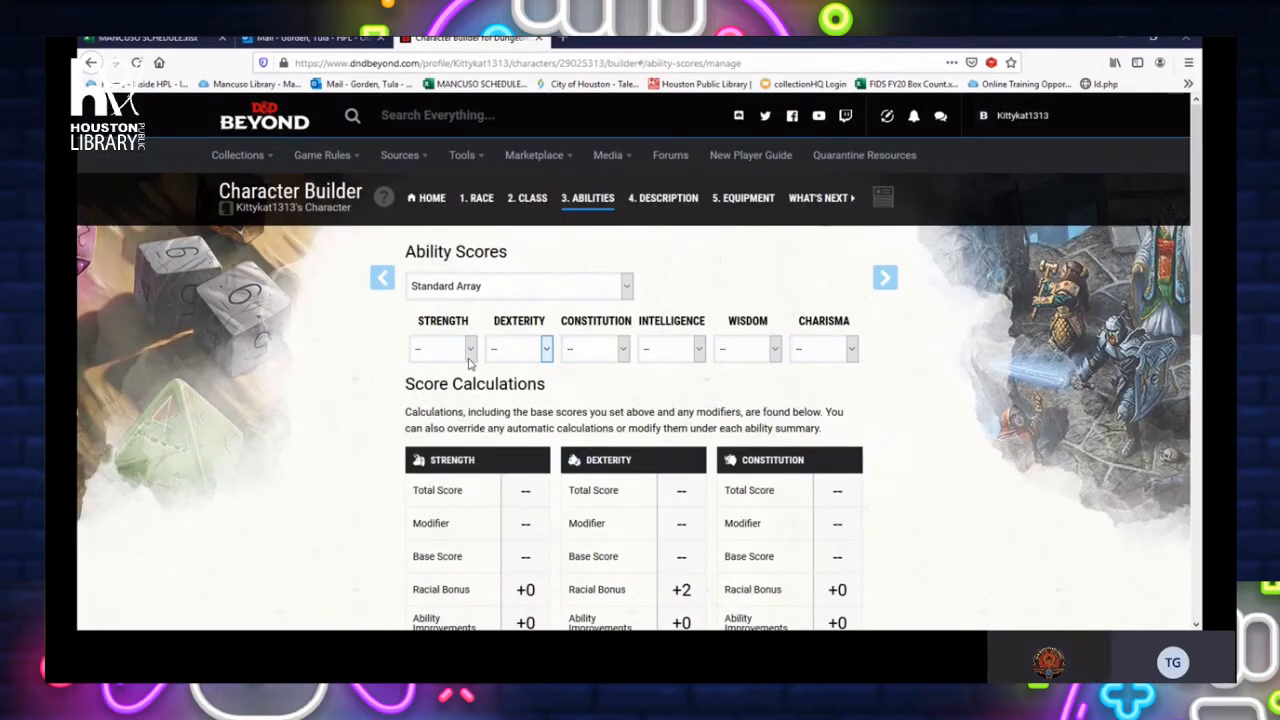
pyautogui.scroll(-3)
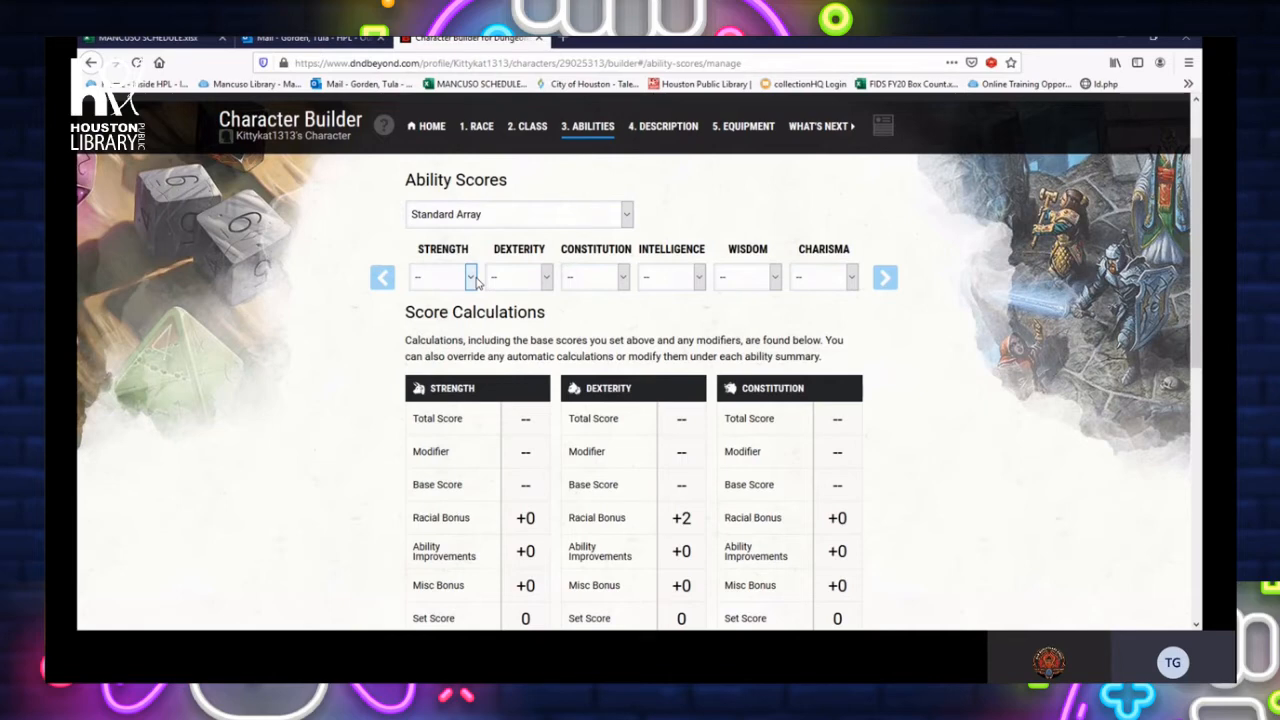
# Assign a Standard Array score to Strength and review the Score Calculations
pyautogui.click(442, 276)
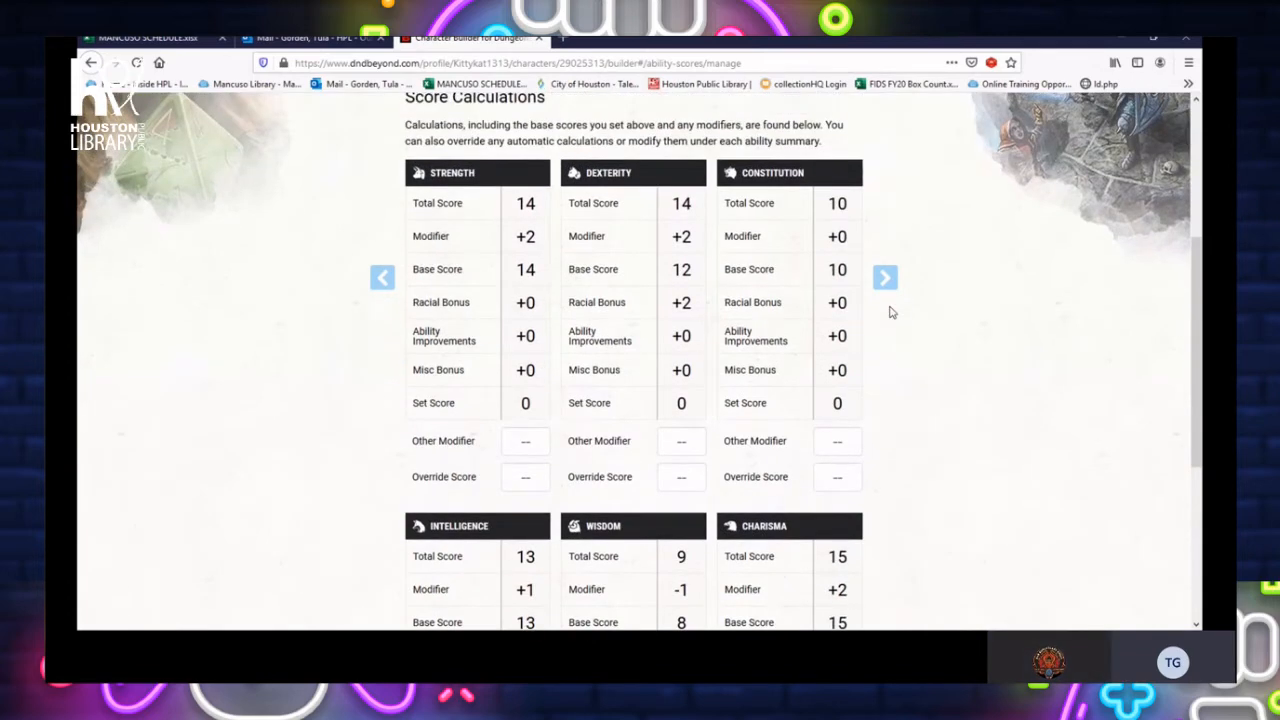
pyautogui.scroll(3)
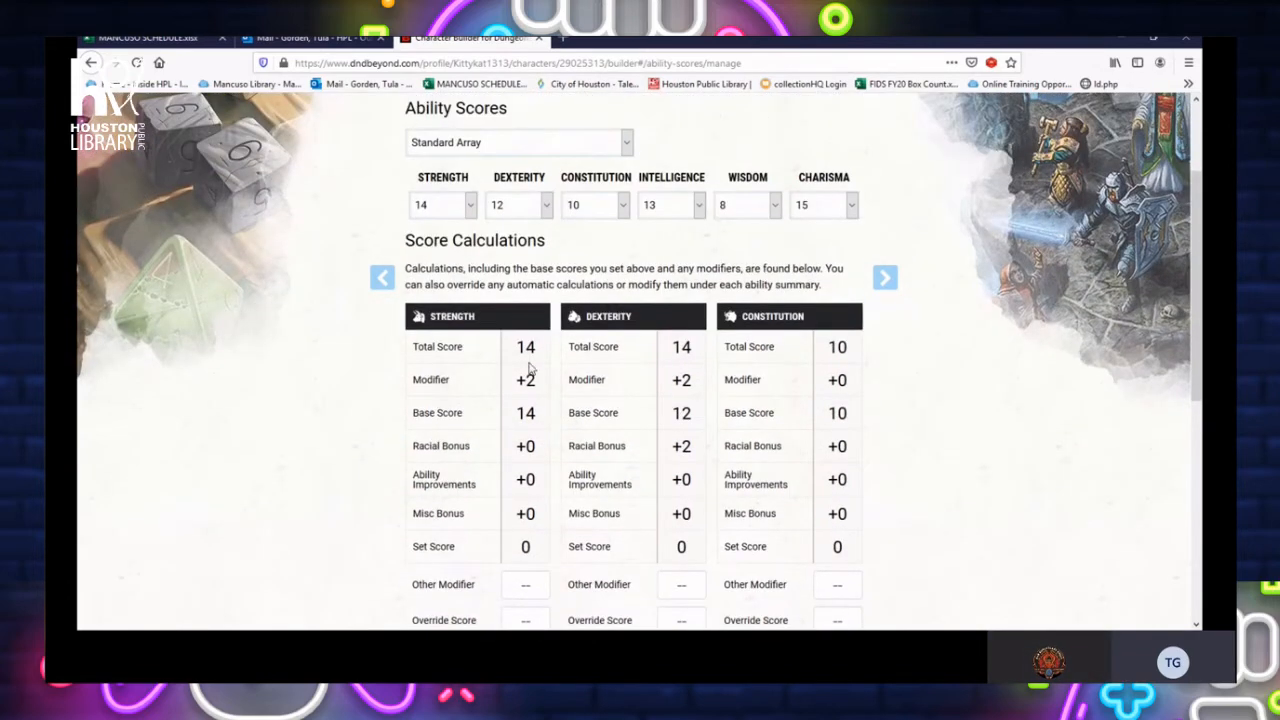
pyautogui.moveTo(538, 384)
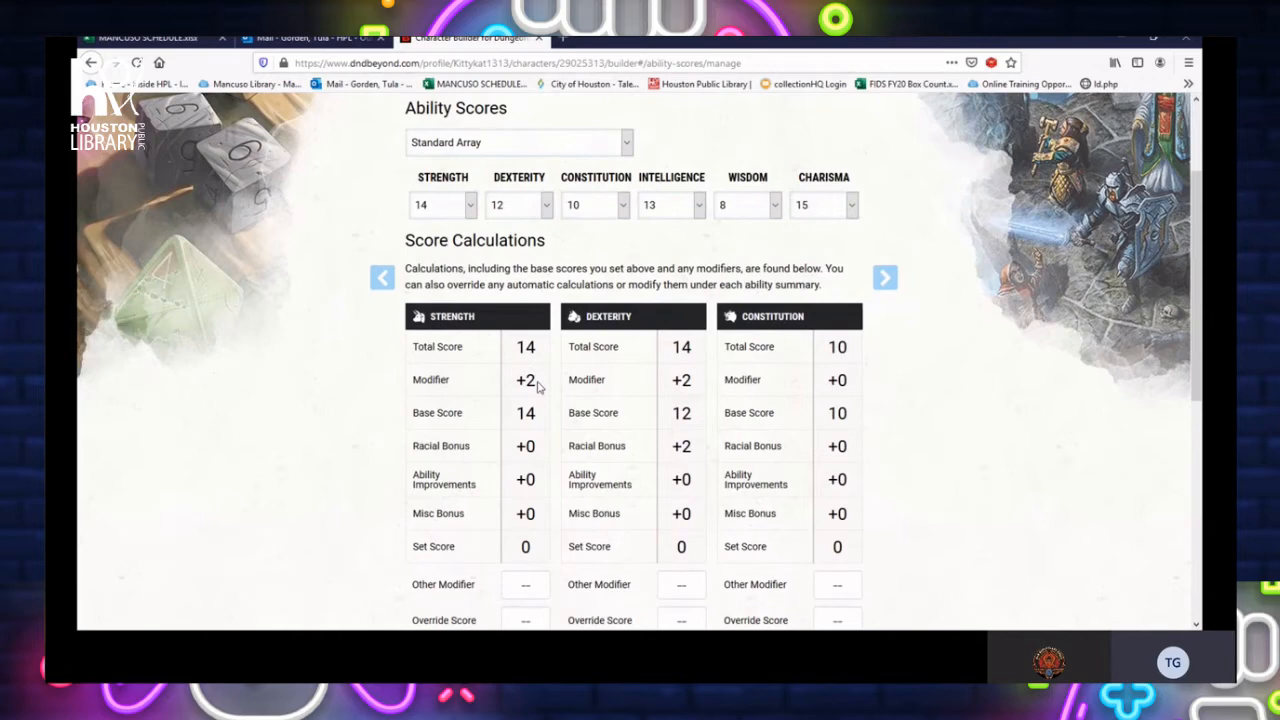
pyautogui.scroll(-3)
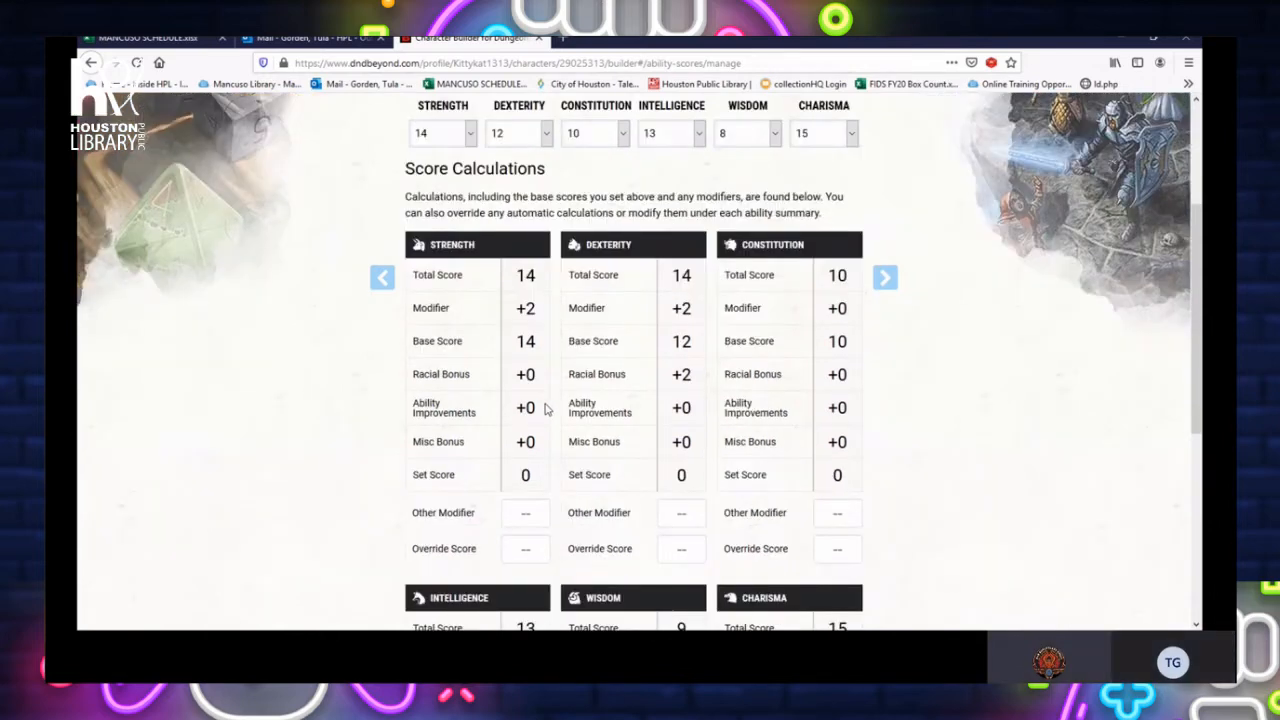
pyautogui.scroll(-3)
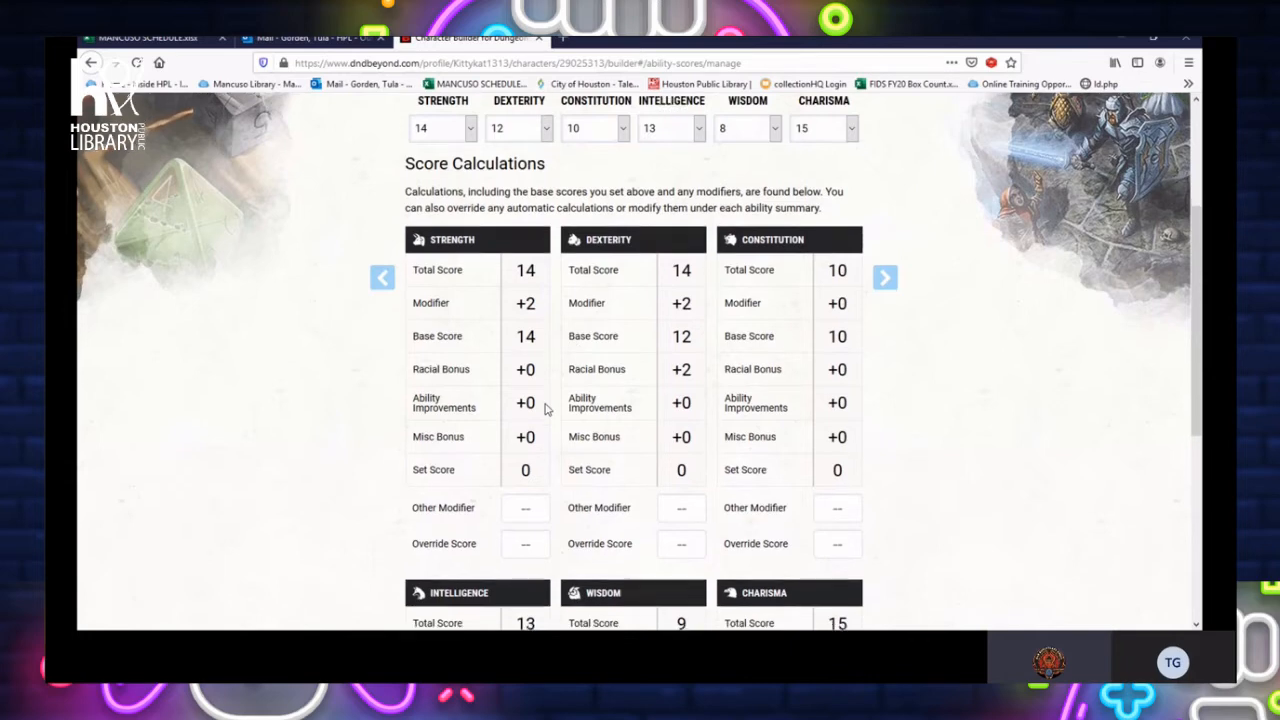
pyautogui.scroll(-3)
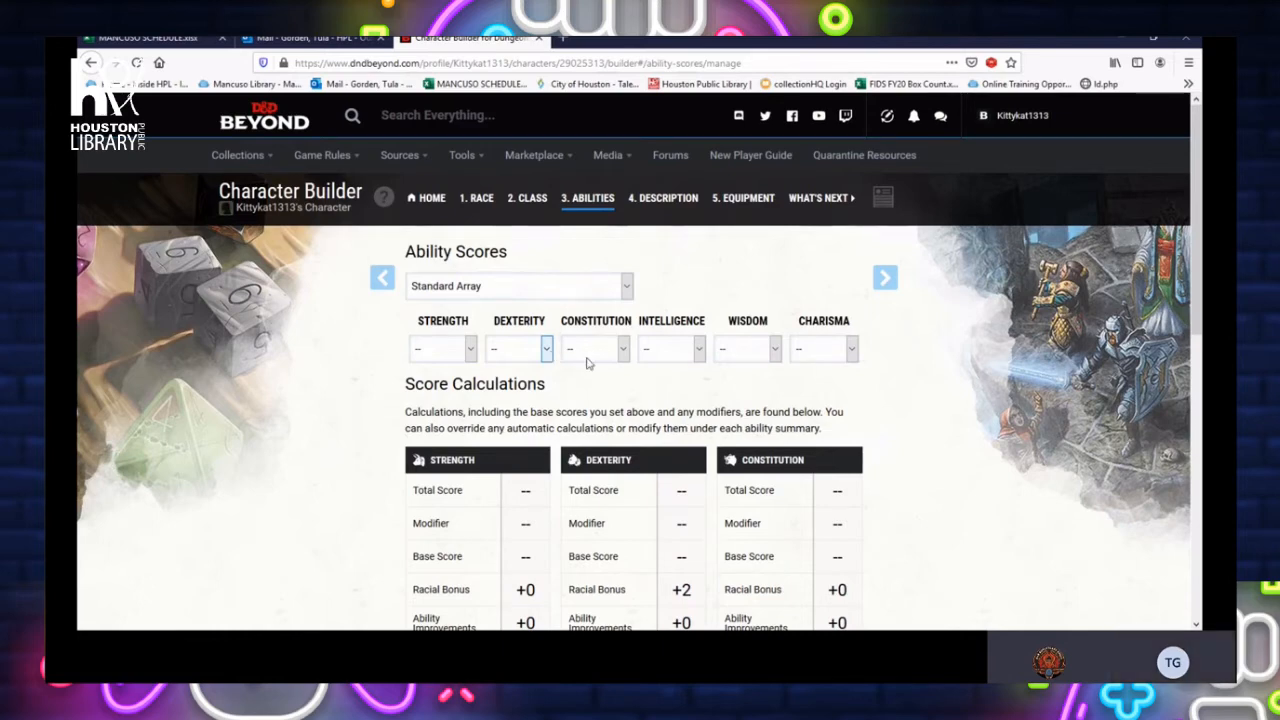
pyautogui.moveTo(616, 364)
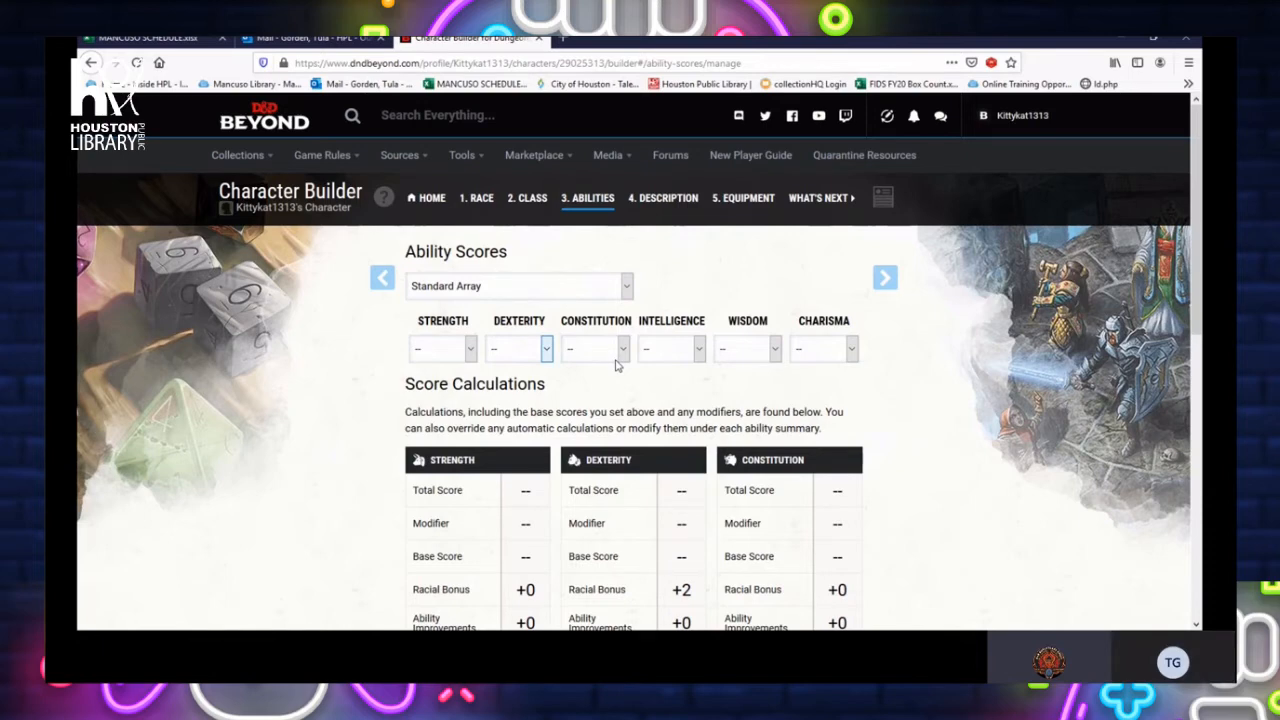
pyautogui.moveTo(630, 362)
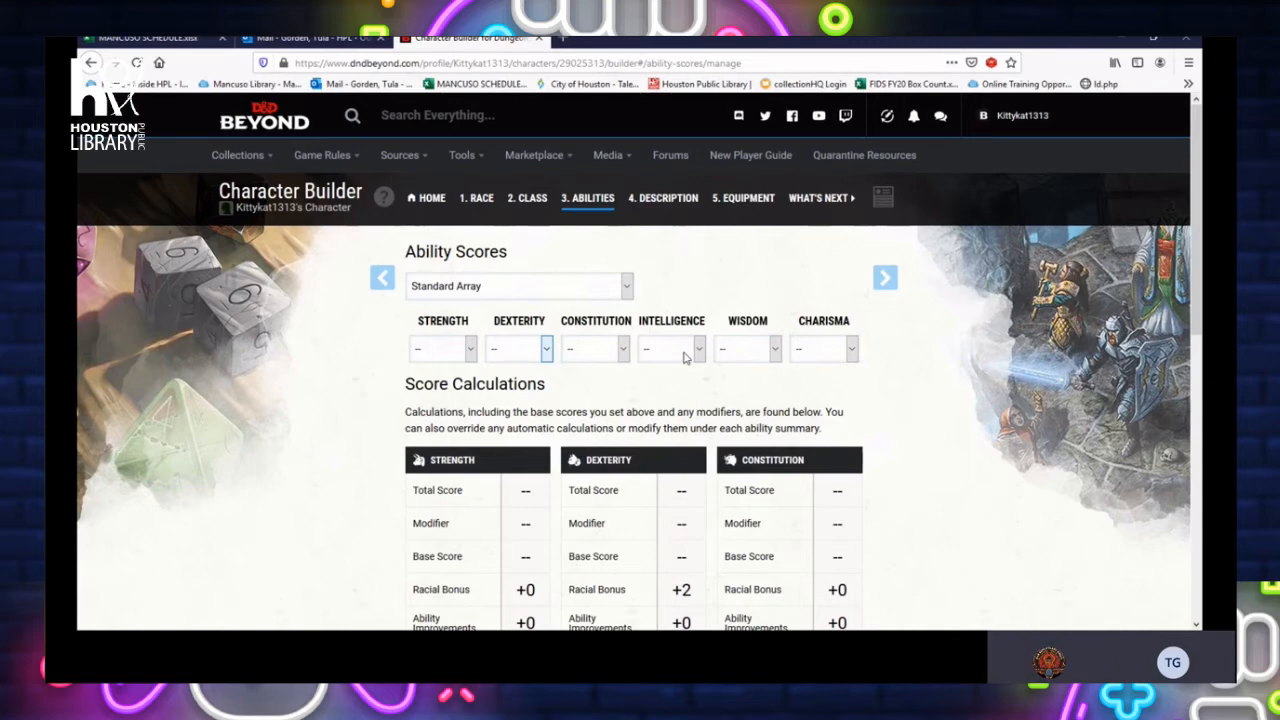
pyautogui.moveTo(750, 364)
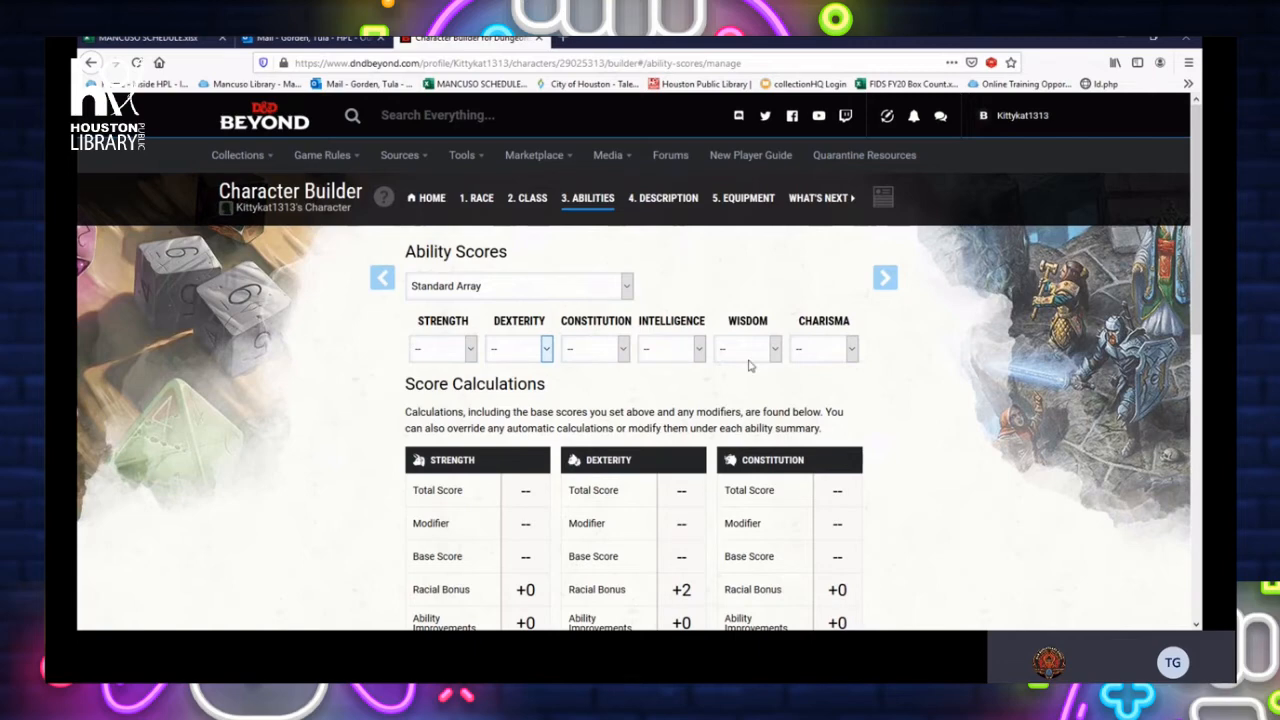
pyautogui.scroll(-3)
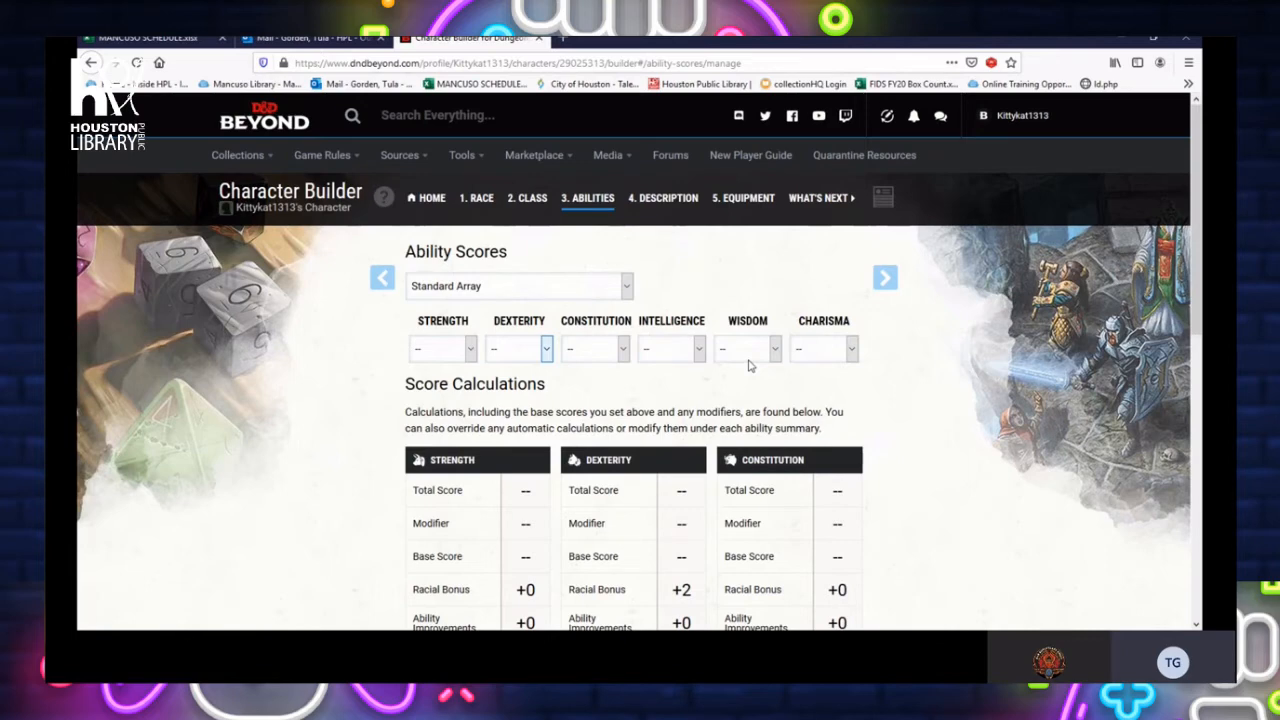
pyautogui.scroll(-3)
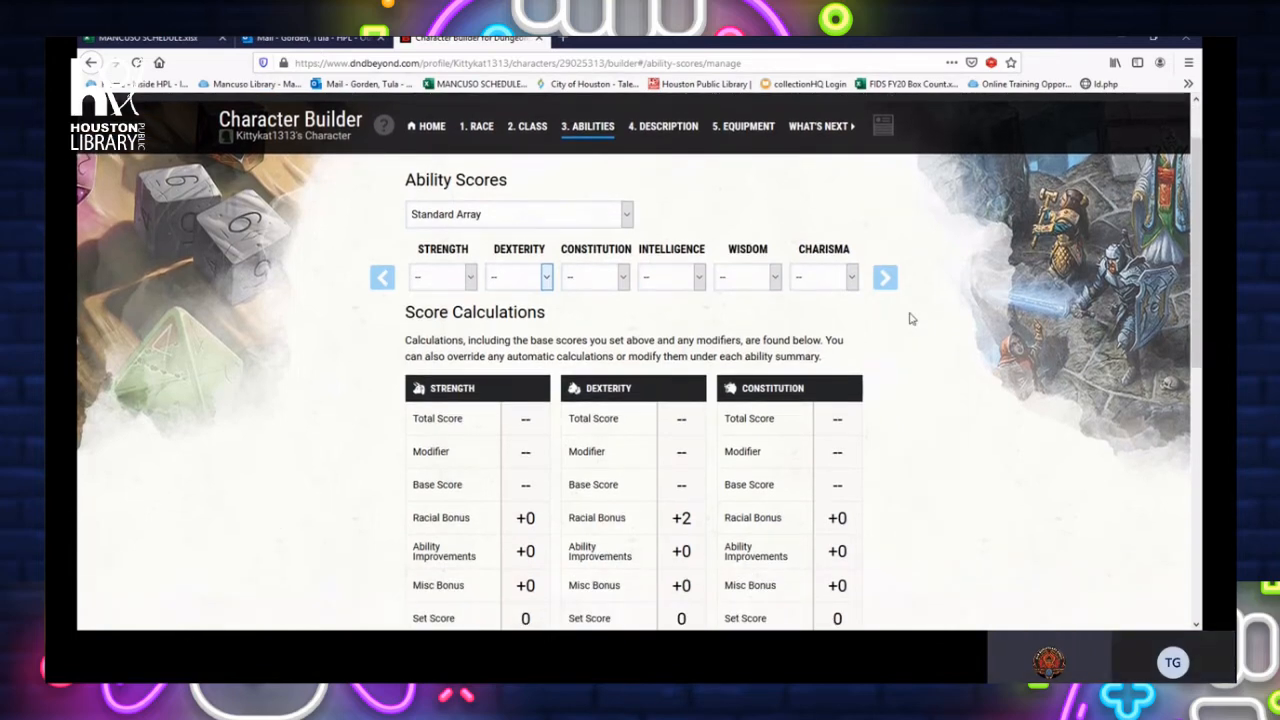
pyautogui.moveTo(888, 300)
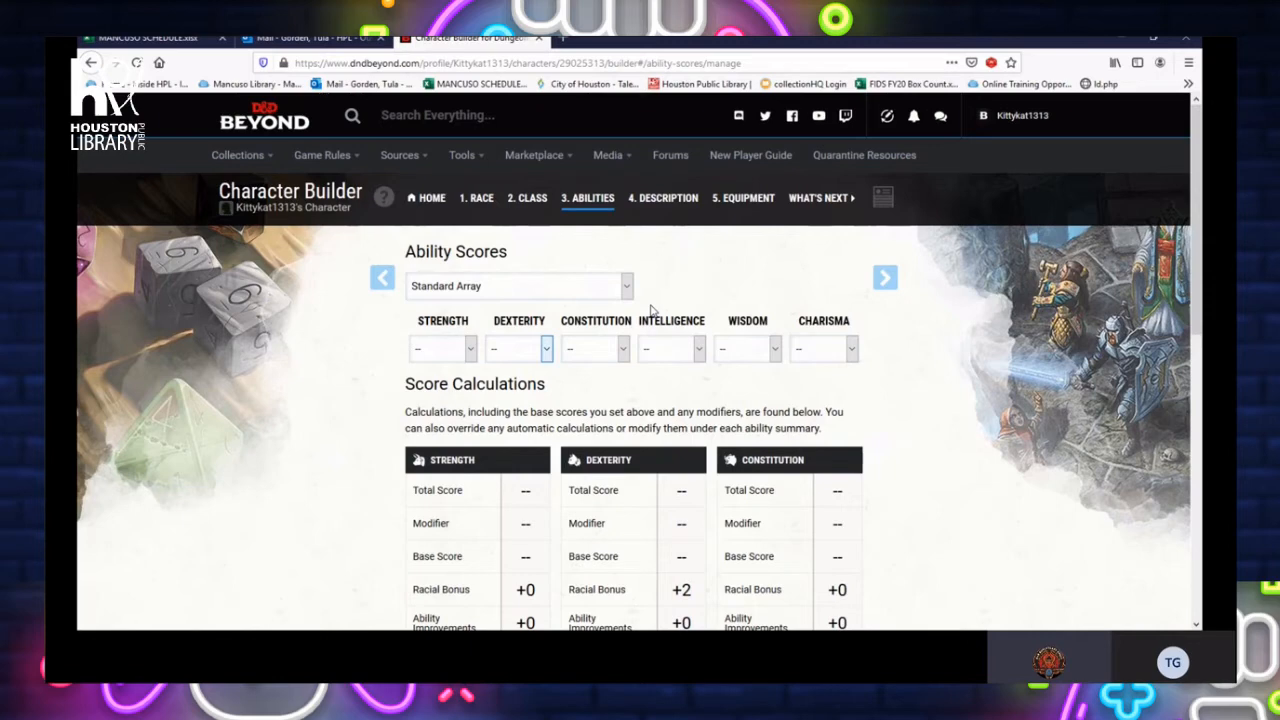
pyautogui.moveTo(664, 300)
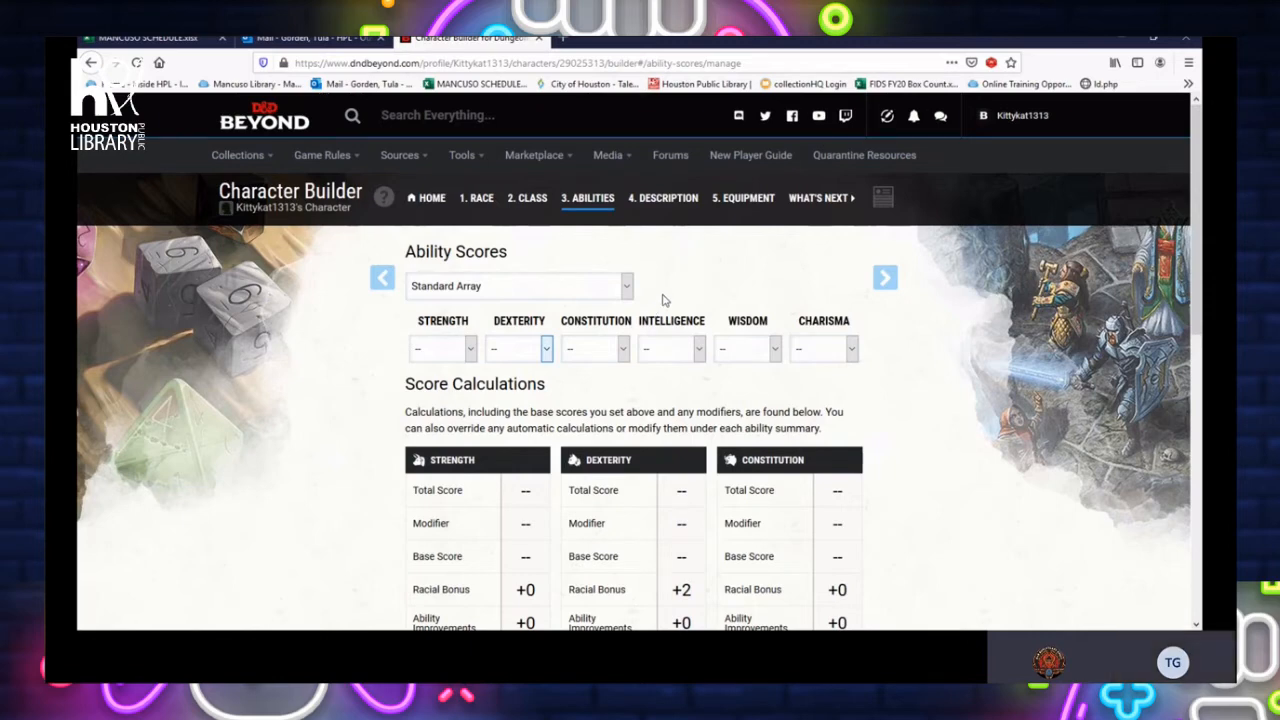
pyautogui.scroll(-3)
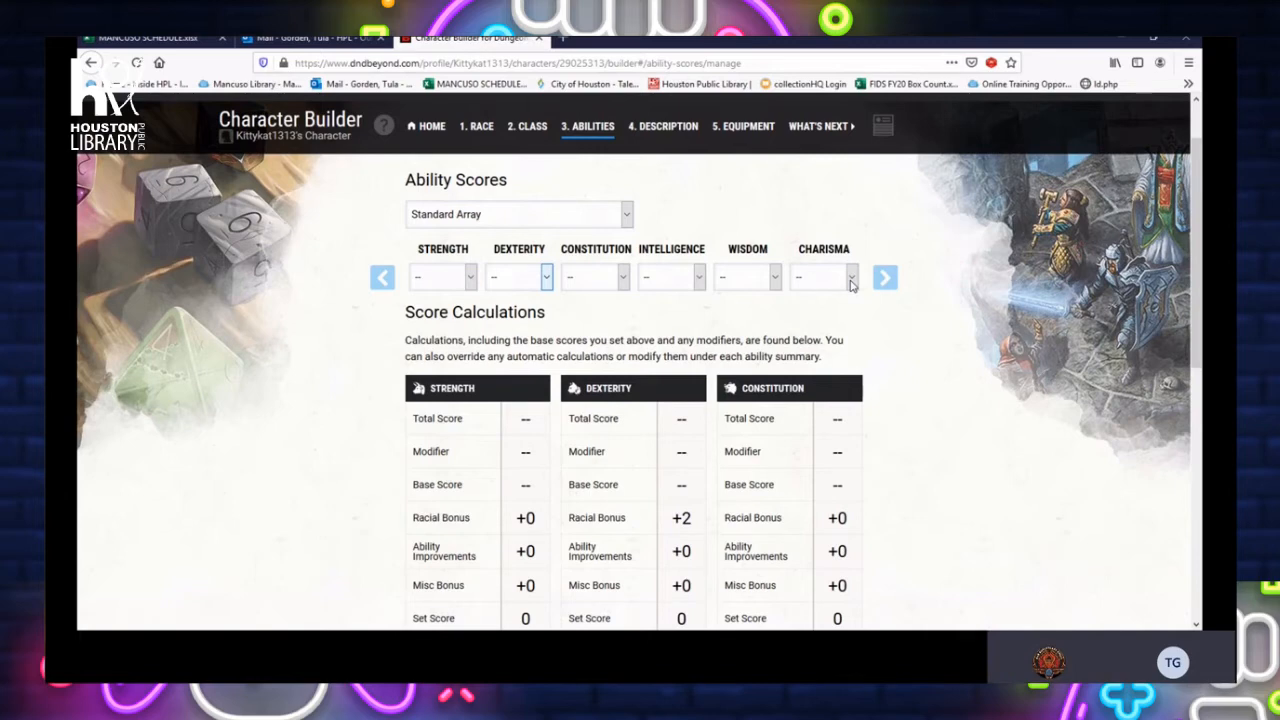
pyautogui.moveTo(846, 290)
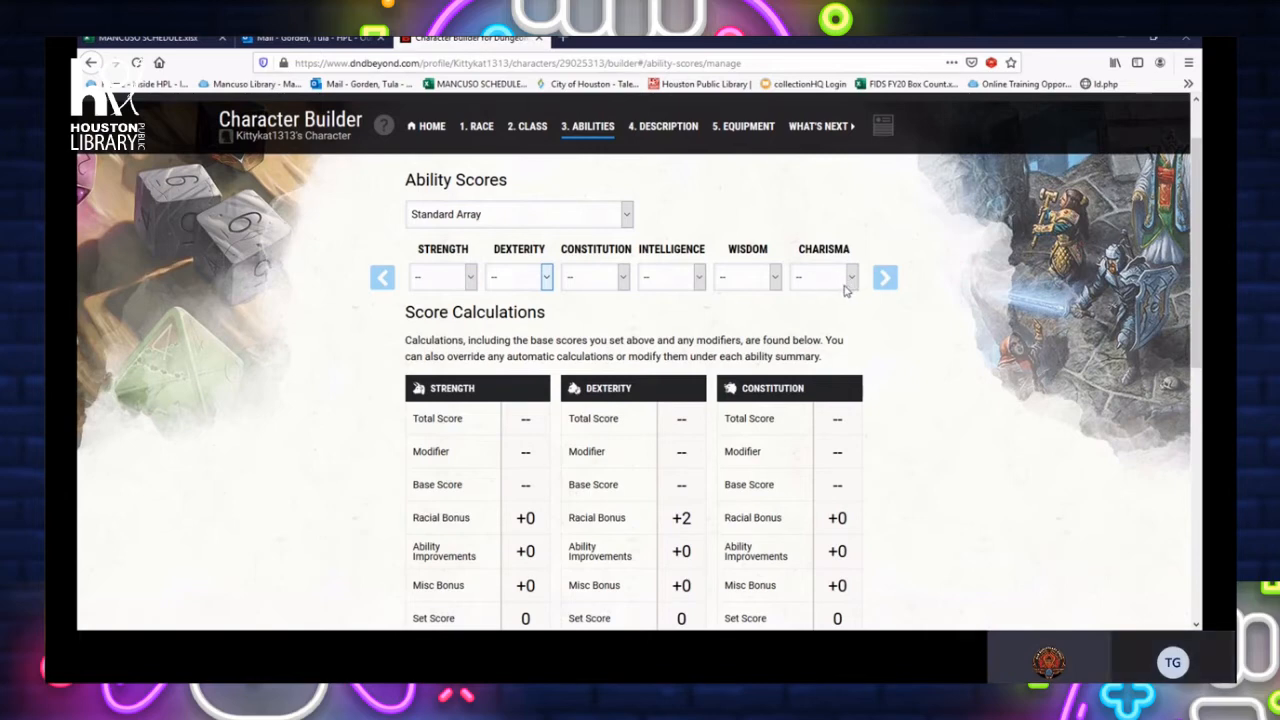
pyautogui.moveTo(788, 318)
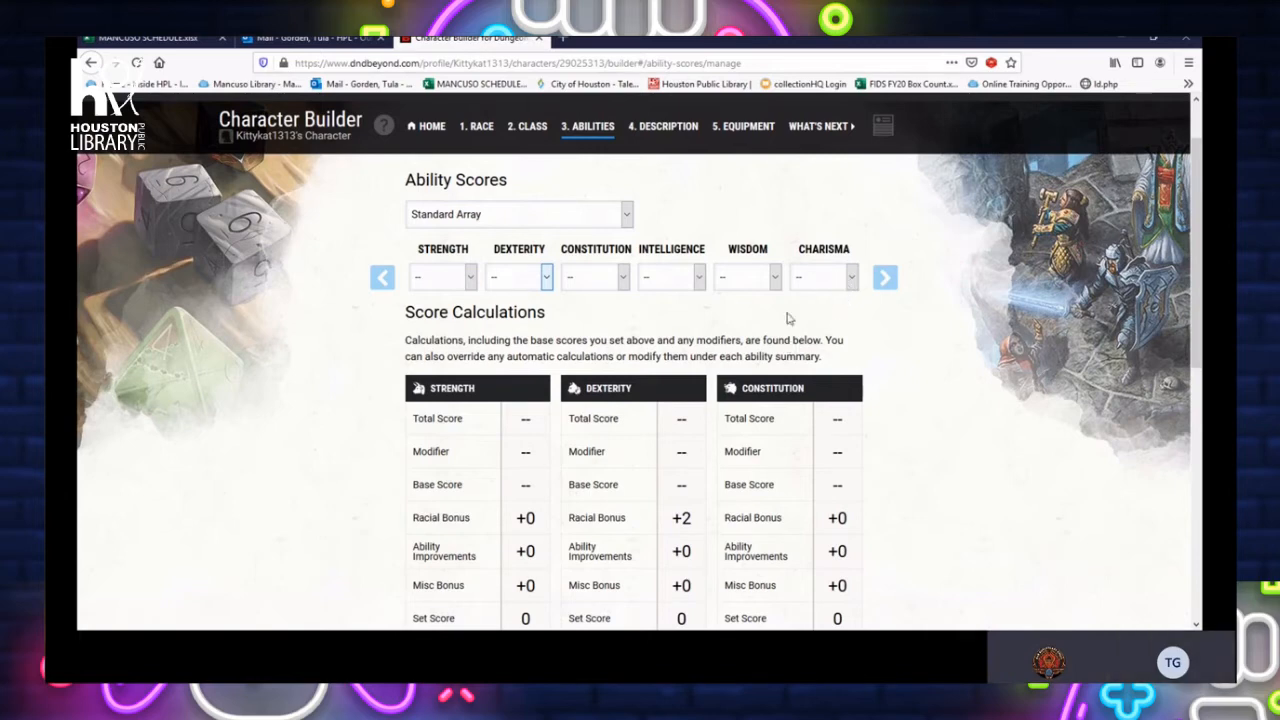
pyautogui.scroll(-3)
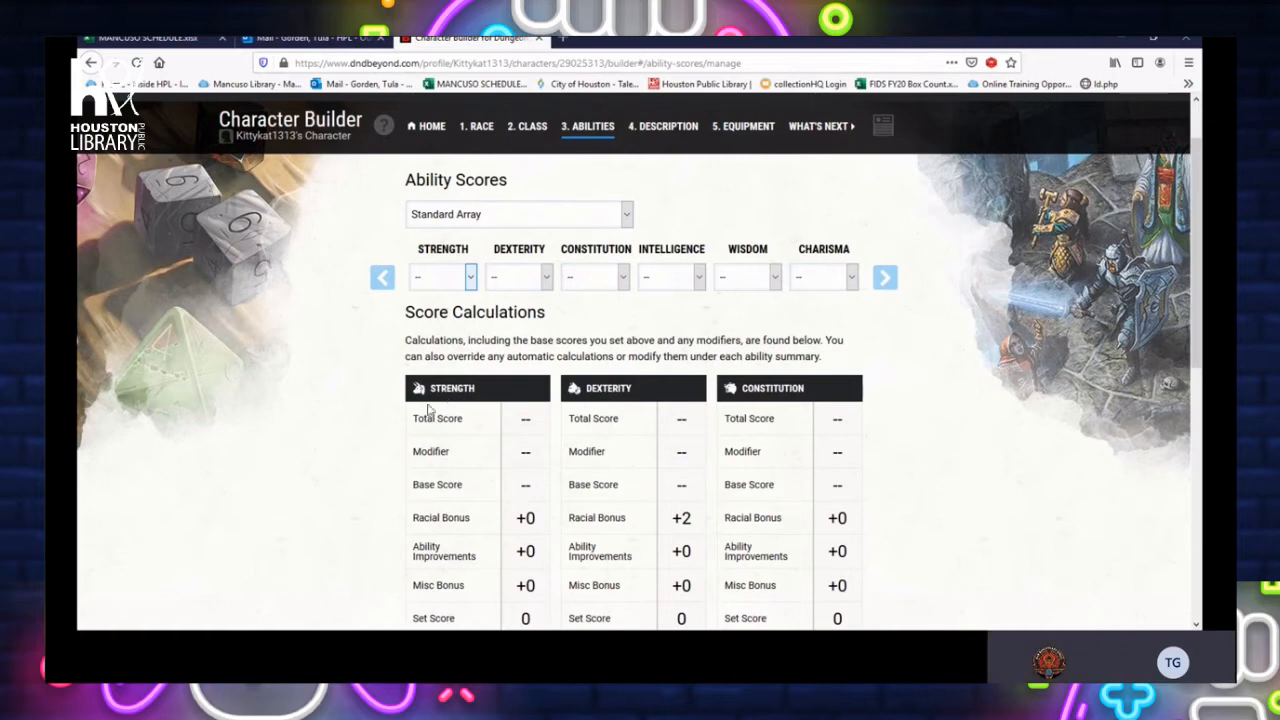
pyautogui.moveTo(444, 398)
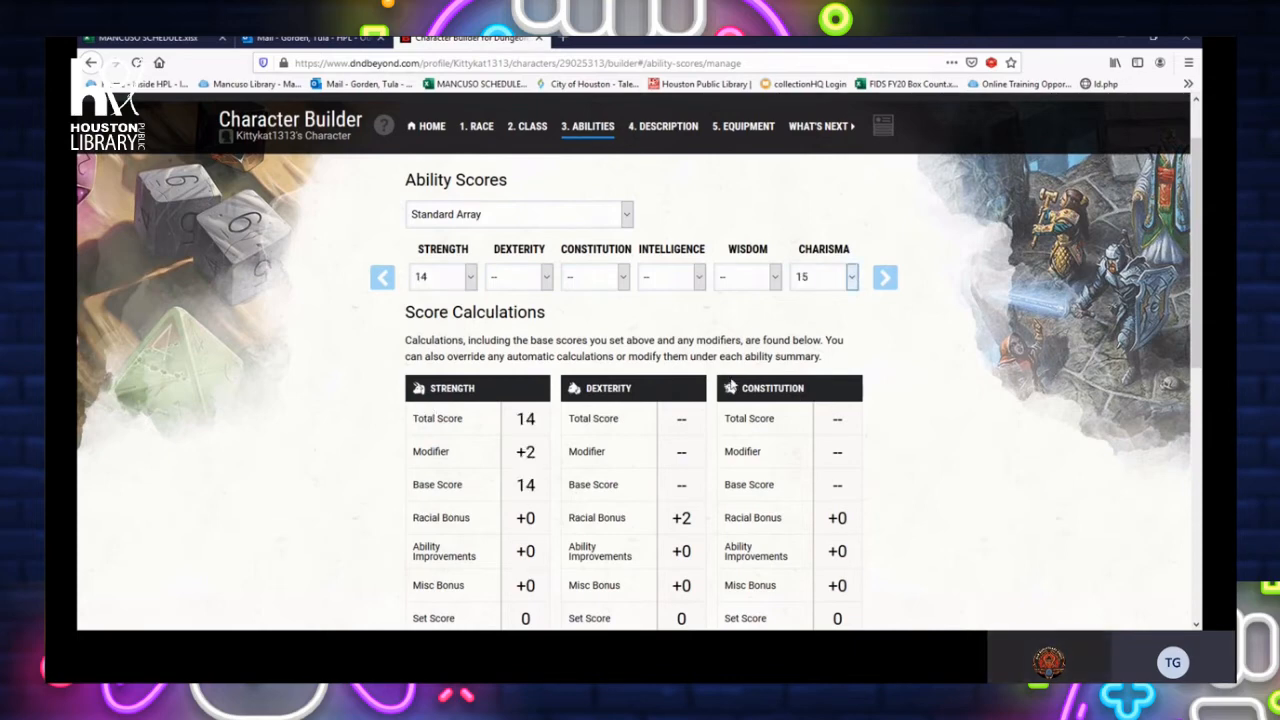
pyautogui.moveTo(528, 340)
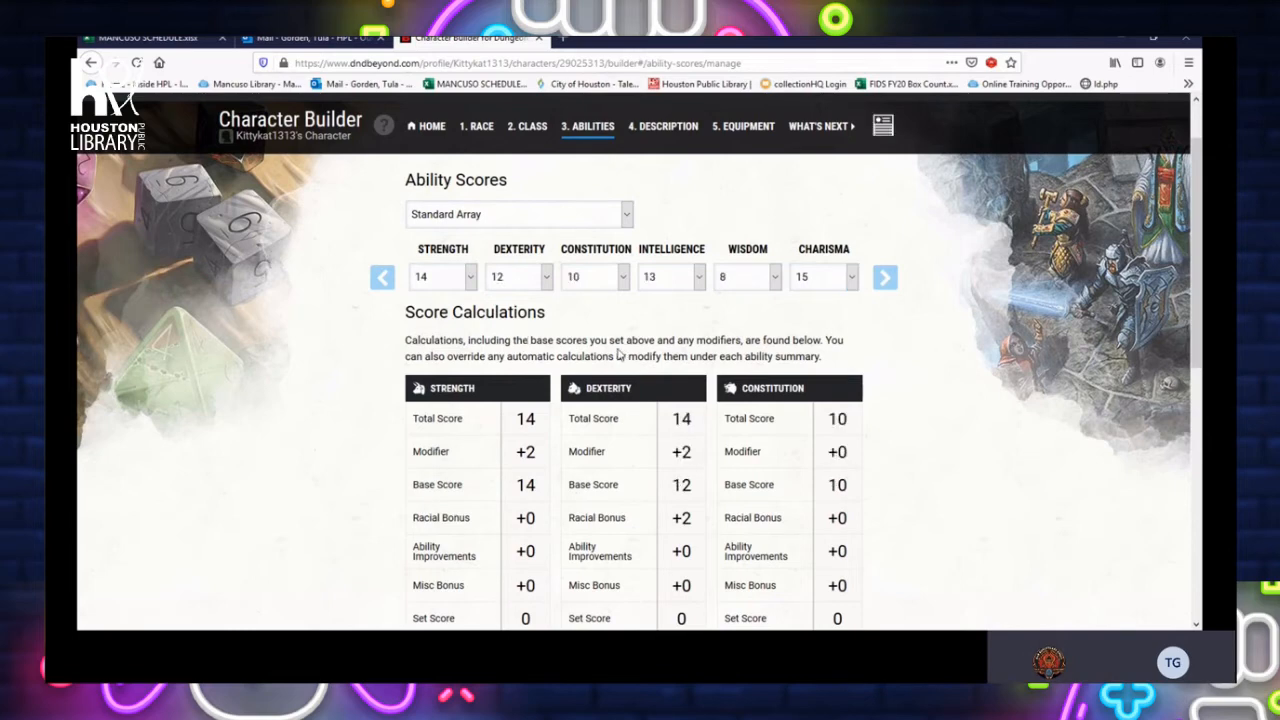
pyautogui.moveTo(676, 248)
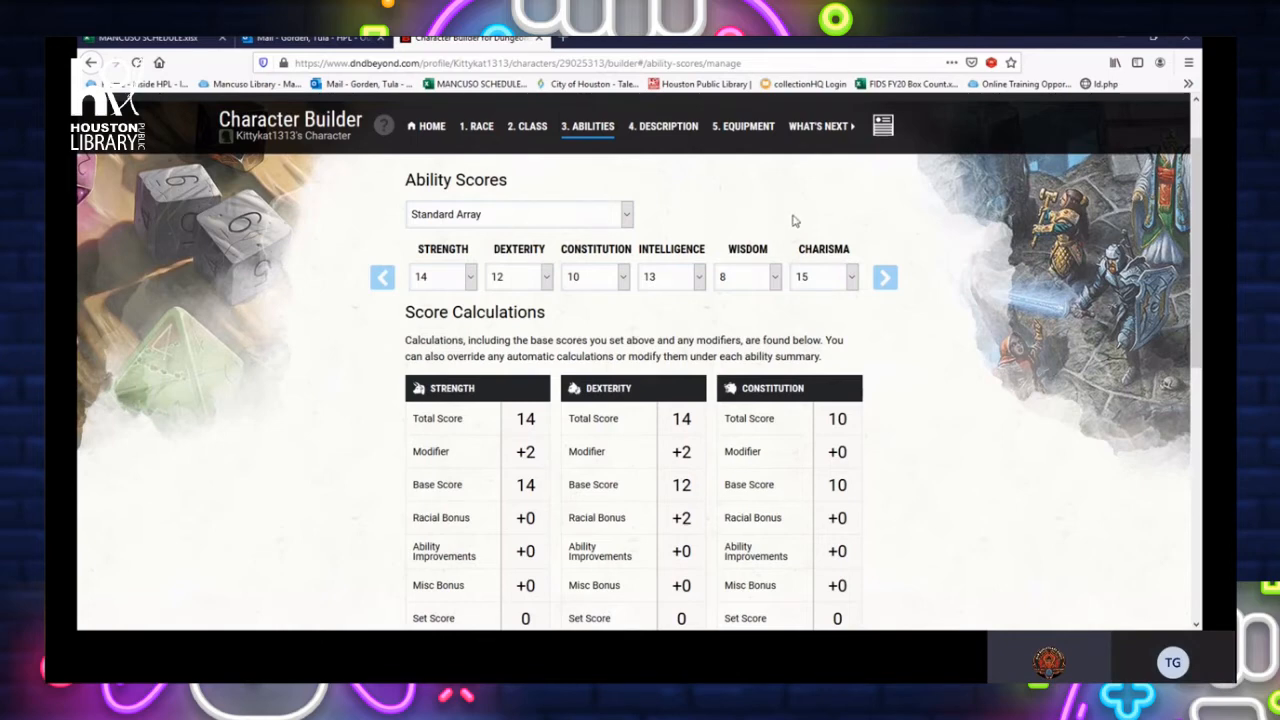
# Scroll through the assigned Standard Array scores (14, 12, 10, 13, 8, 15)
pyautogui.scroll(-3)
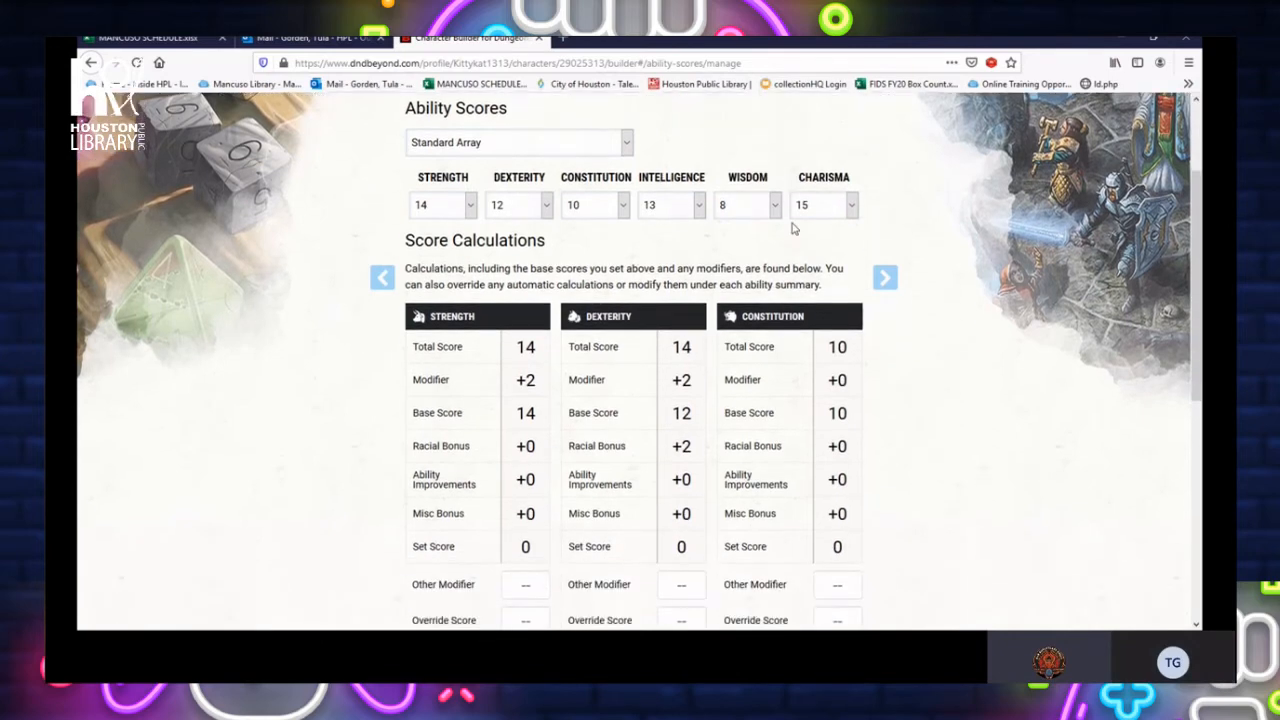
pyautogui.scroll(-3)
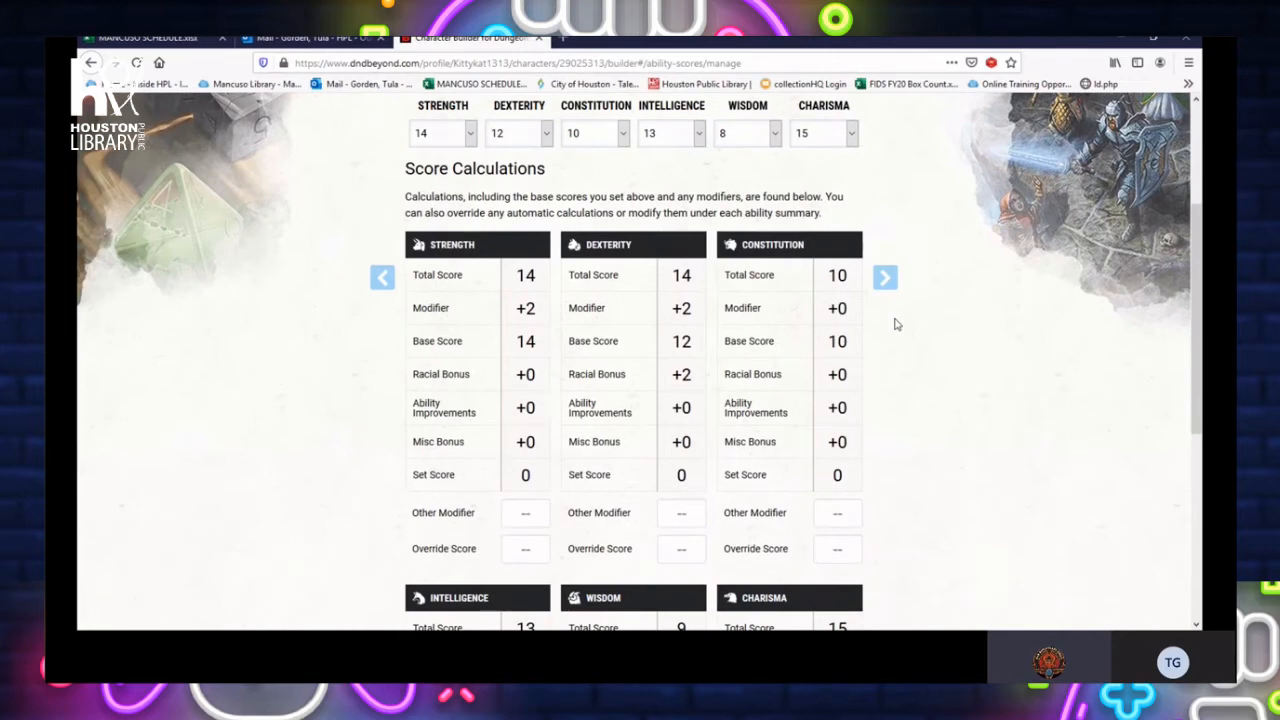
pyautogui.scroll(-3)
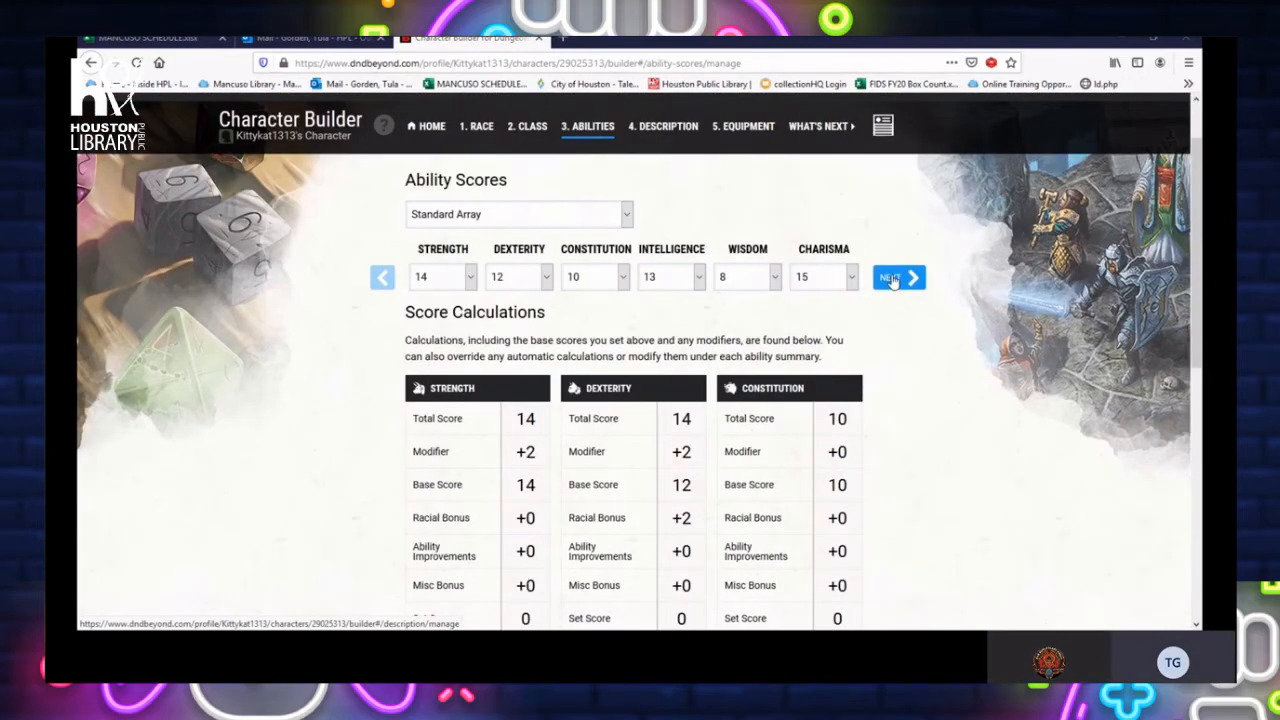
# Advance to the Description step and bring up the list of backgrounds
pyautogui.click(896, 276)
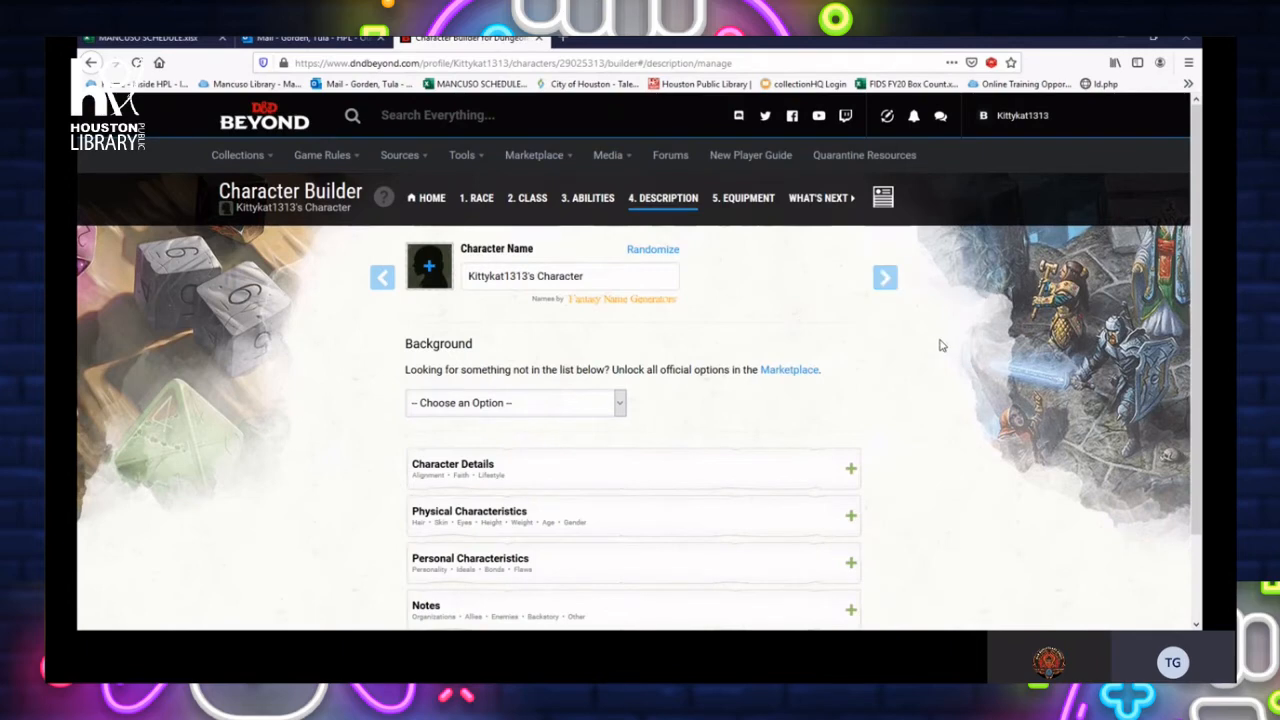
pyautogui.scroll(-3)
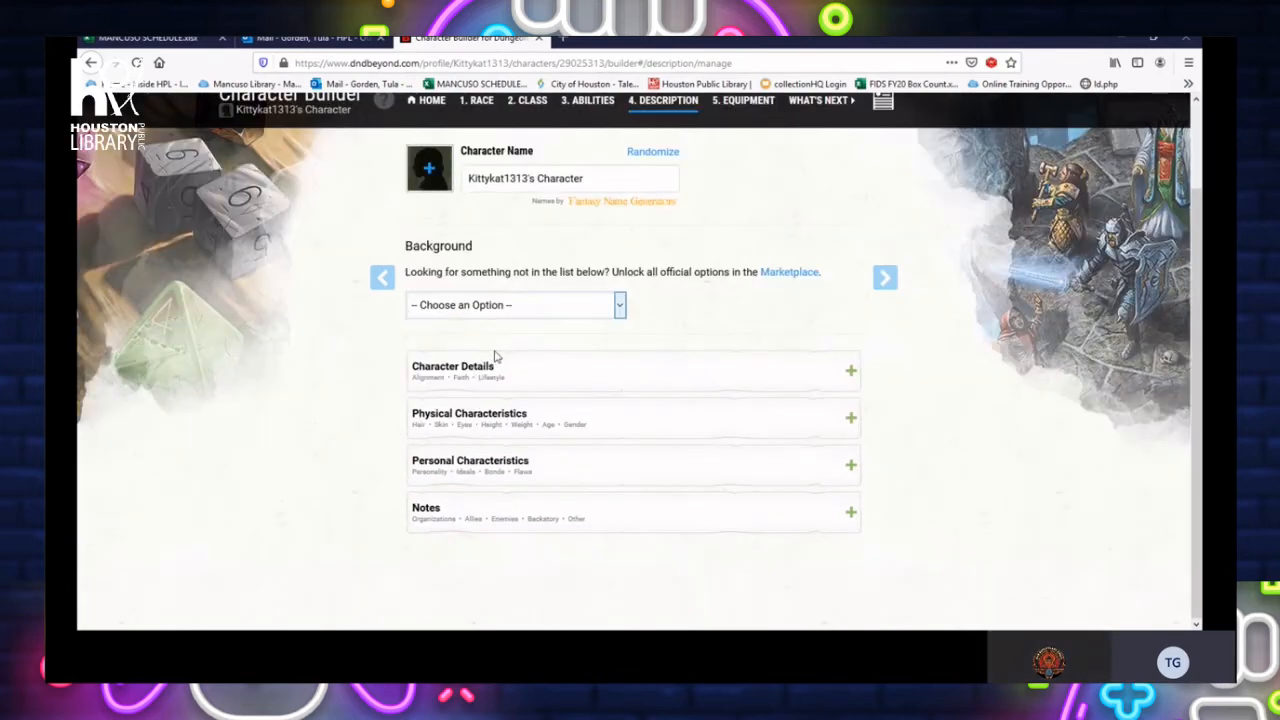
pyautogui.click(512, 304)
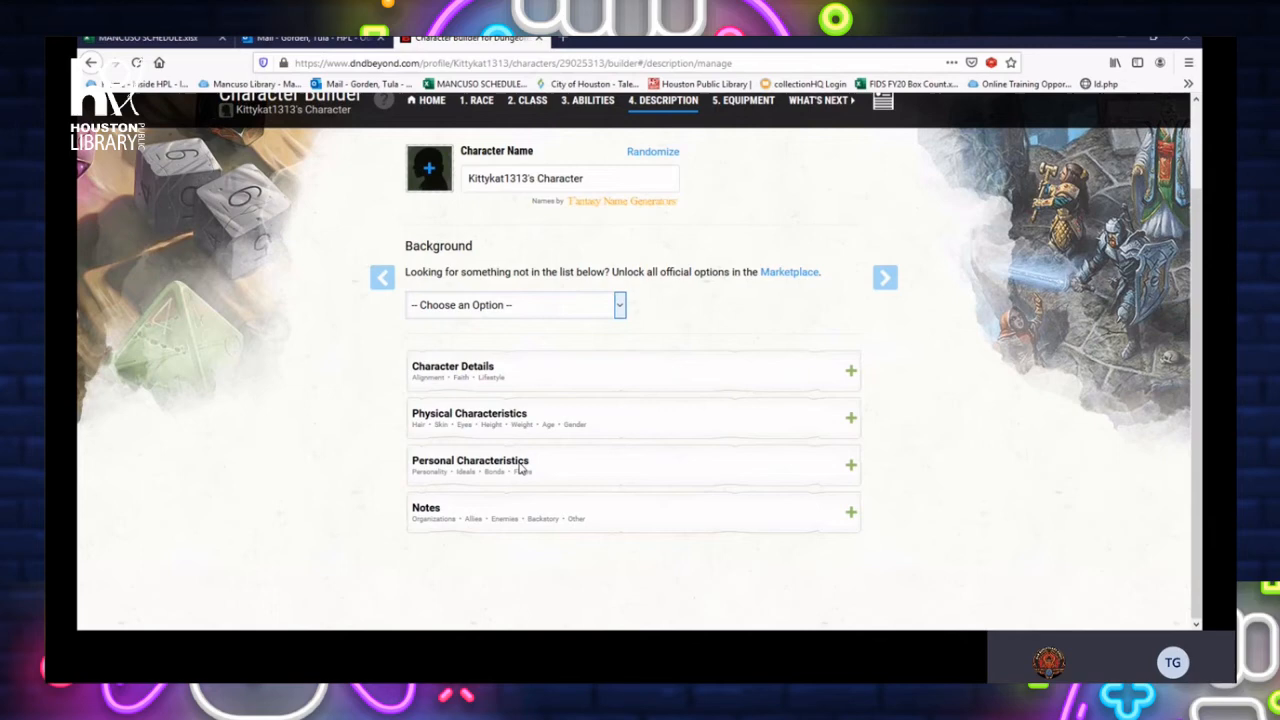
# Choose Noble as Lelienne's background and read through its features to the proficiency options
pyautogui.click(514, 304)
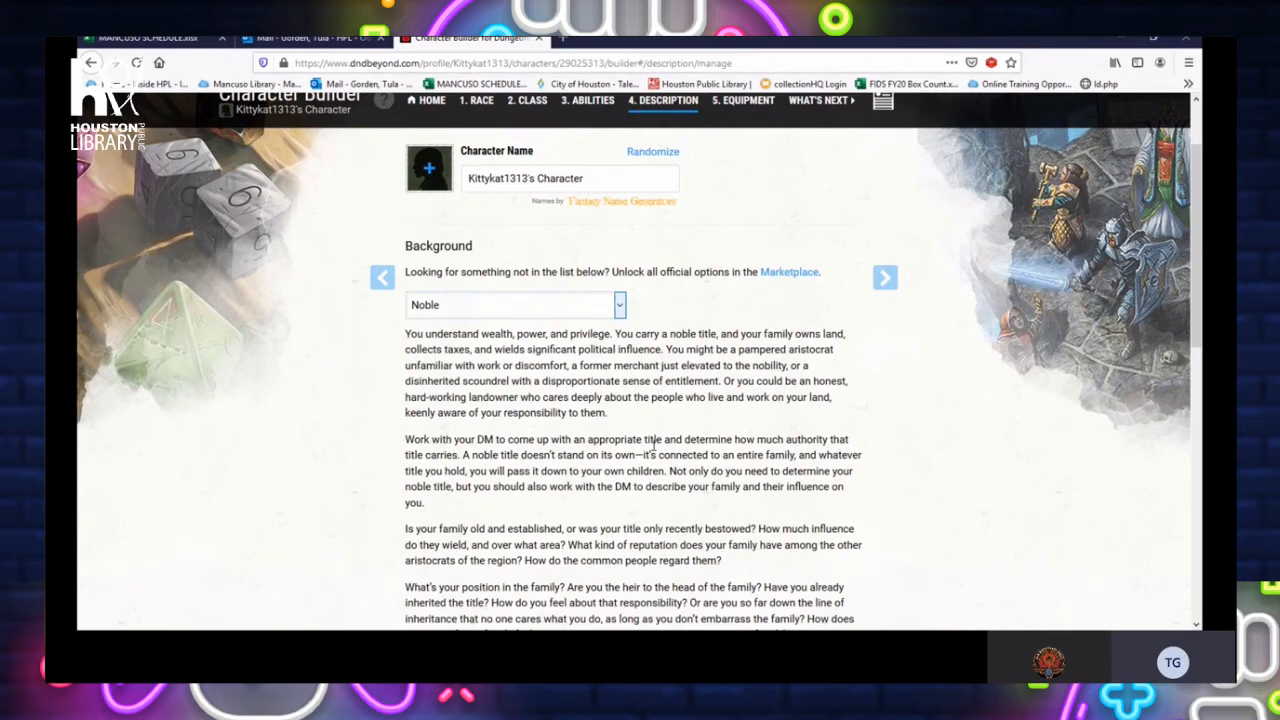
pyautogui.scroll(-3)
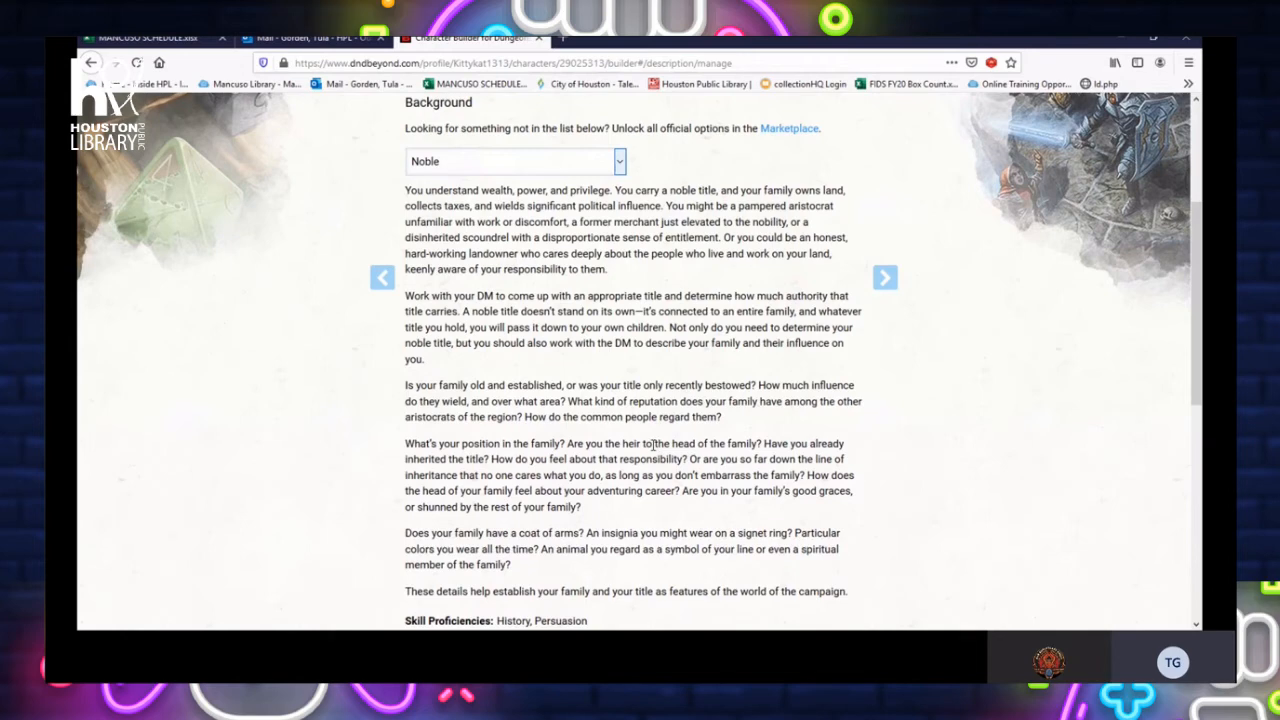
pyautogui.scroll(-3)
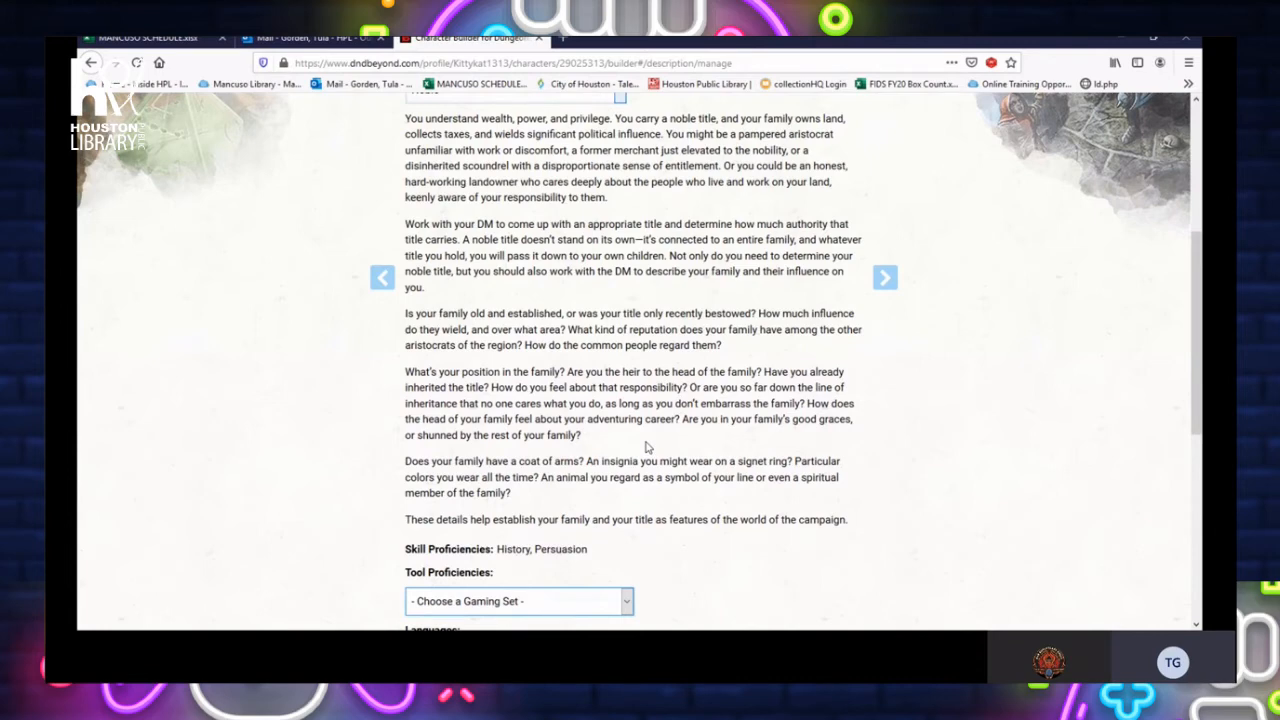
pyautogui.scroll(-3)
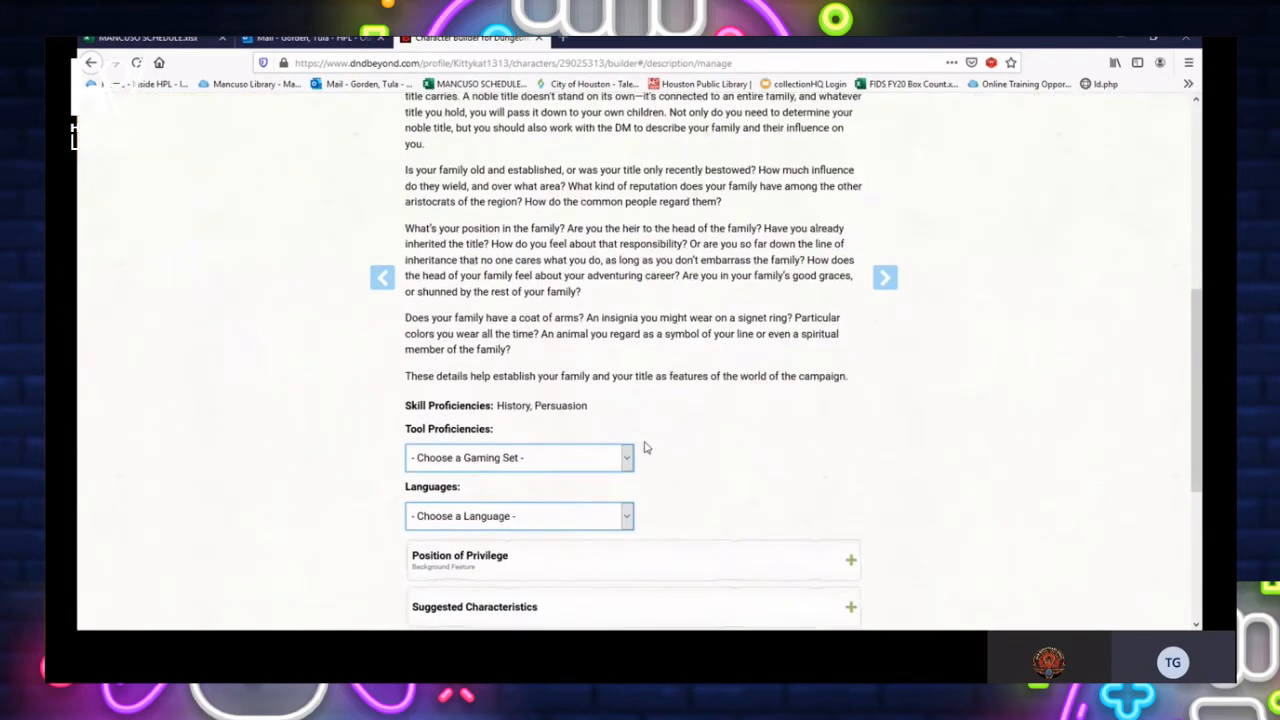
pyautogui.scroll(-3)
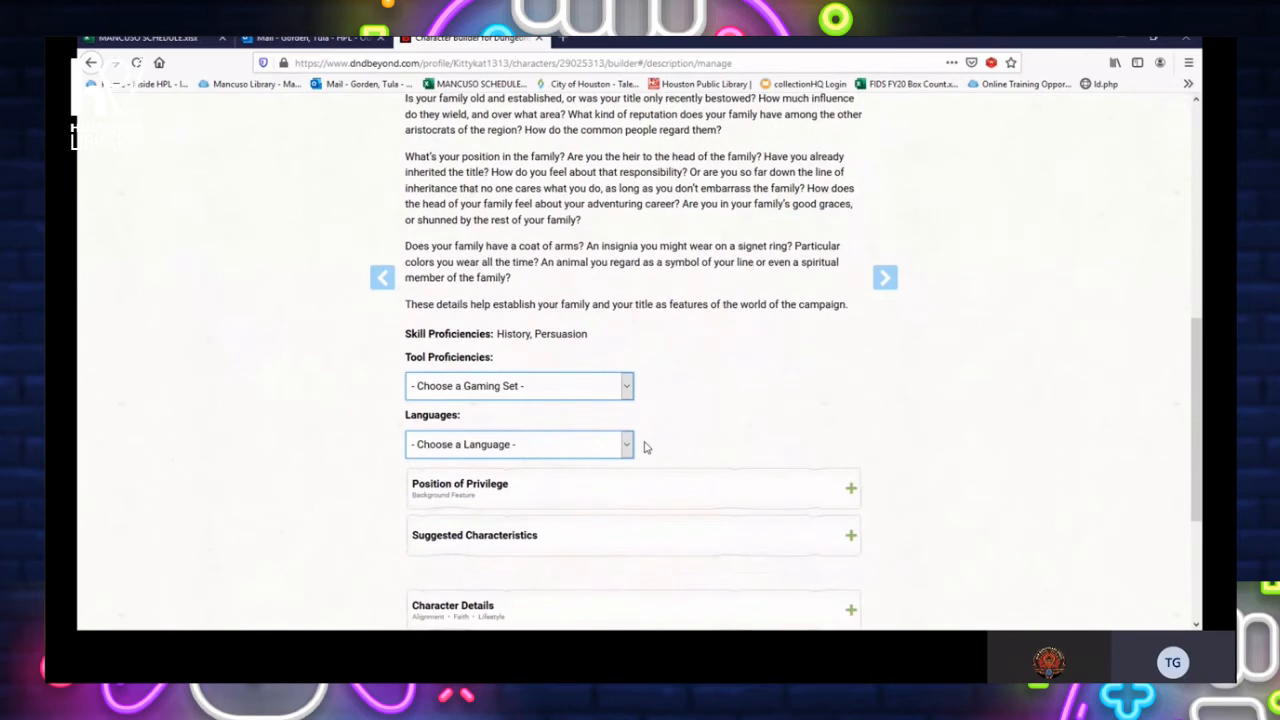
pyautogui.scroll(-3)
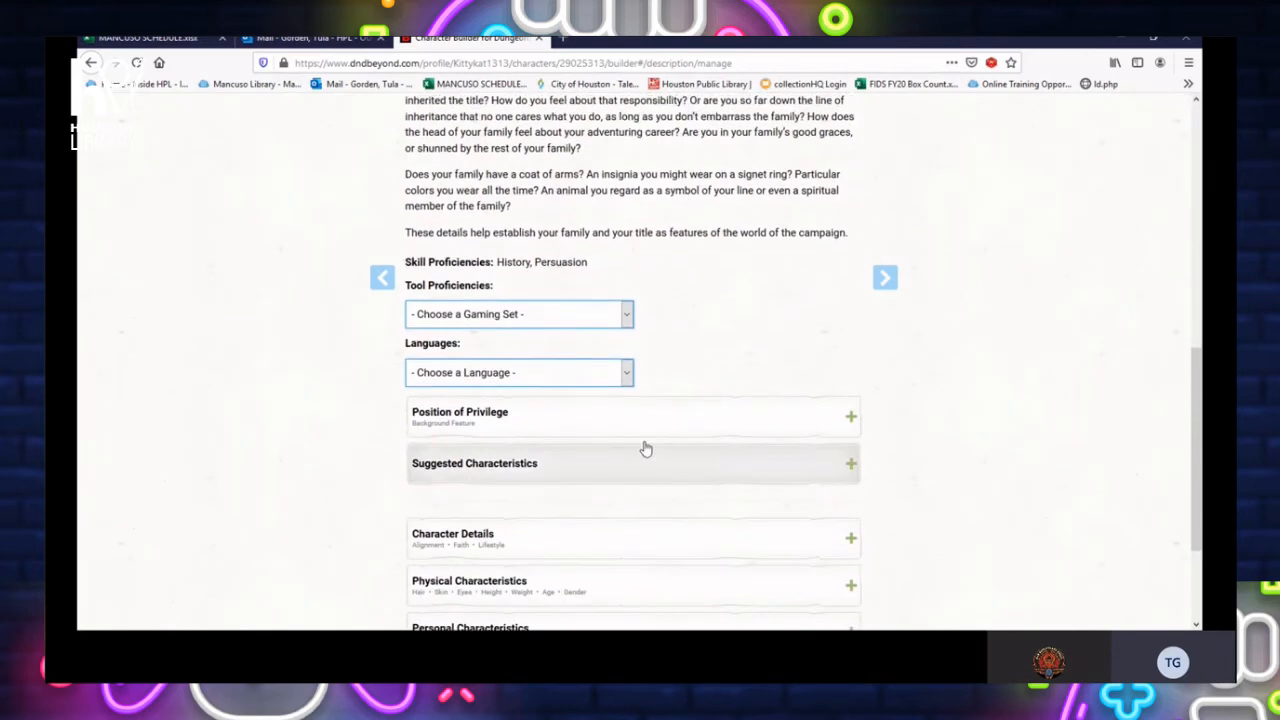
pyautogui.scroll(-3)
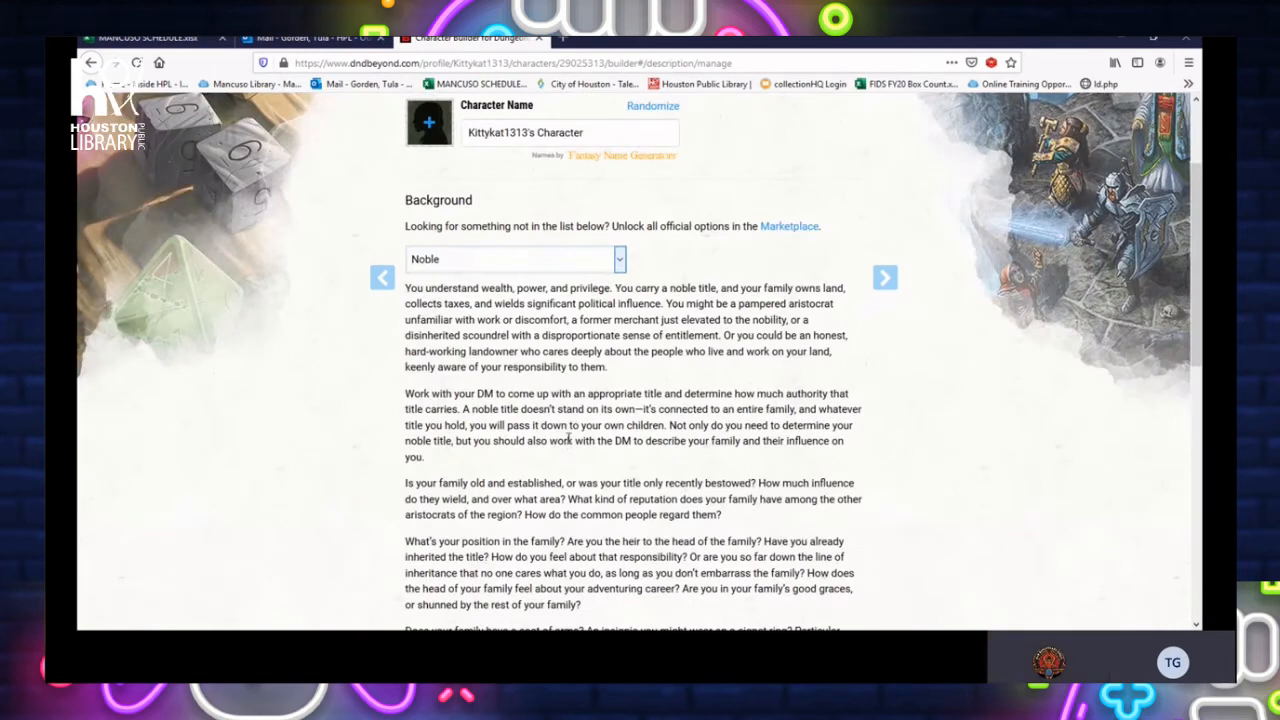
pyautogui.moveTo(568, 474)
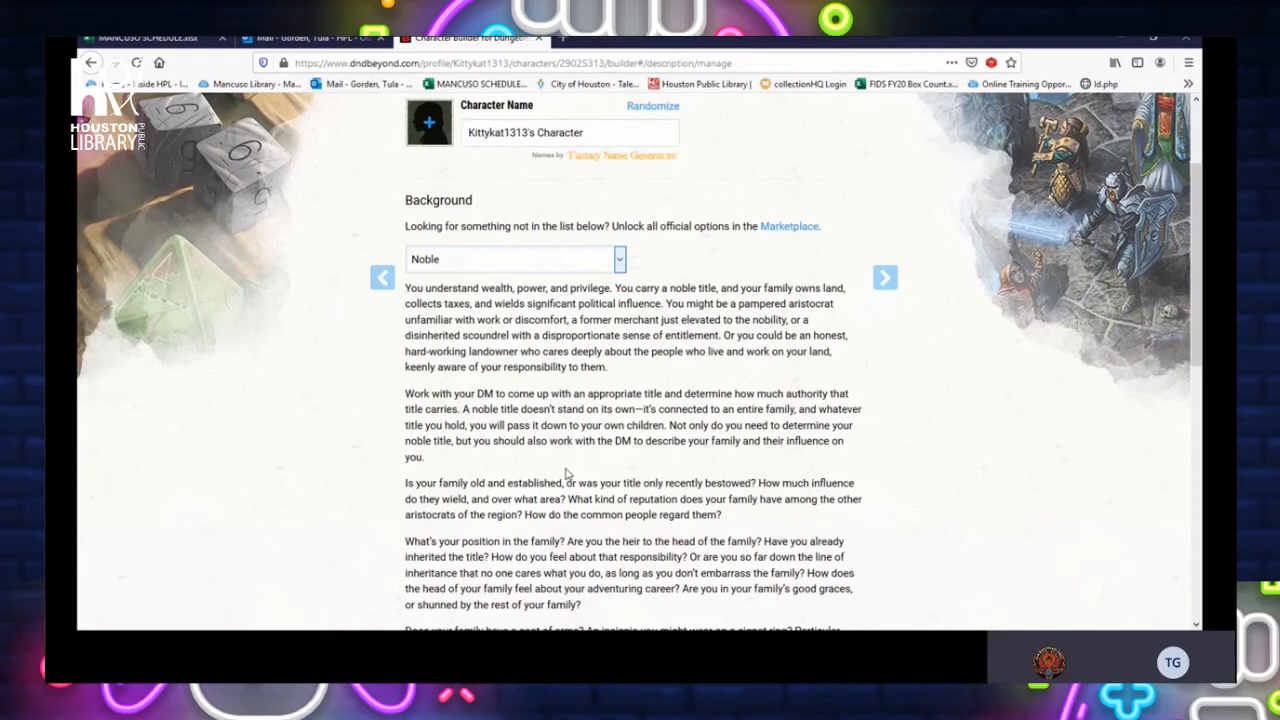
pyautogui.scroll(-3)
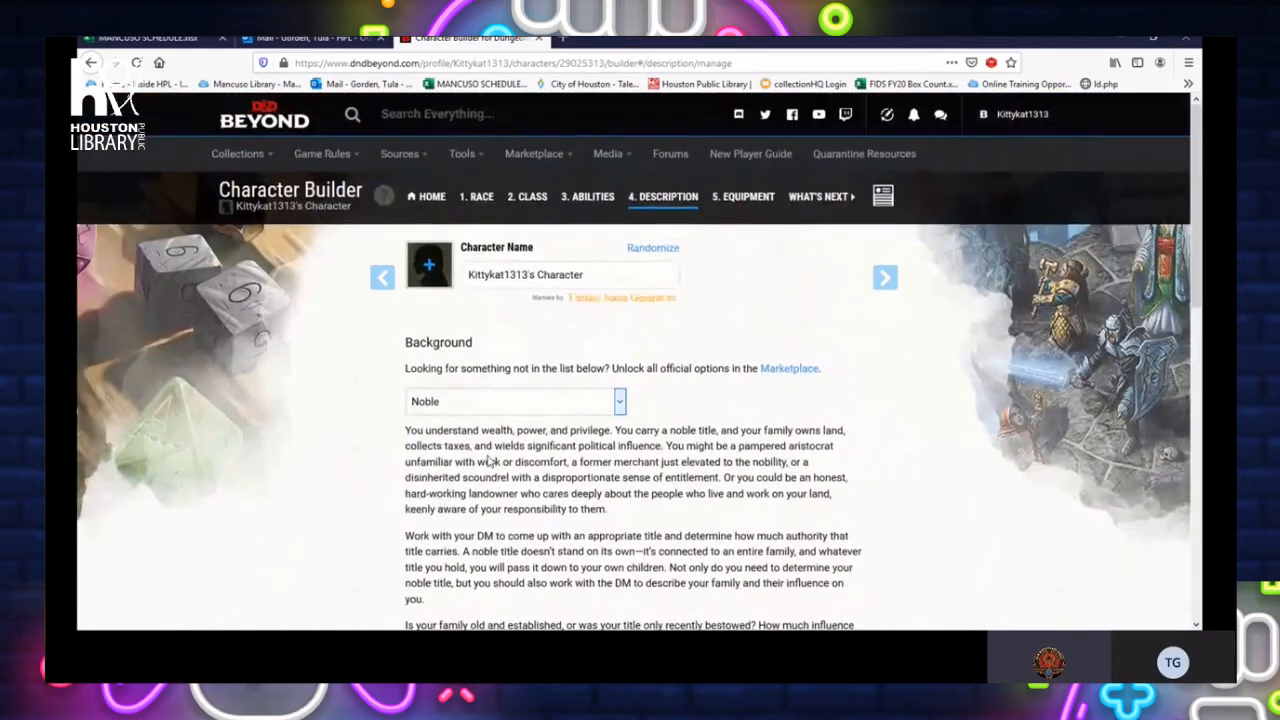
pyautogui.scroll(-3)
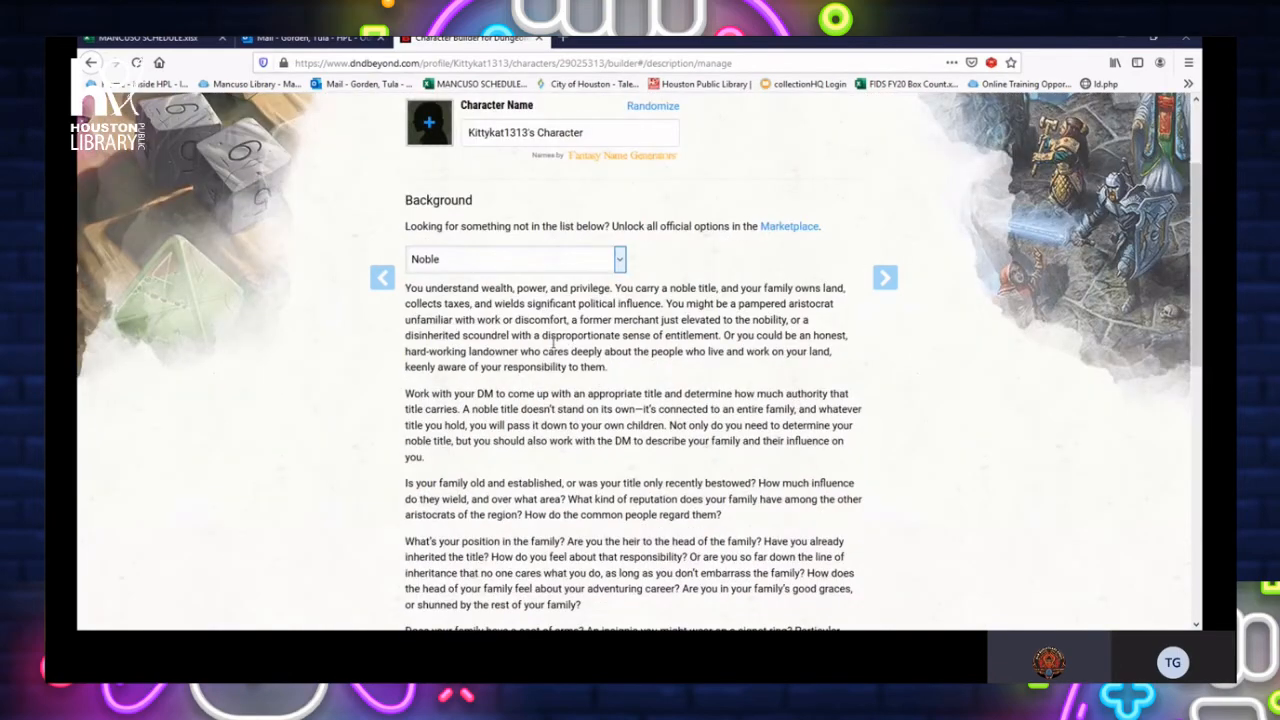
pyautogui.scroll(-3)
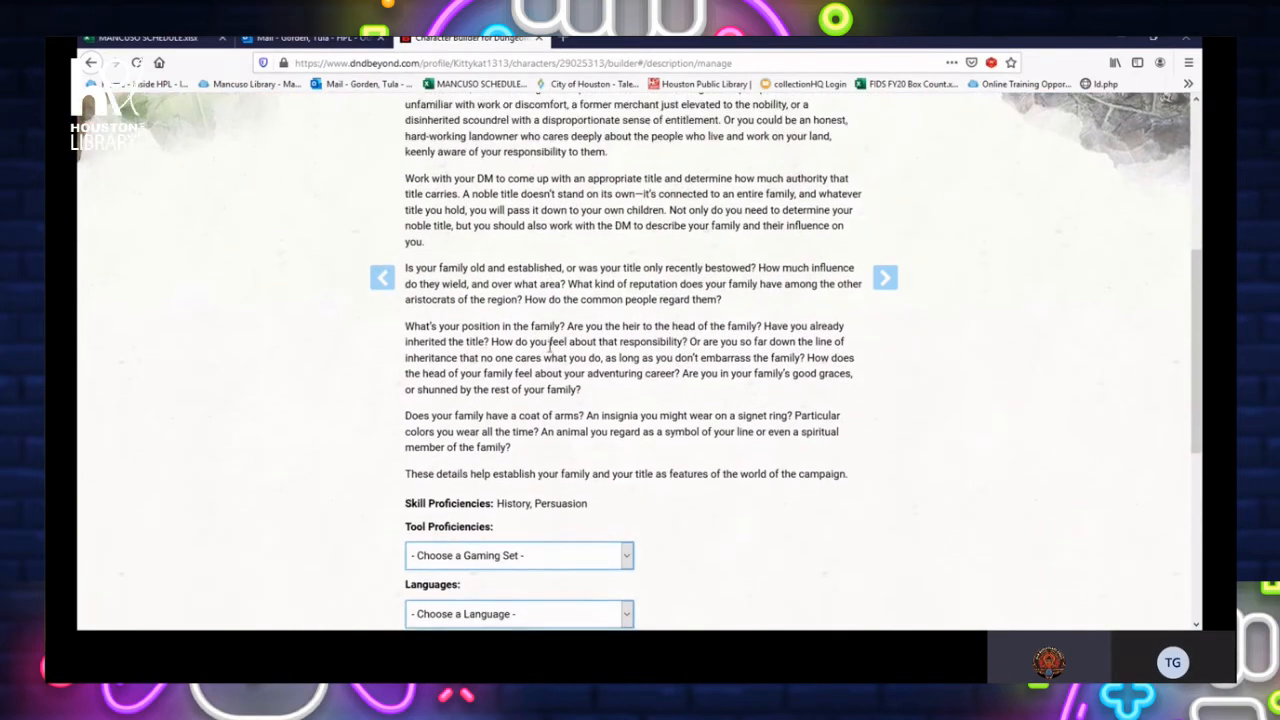
pyautogui.scroll(-3)
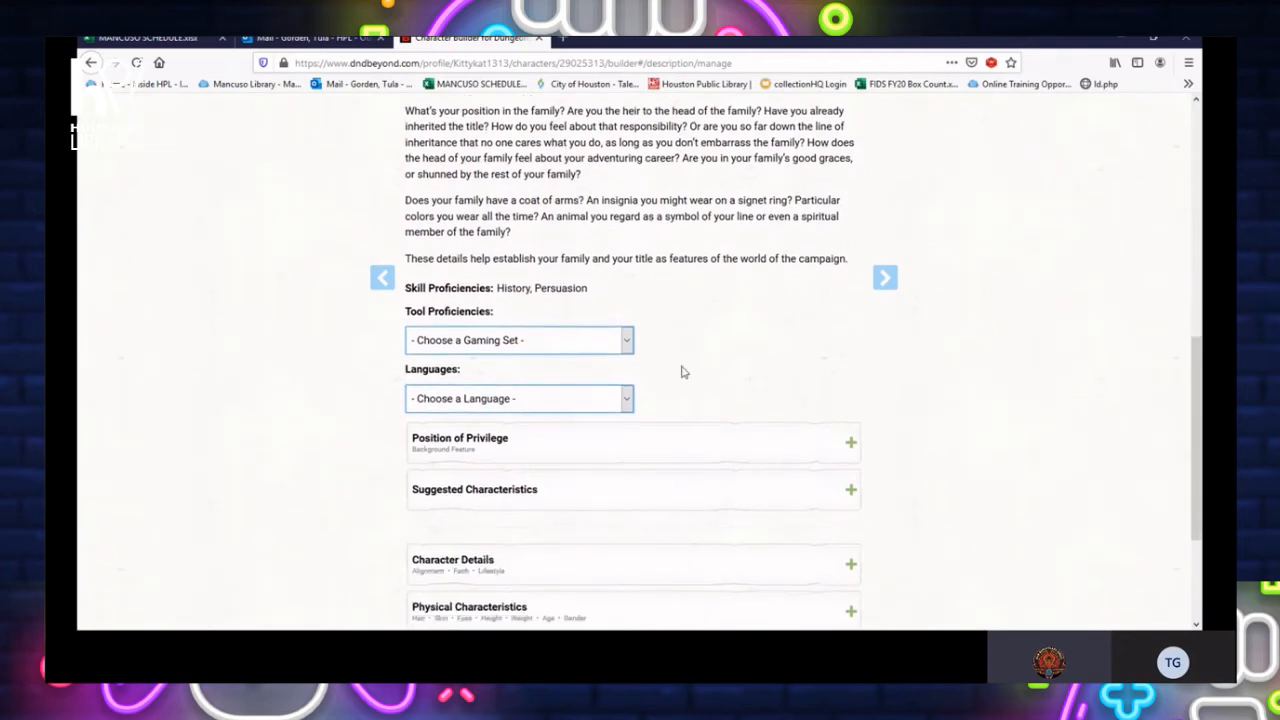
pyautogui.scroll(3)
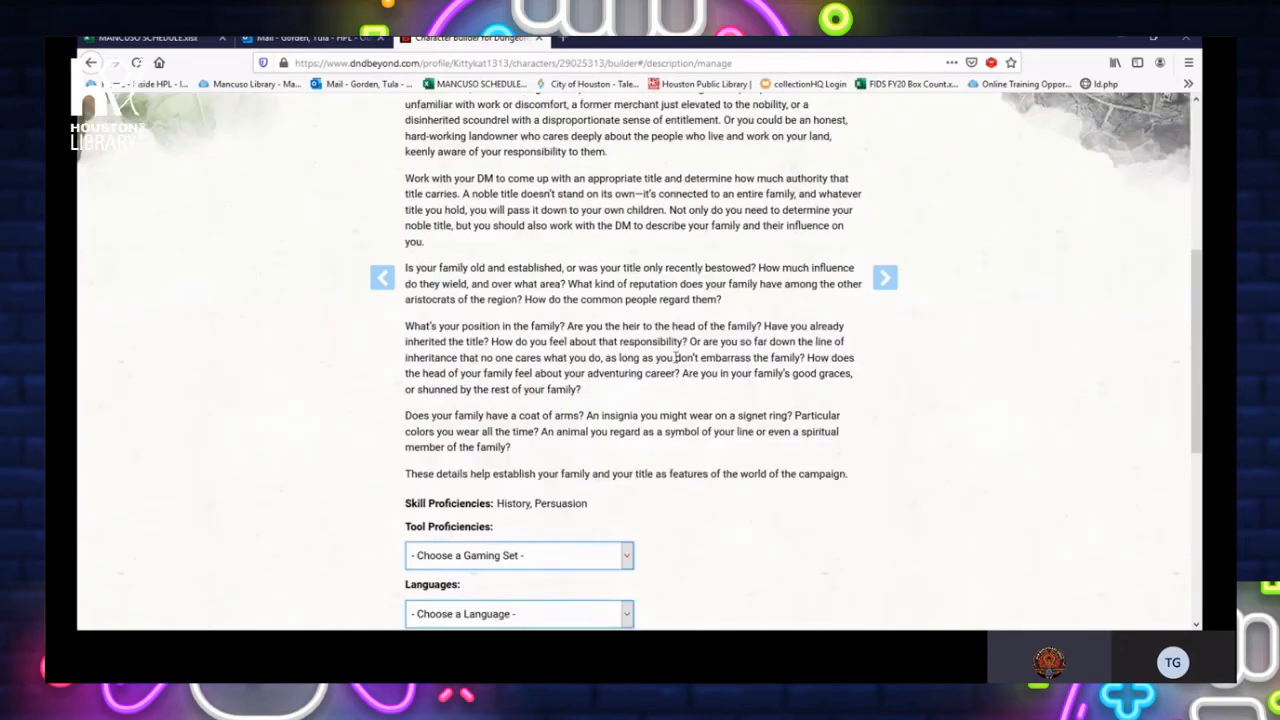
pyautogui.scroll(-3)
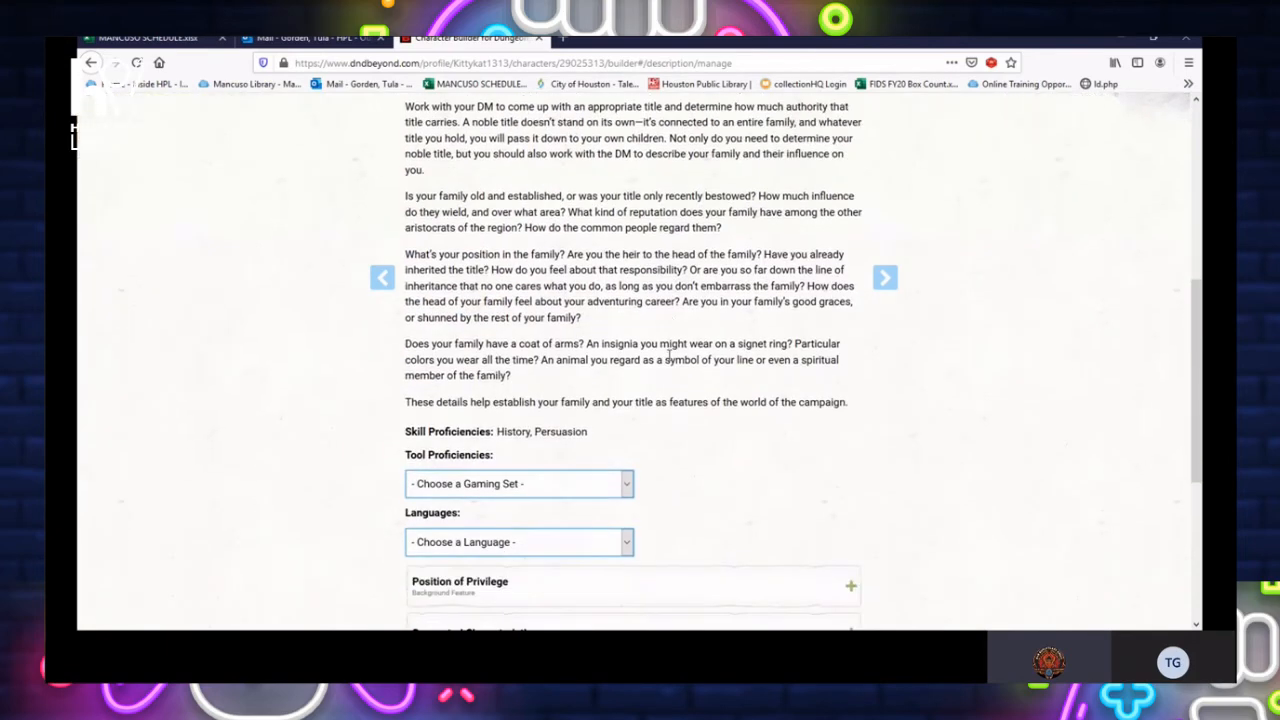
pyautogui.scroll(-3)
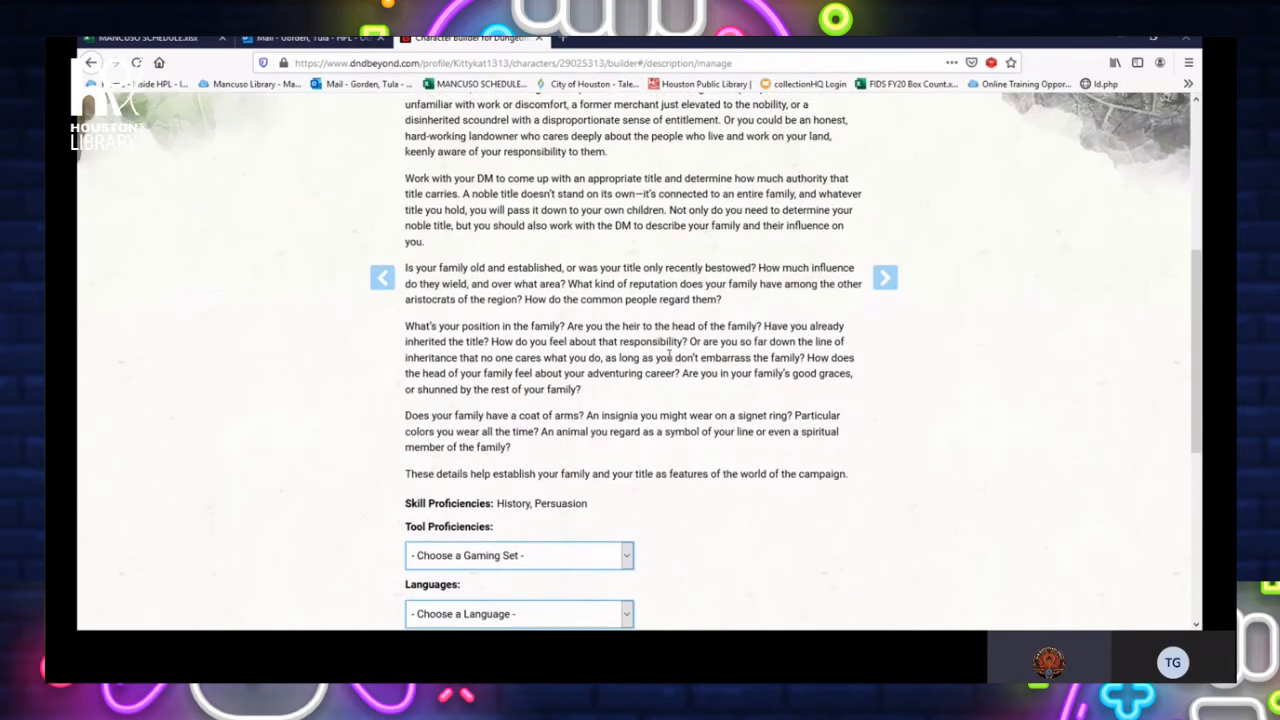
pyautogui.scroll(-3)
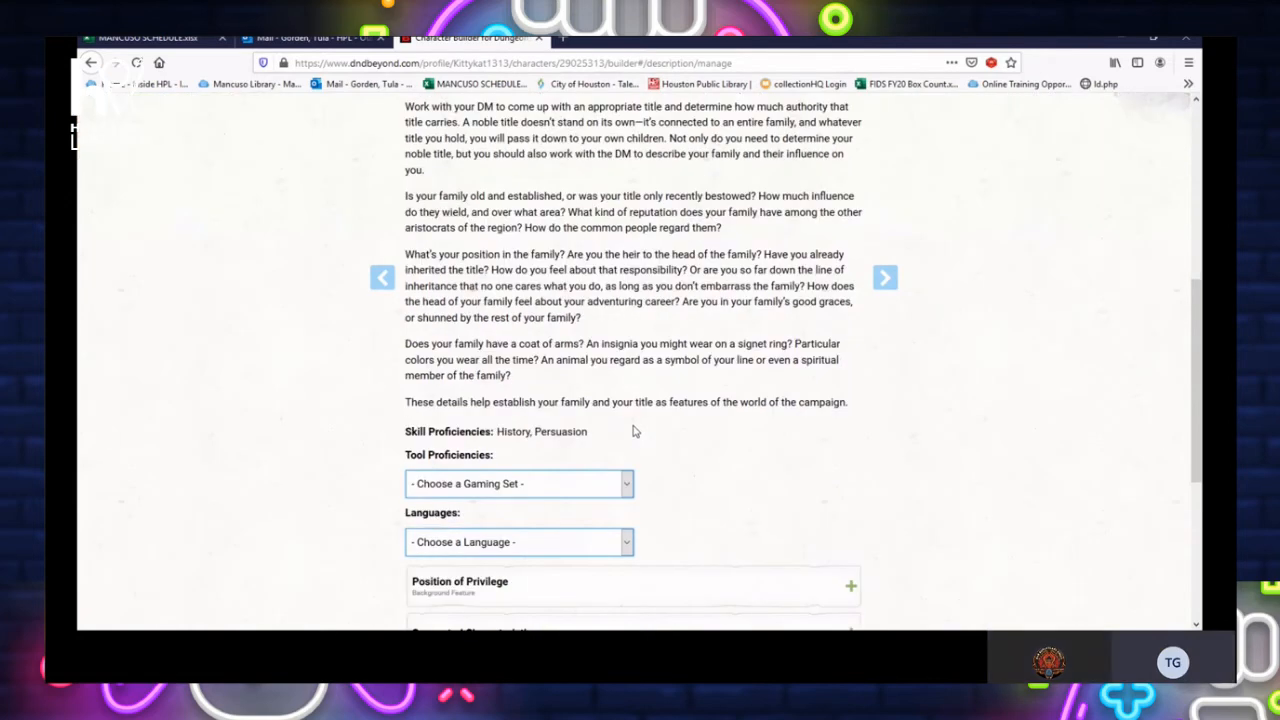
pyautogui.scroll(-3)
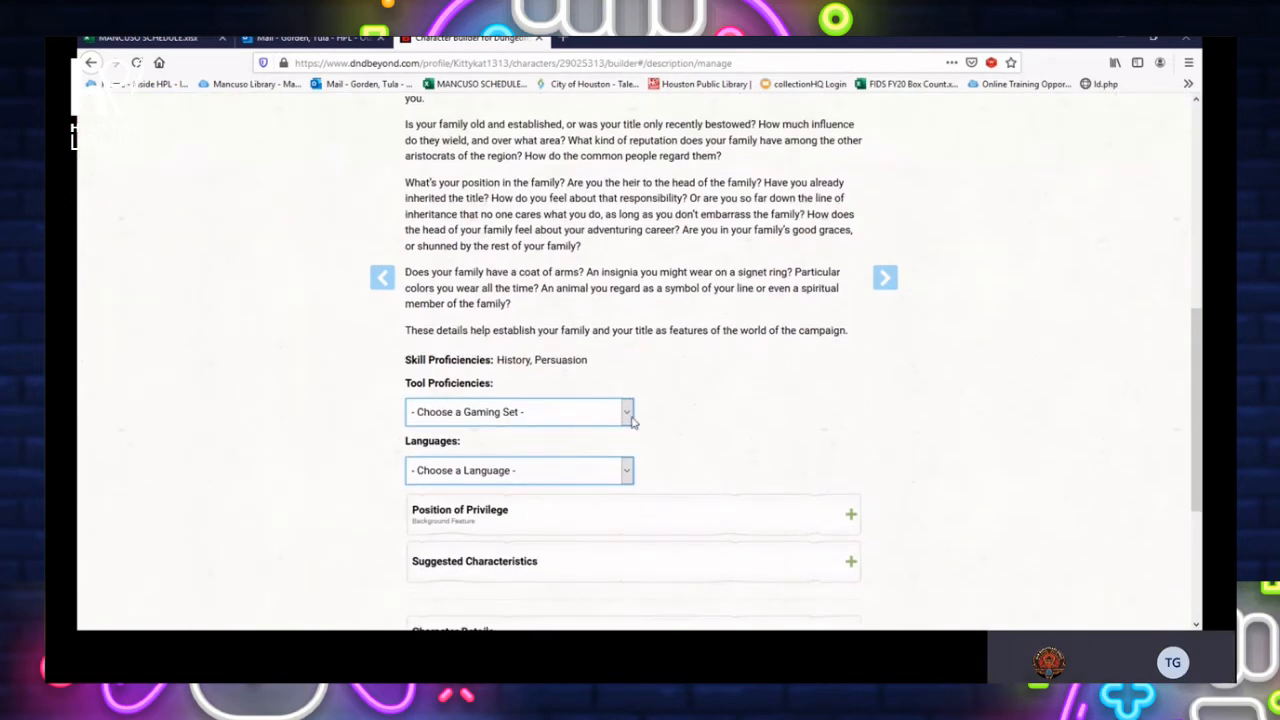
pyautogui.moveTo(674, 410)
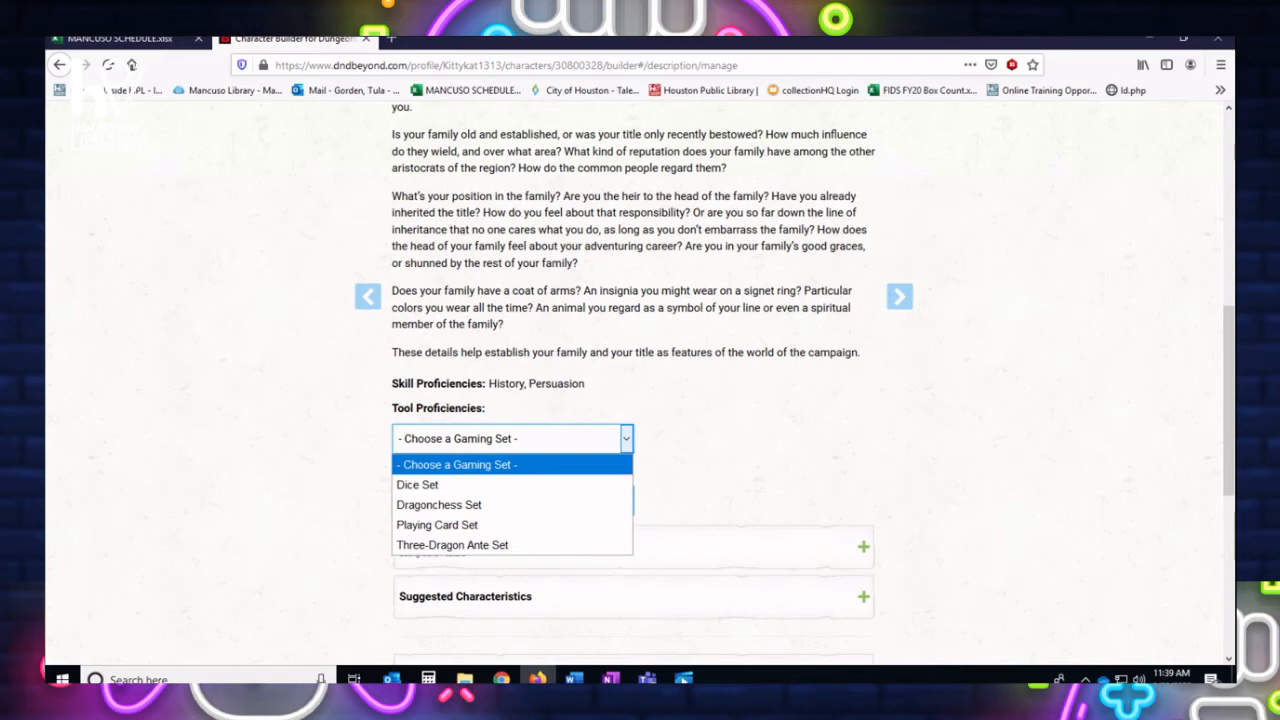
# Pick Three-Dragon Ante Set as the Noble background's gaming set proficiency
pyautogui.click(452, 544)
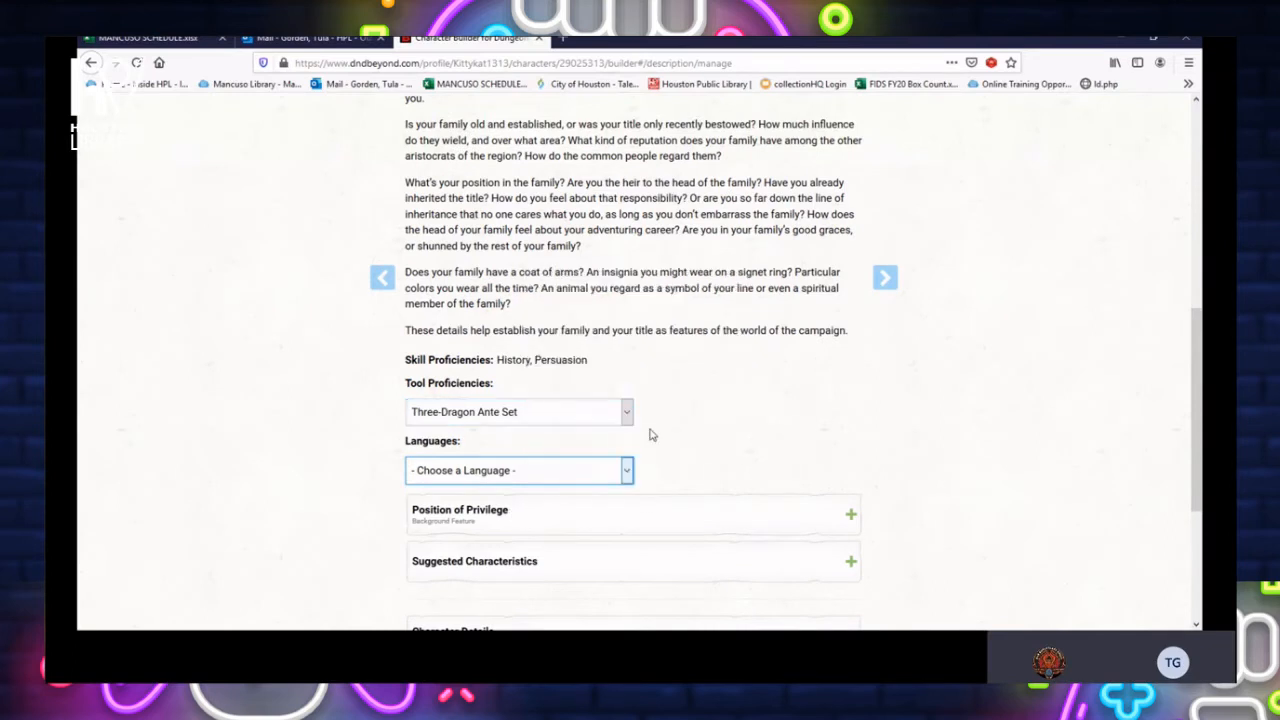
# Choose Sylvan as the Noble background's extra language
pyautogui.click(518, 470)
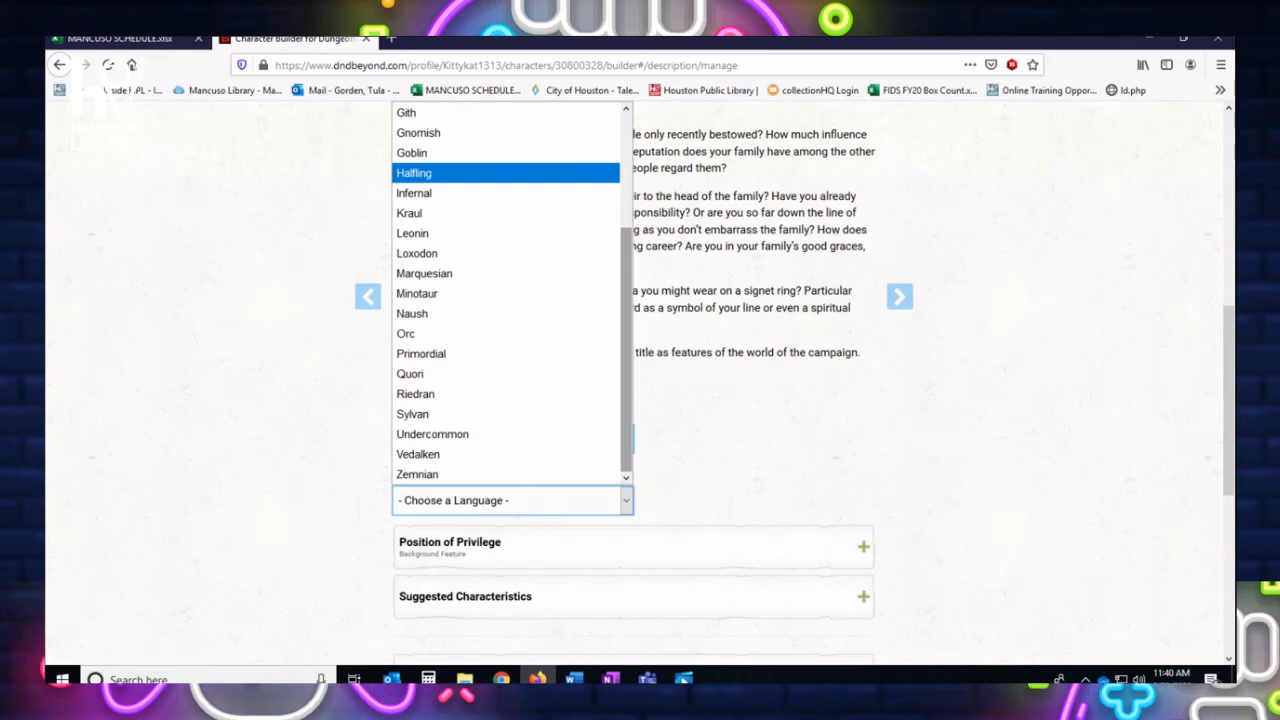
pyautogui.click(410, 412)
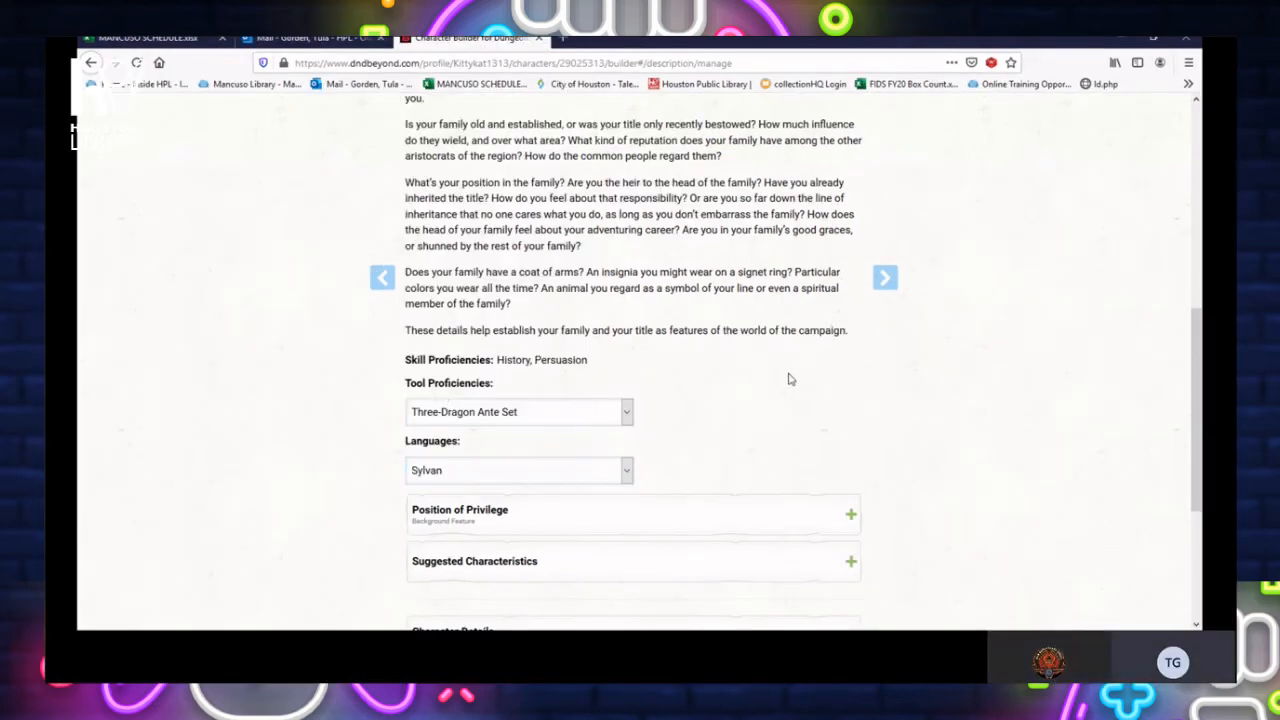
pyautogui.scroll(-3)
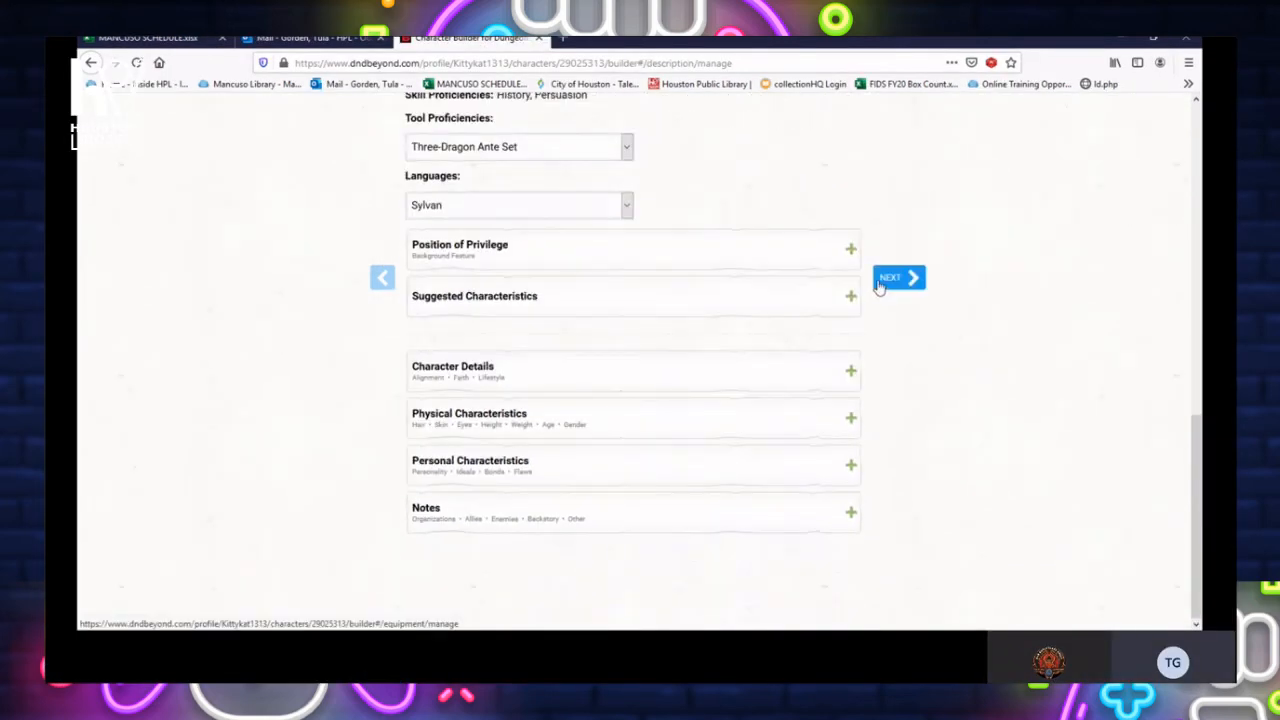
# Take the barbarian starting equipment with Whip as the martial melee weapon
pyautogui.click(896, 276)
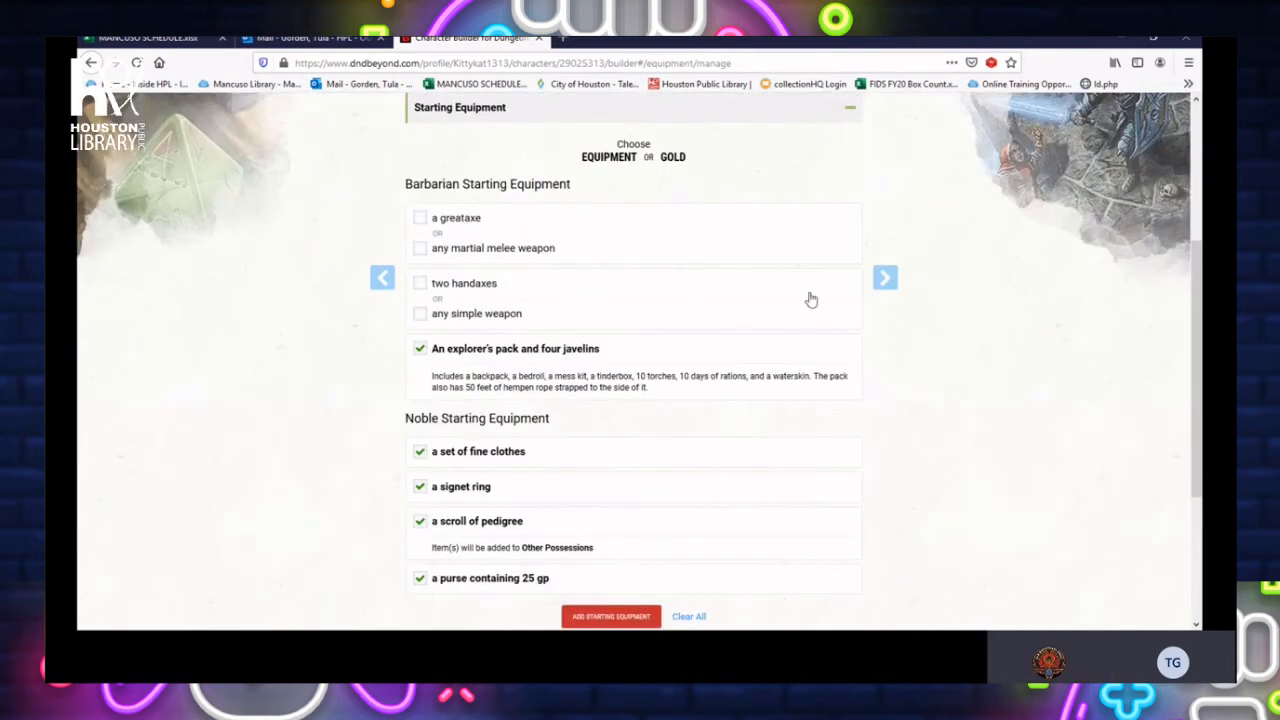
pyautogui.moveTo(436, 226)
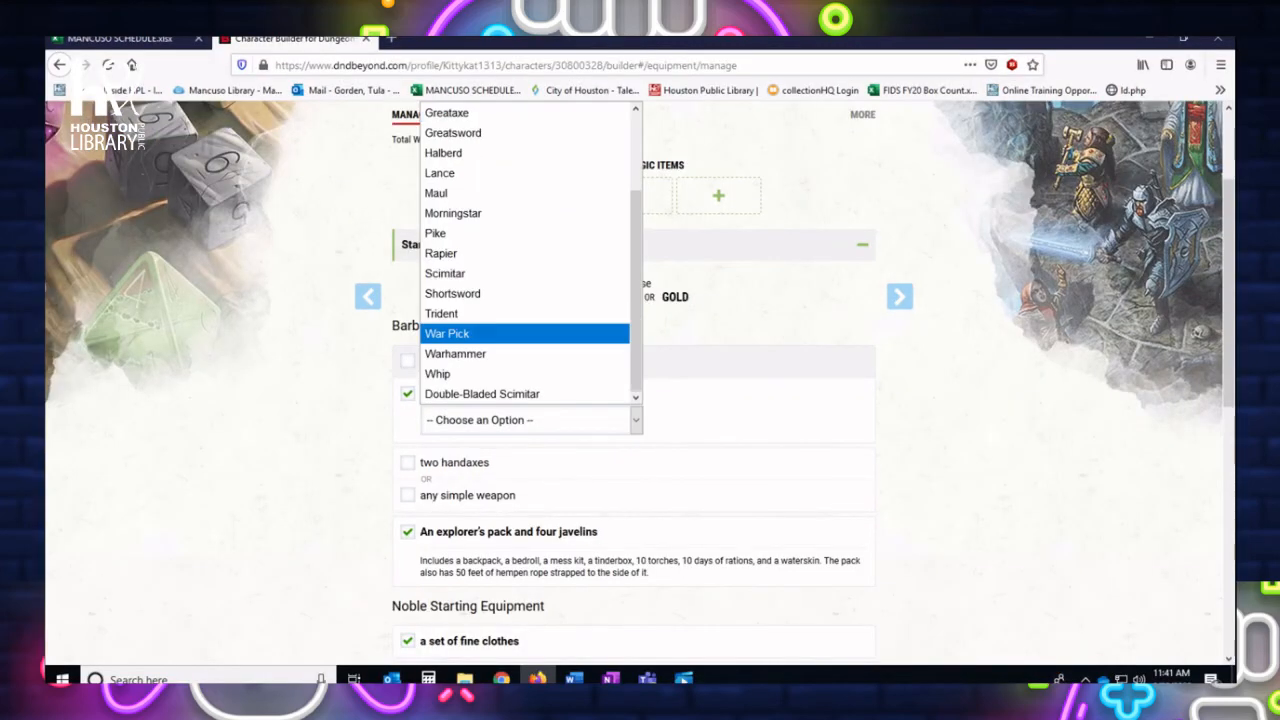
pyautogui.click(436, 374)
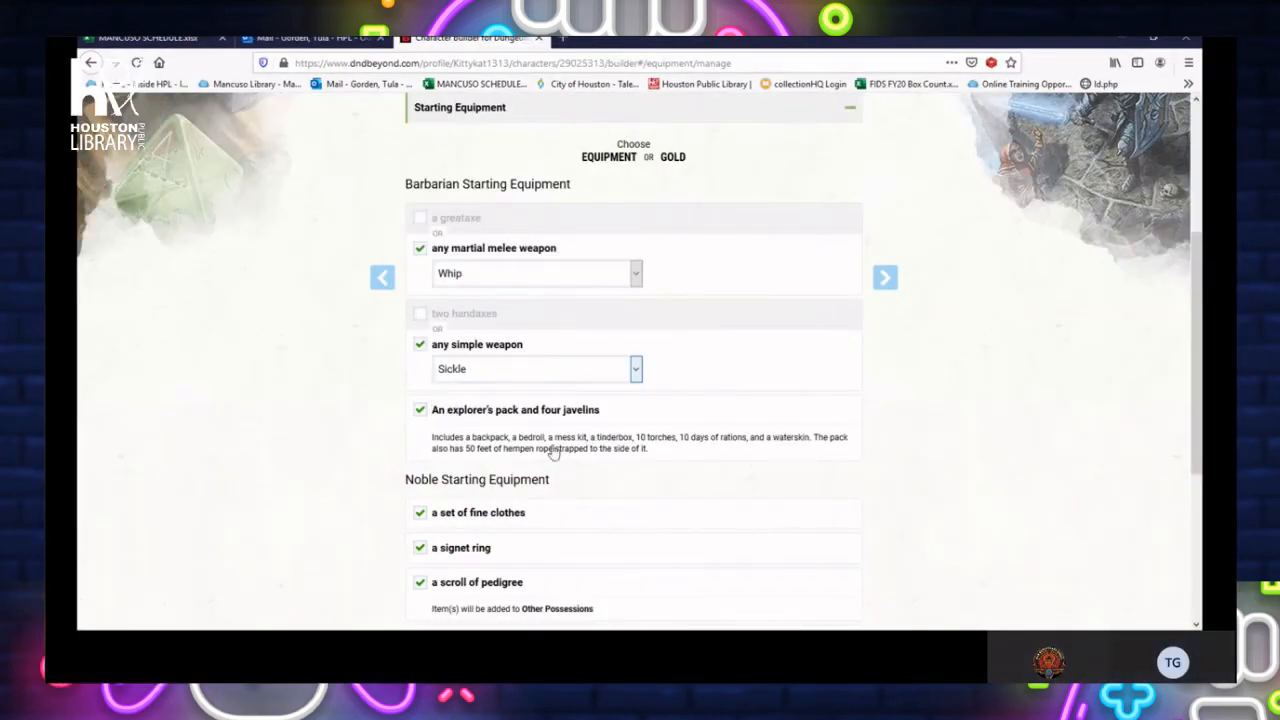
pyautogui.scroll(-3)
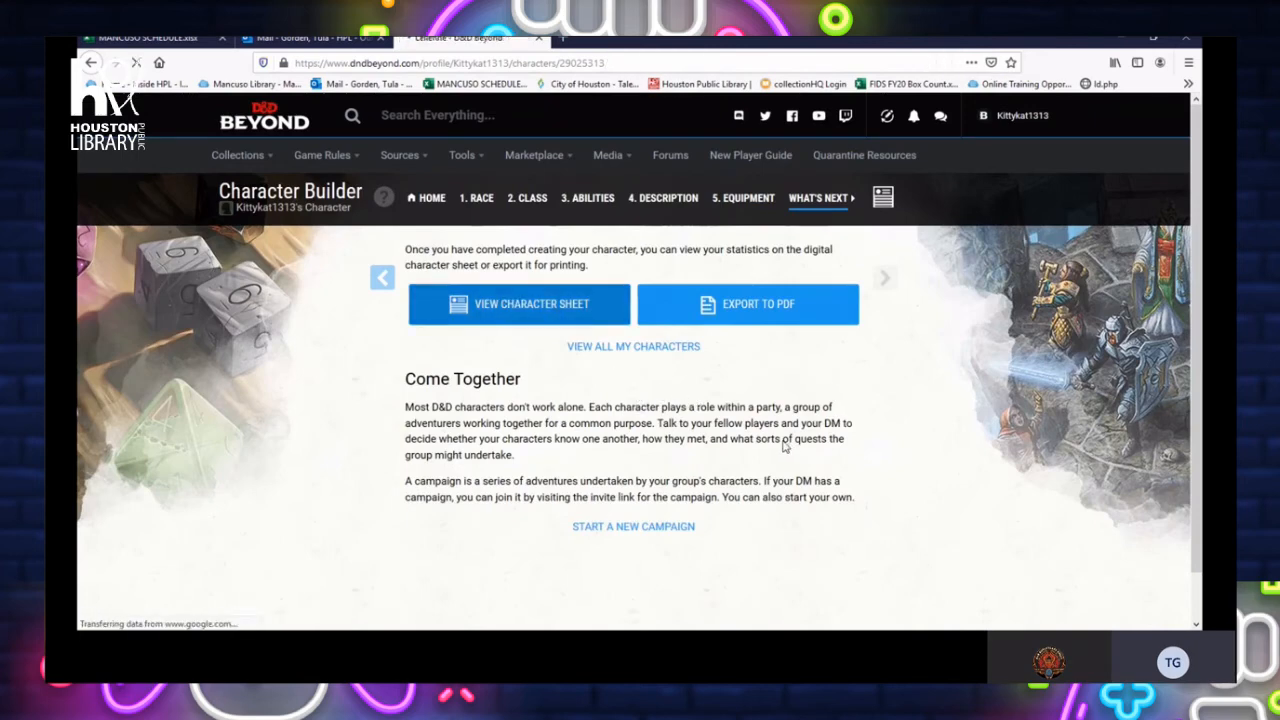
# View Lelienne's finished character sheet and bring up the custom actions manager
pyautogui.click(520, 304)
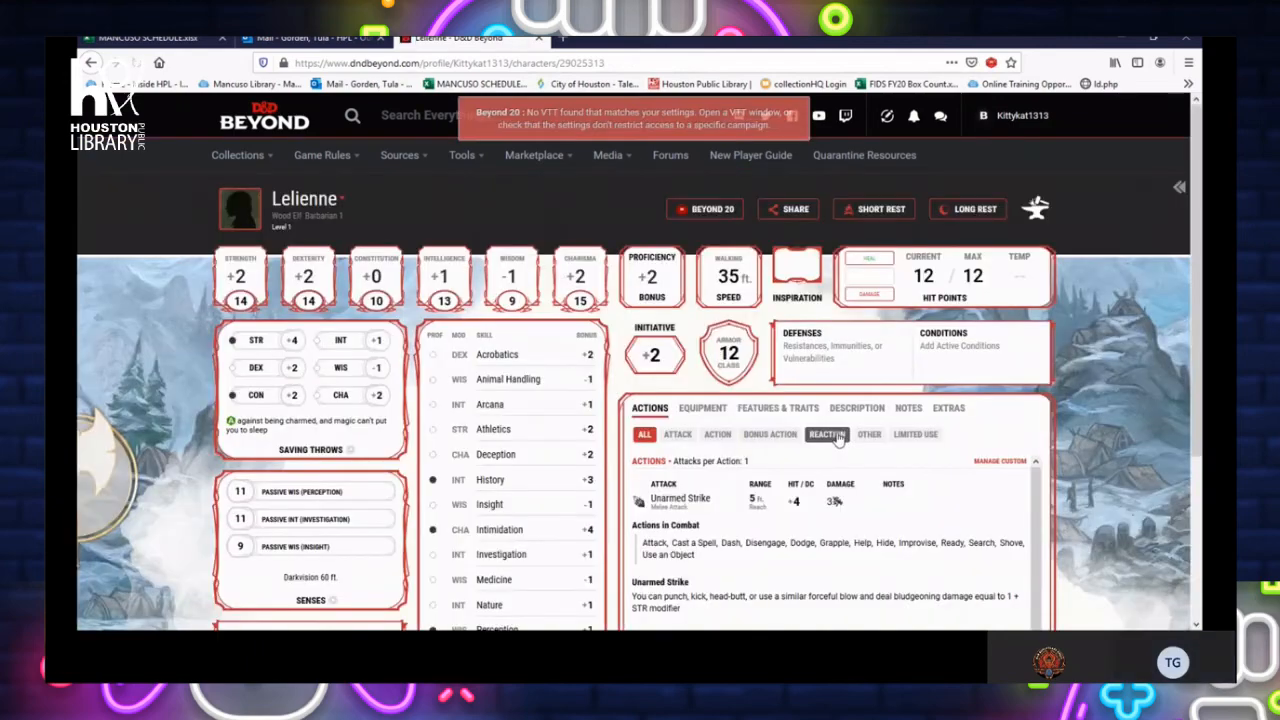
pyautogui.scroll(-3)
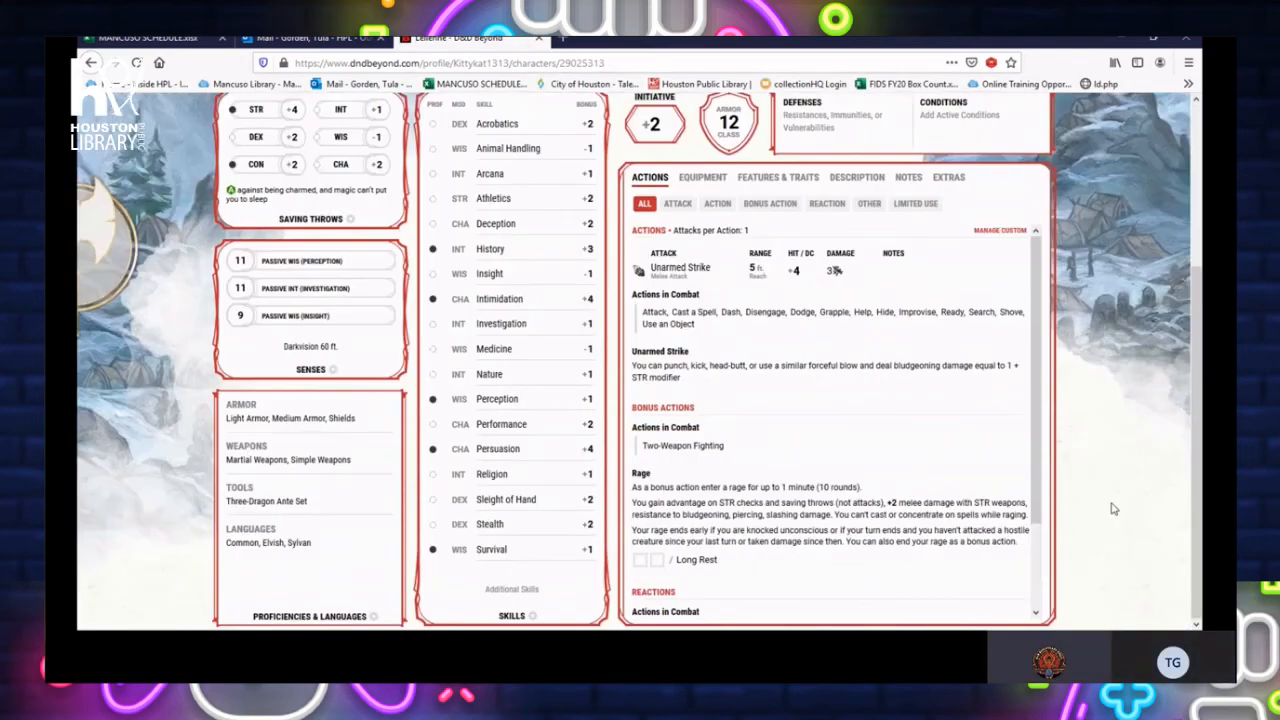
pyautogui.moveTo(848, 476)
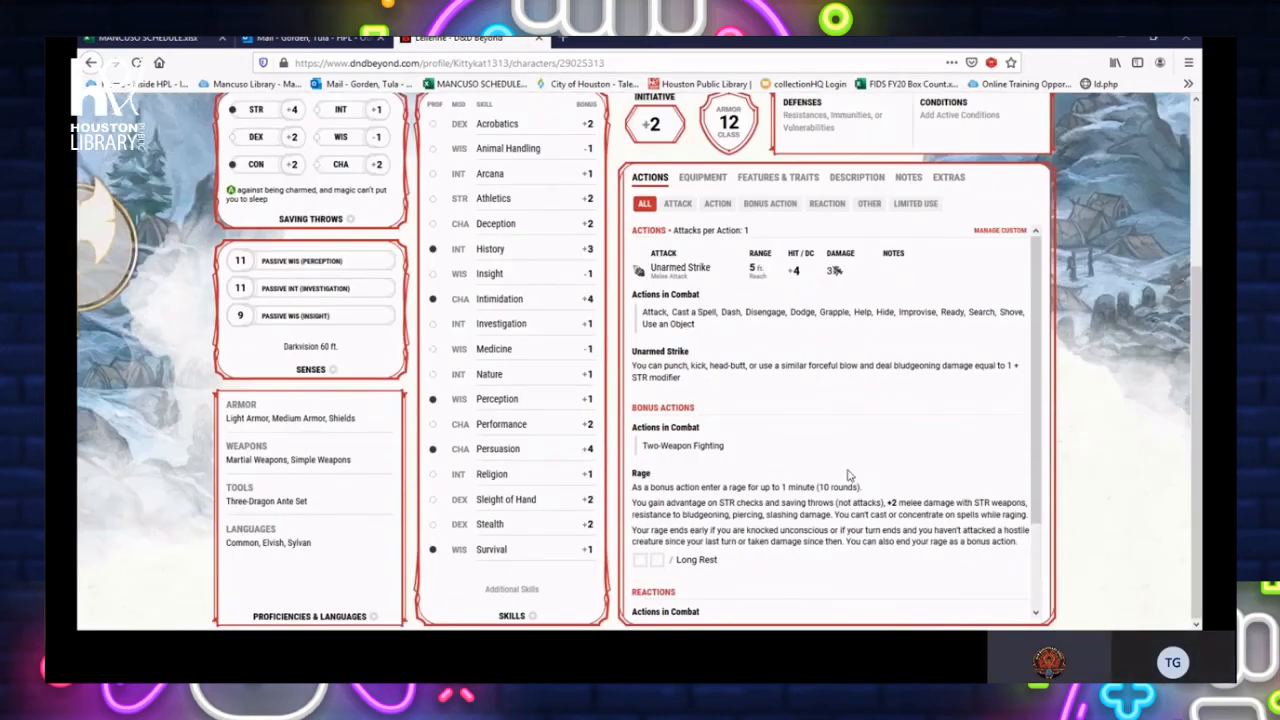
pyautogui.scroll(-3)
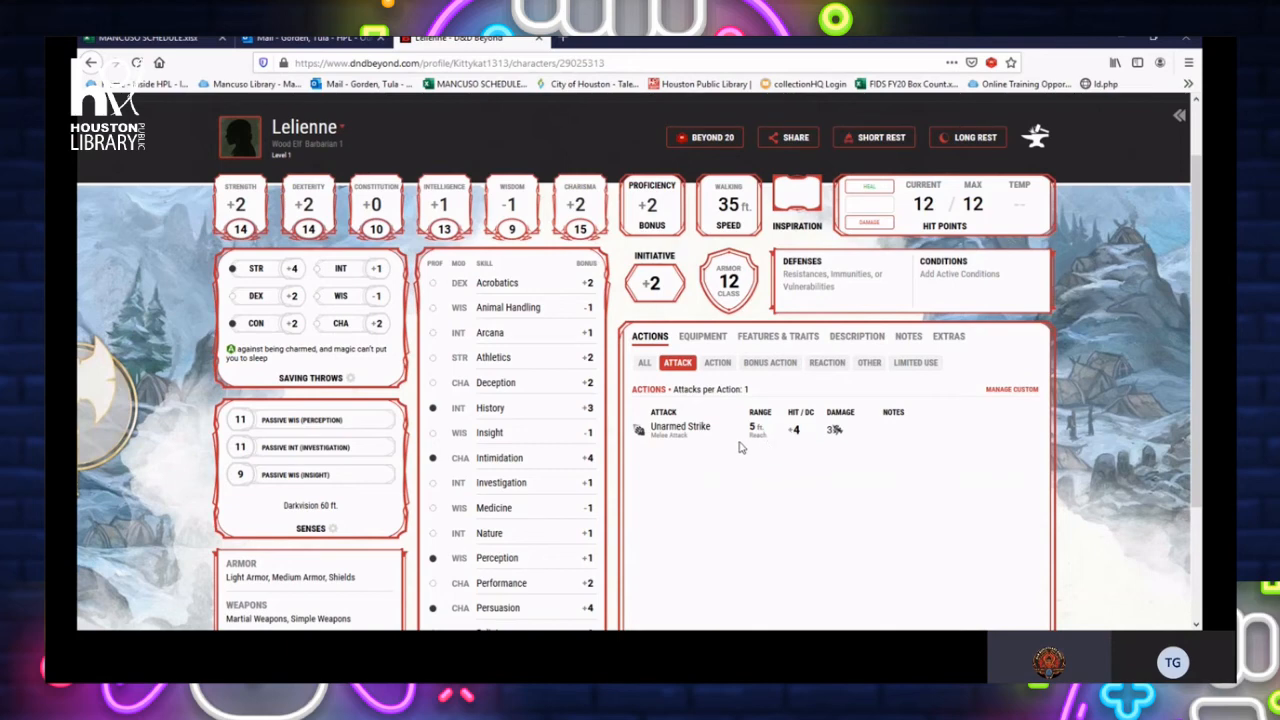
pyautogui.moveTo(736, 452)
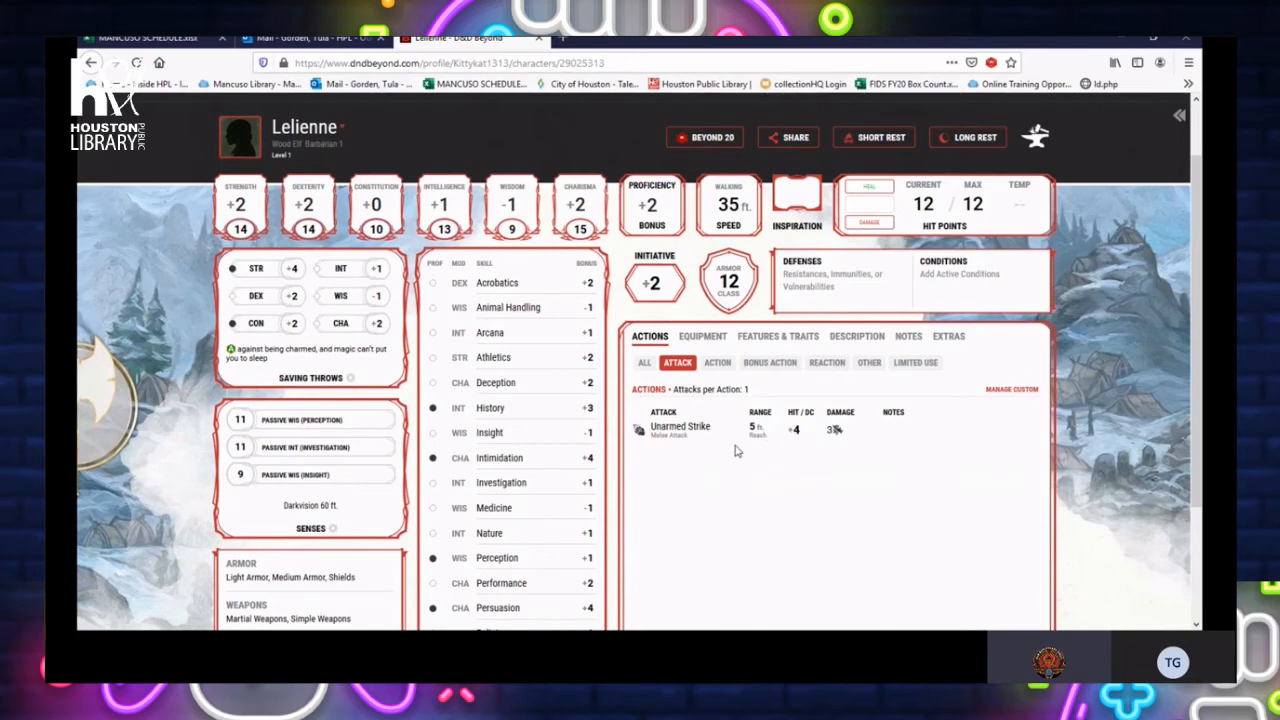
pyautogui.click(1012, 388)
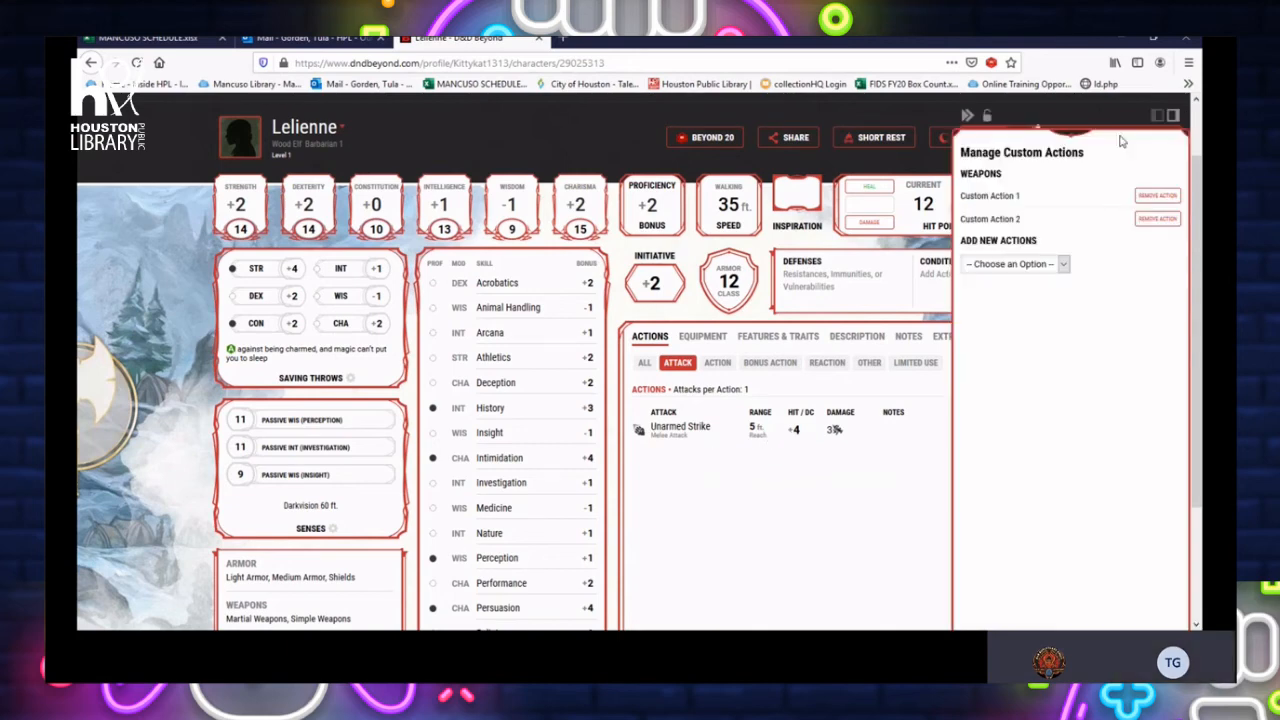
pyautogui.moveTo(966, 118)
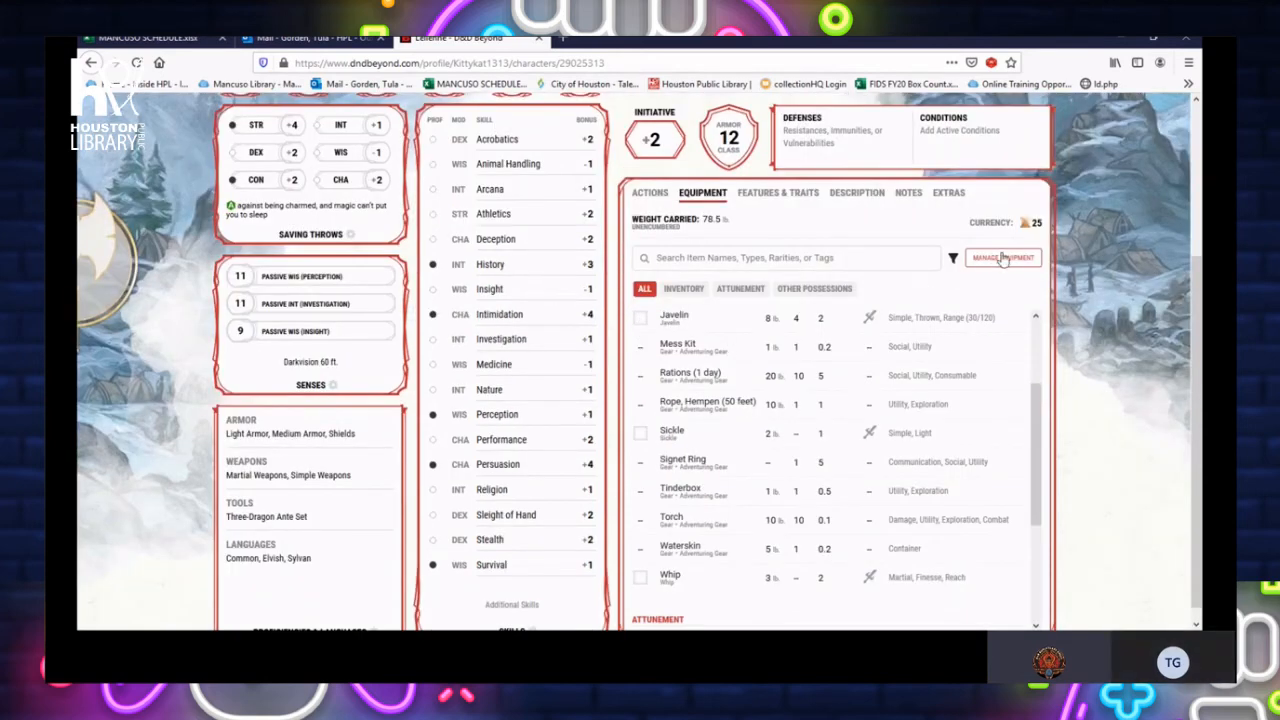
# Equip the weapons so they show in the character's actions list
pyautogui.click(1002, 256)
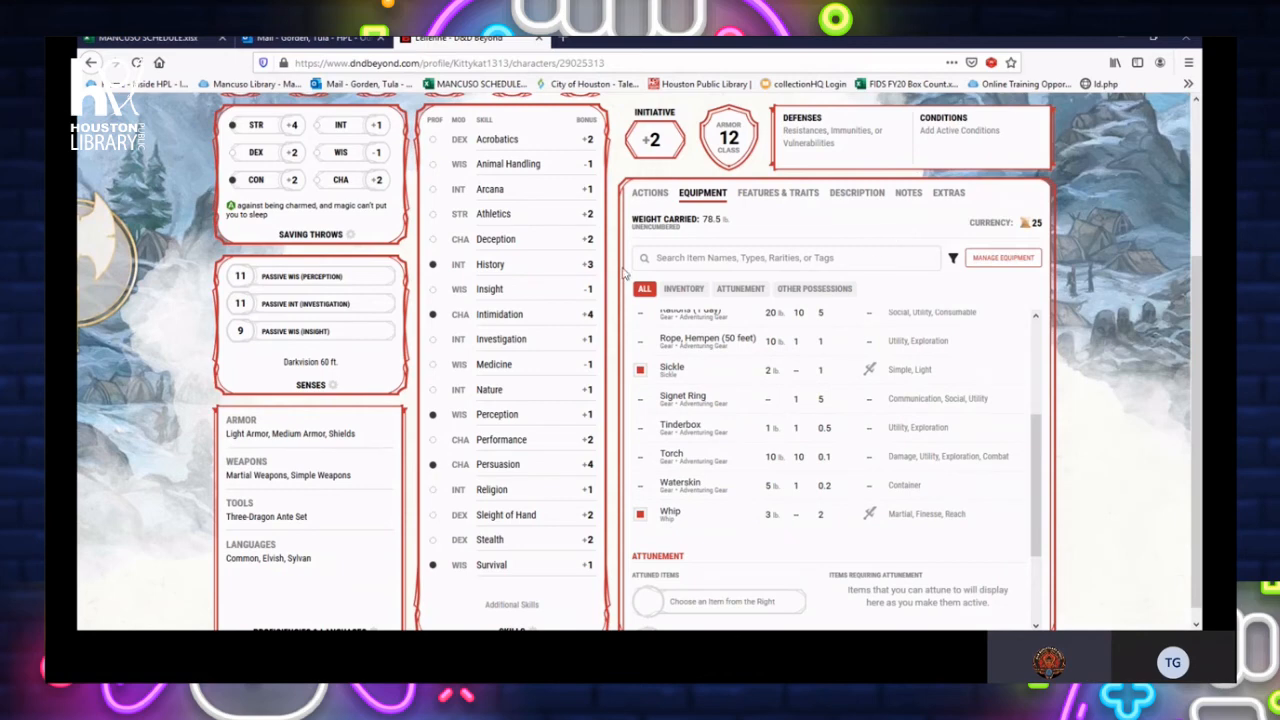
pyautogui.click(650, 192)
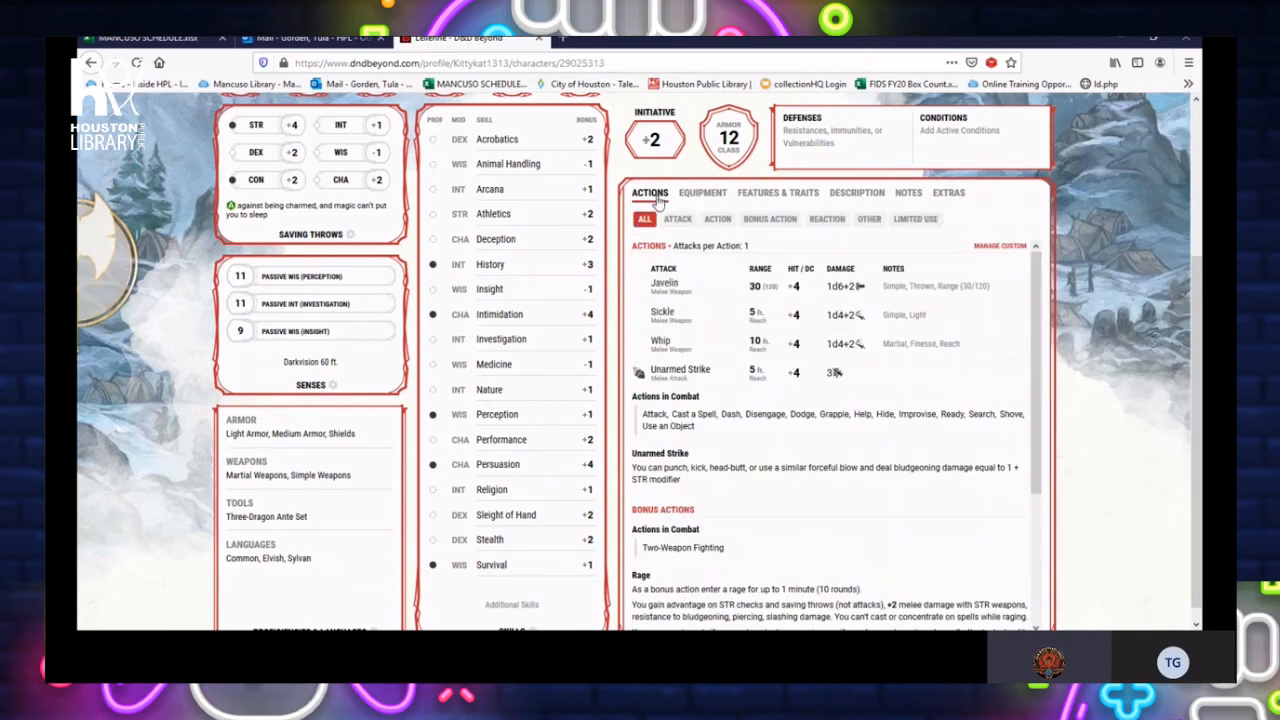
# Filter to attacks and roll the Whip and Unarmed Strike, dismissing each result
pyautogui.click(676, 218)
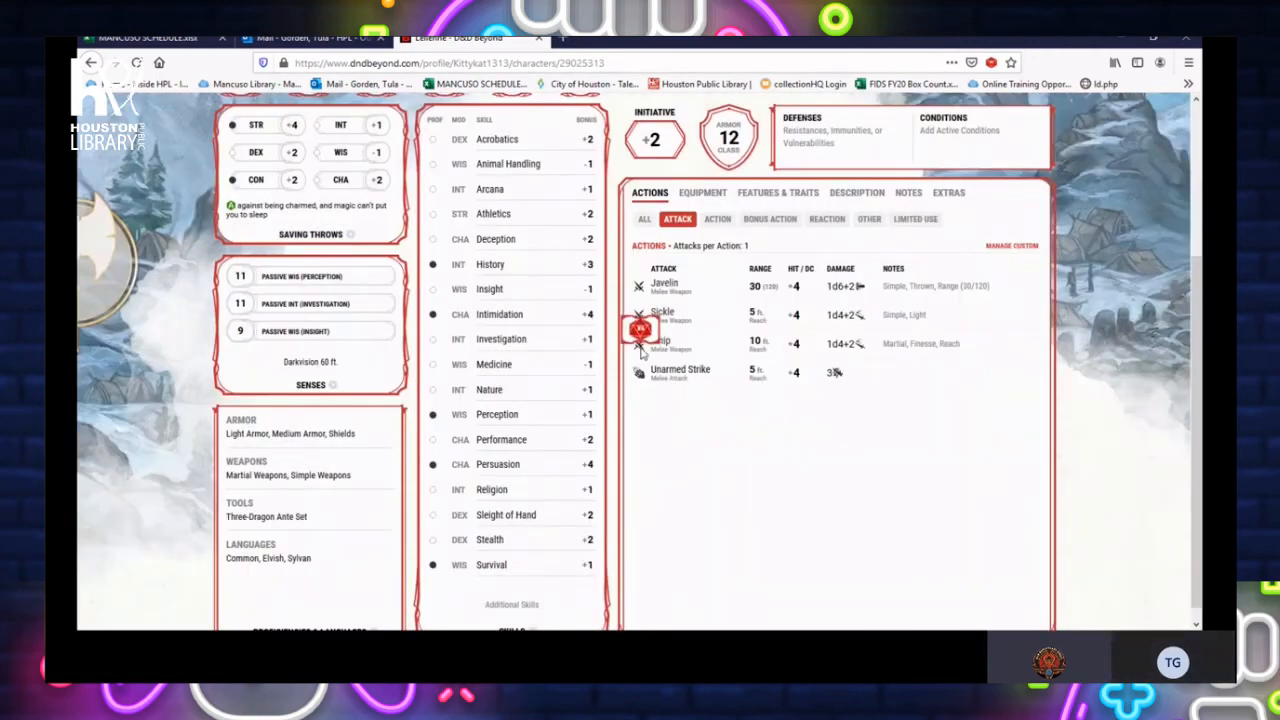
pyautogui.click(662, 340)
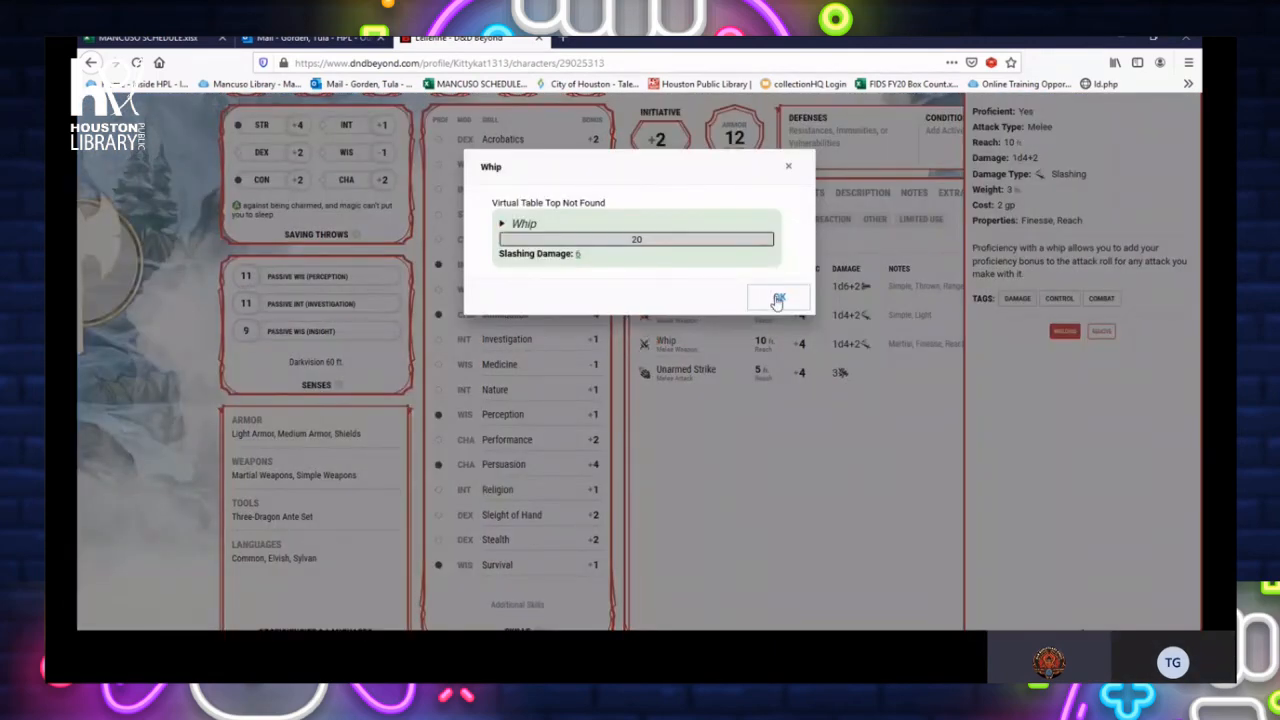
pyautogui.click(778, 300)
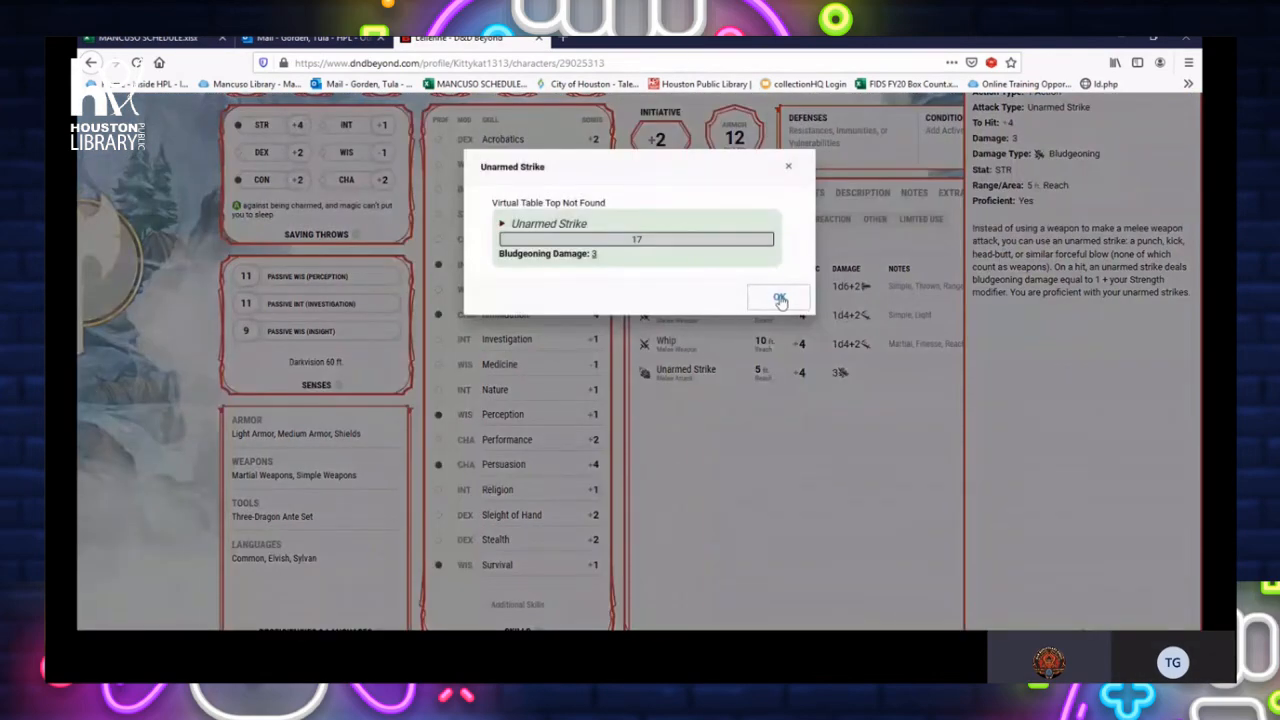
pyautogui.click(780, 298)
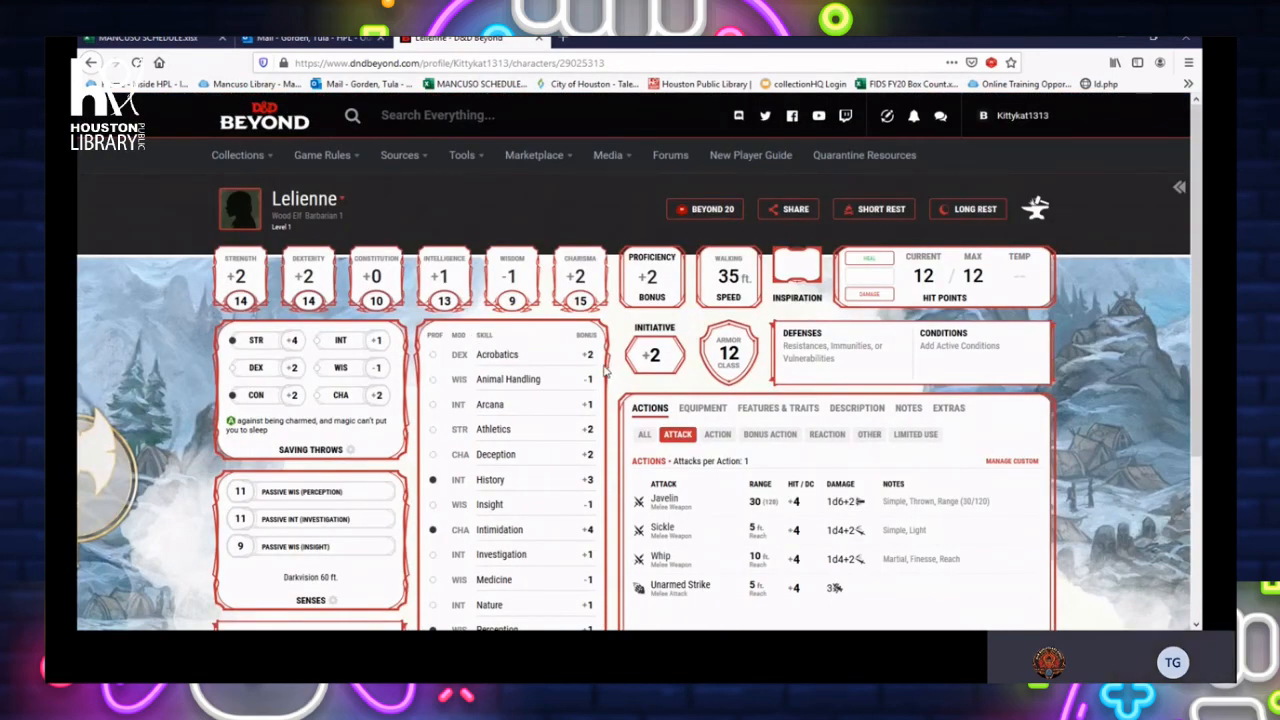
pyautogui.scroll(-3)
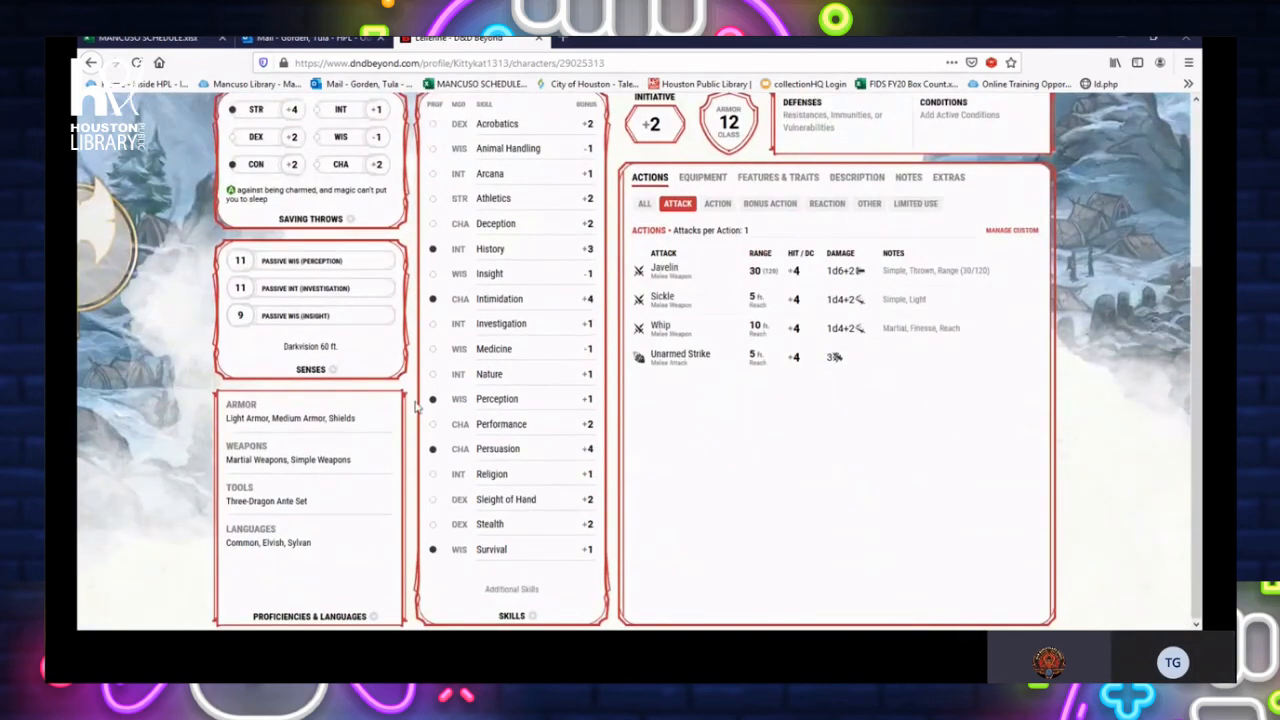
pyautogui.press('ctrl+f')
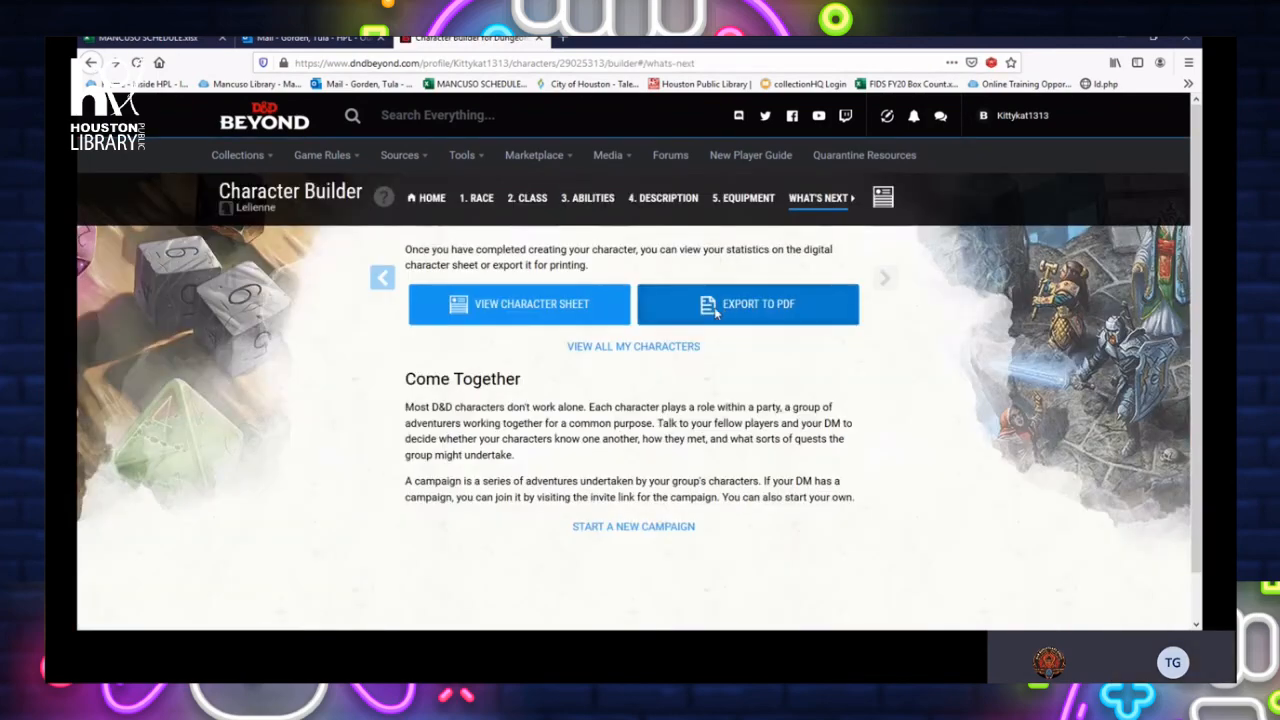
# Export Lelienne's sheet to PDF, download it, and return to the character sheet
pyautogui.click(748, 304)
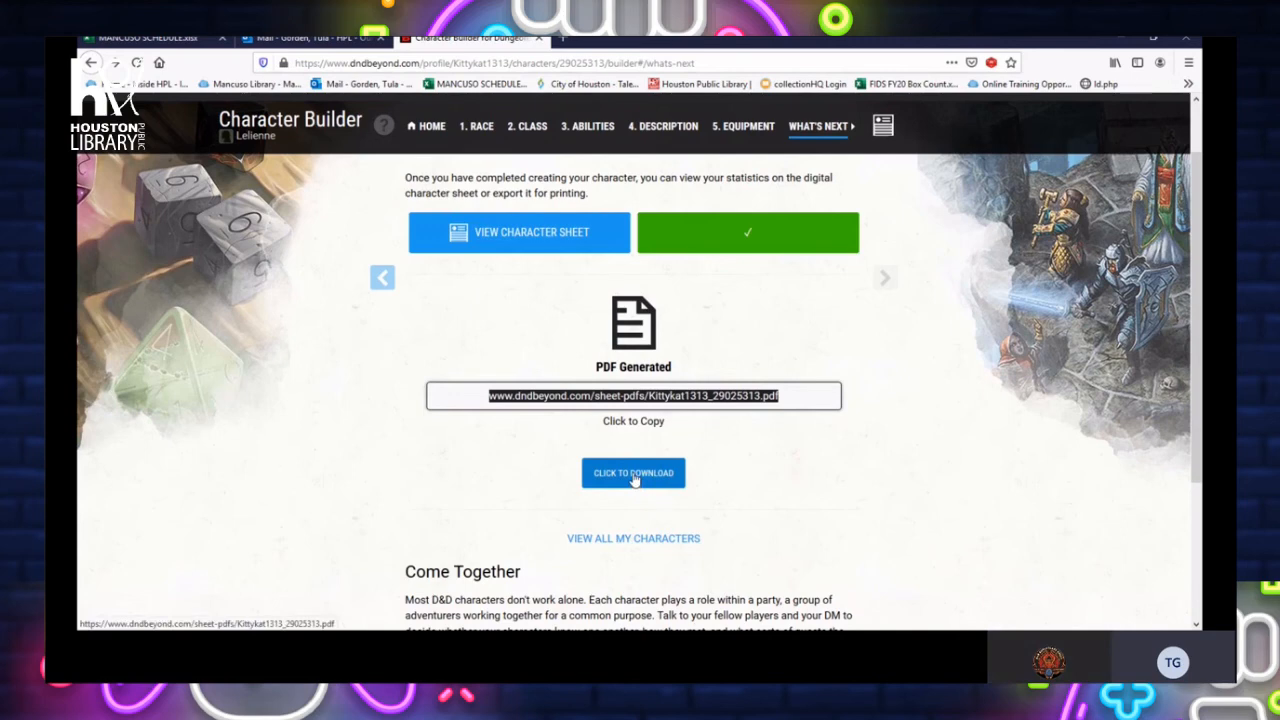
pyautogui.click(632, 472)
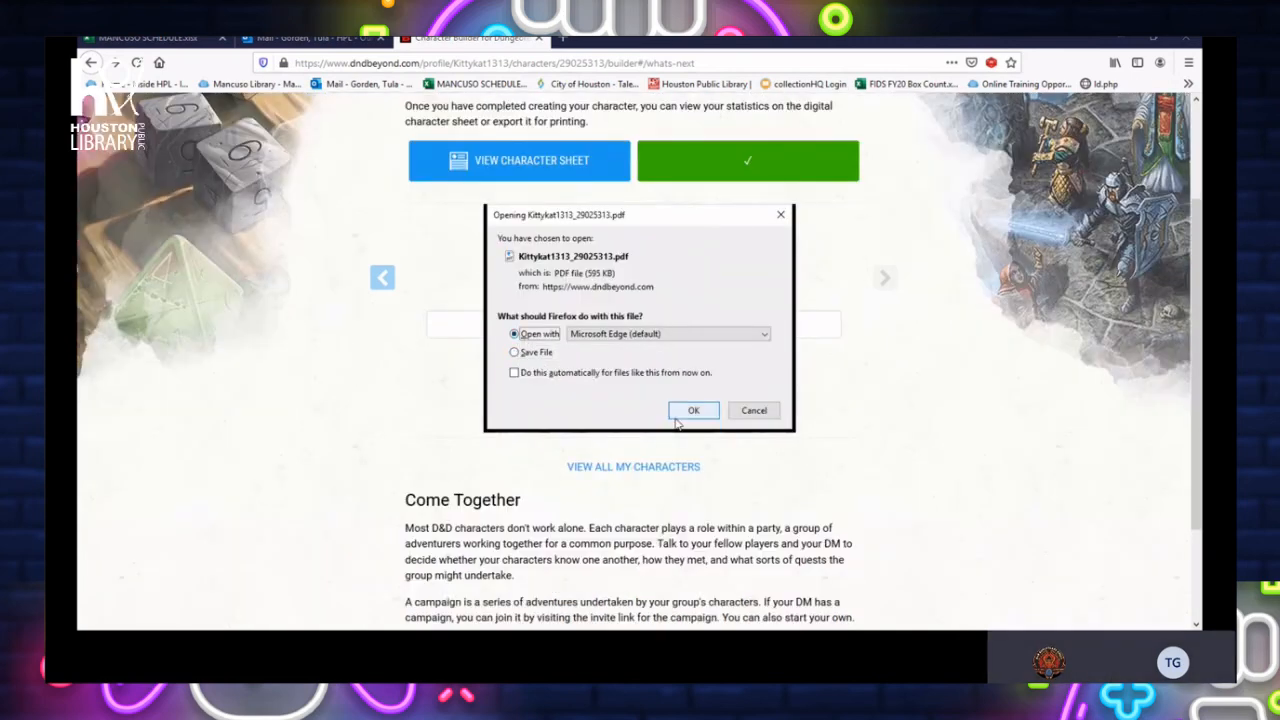
pyautogui.click(692, 410)
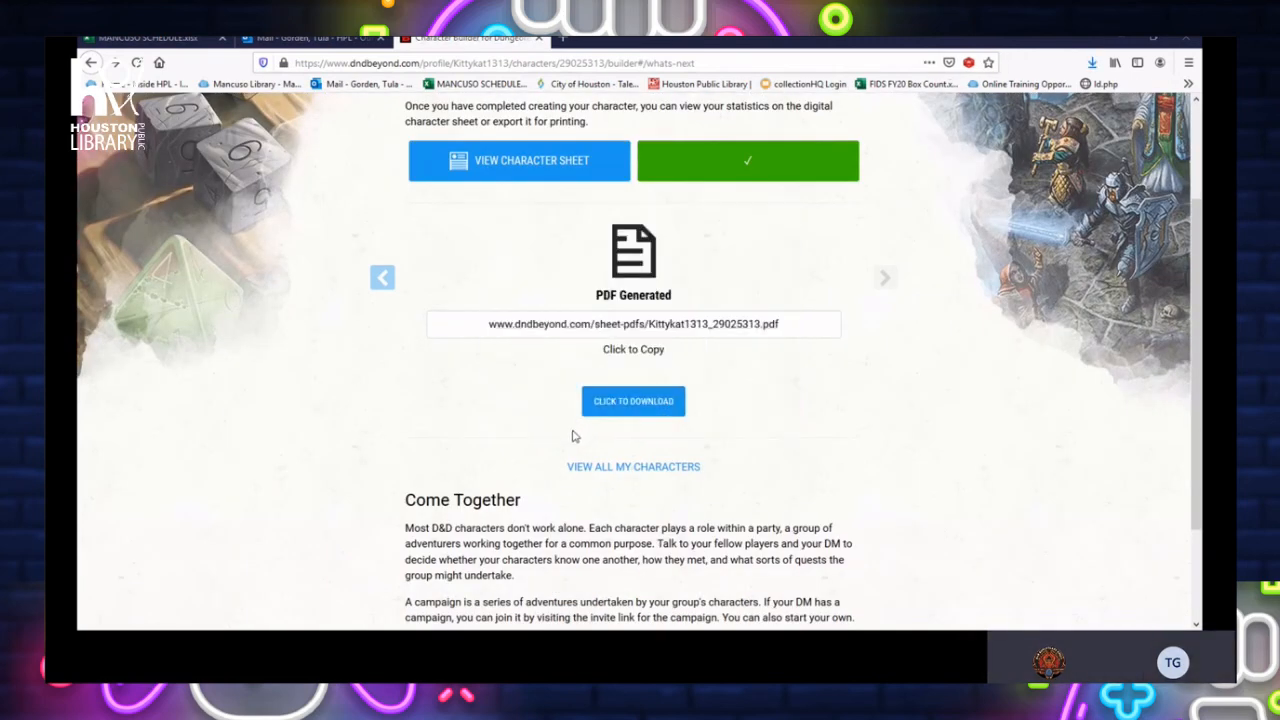
pyautogui.click(520, 160)
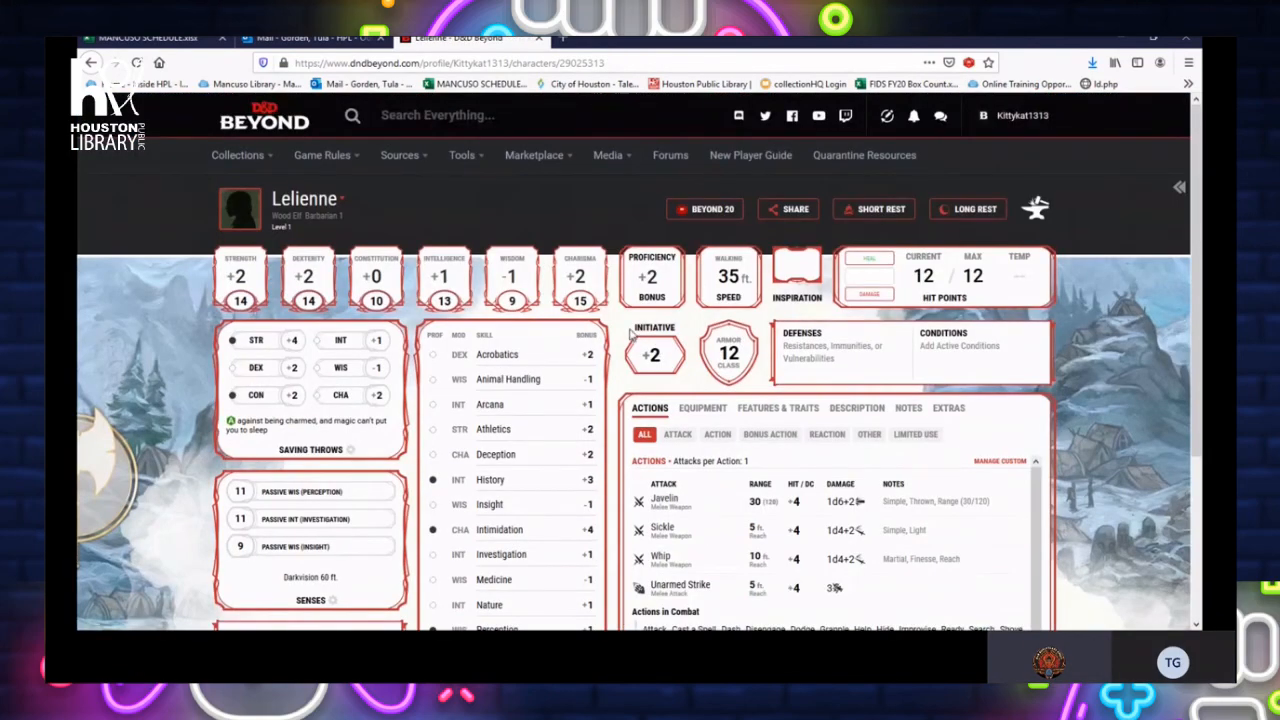
pyautogui.moveTo(610, 308)
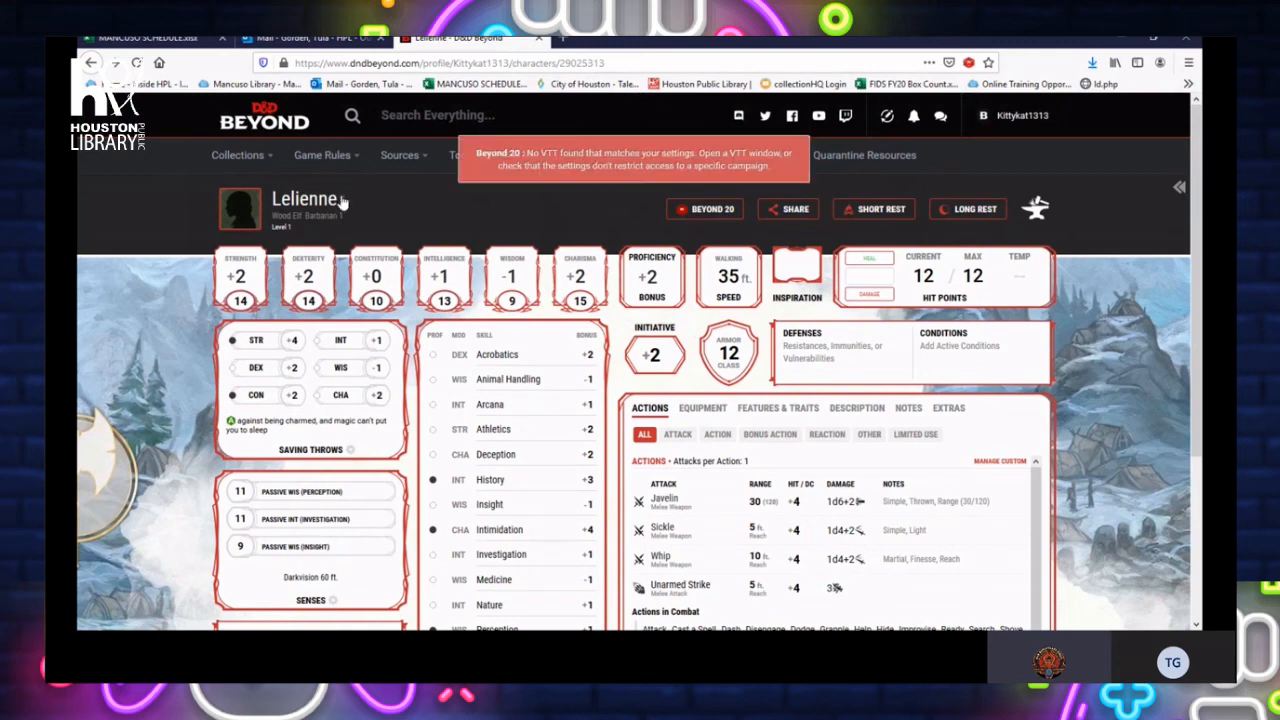
# Give Lelienne a Wood Elf portrait as her avatar via Change Portrait
pyautogui.click(342, 198)
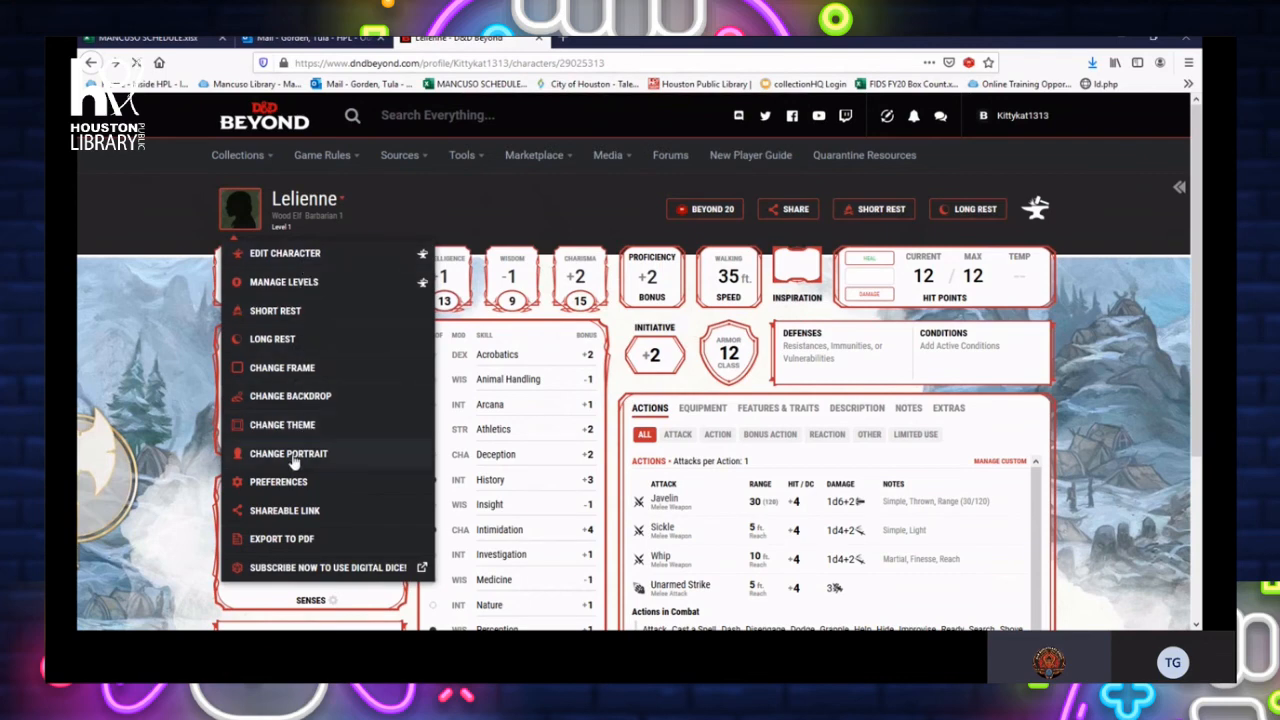
pyautogui.click(288, 452)
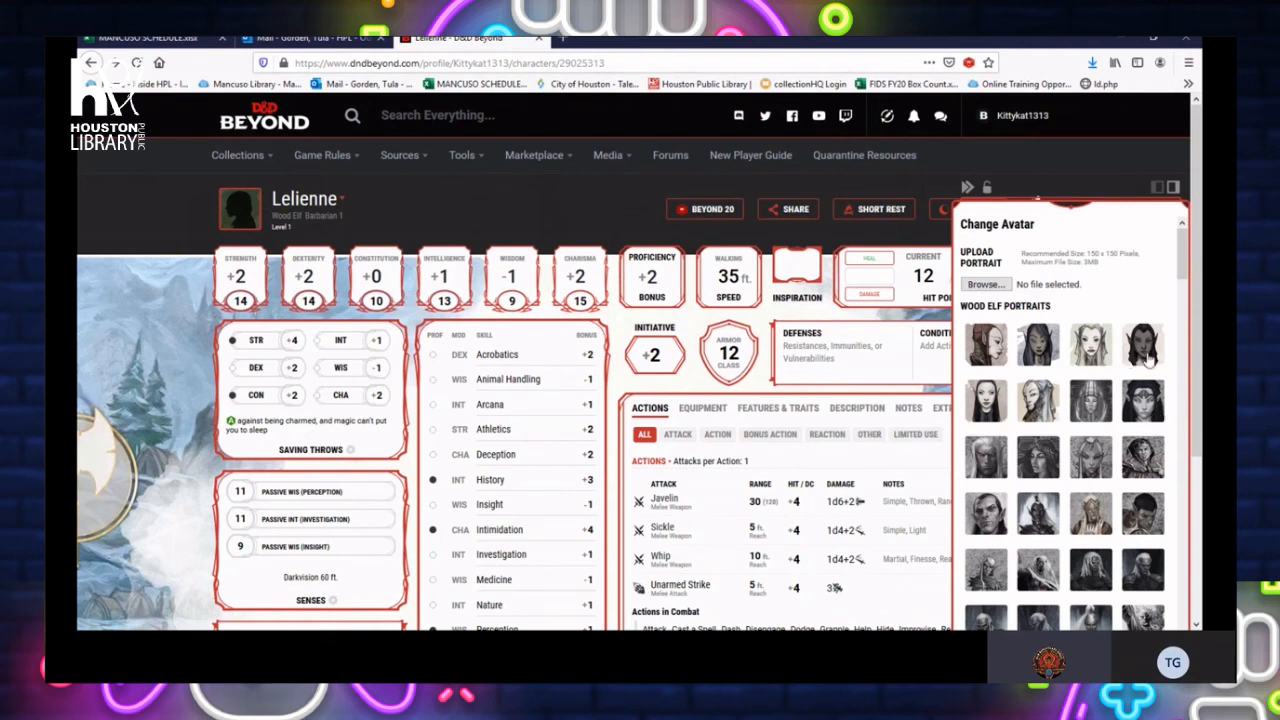
pyautogui.moveTo(984, 400)
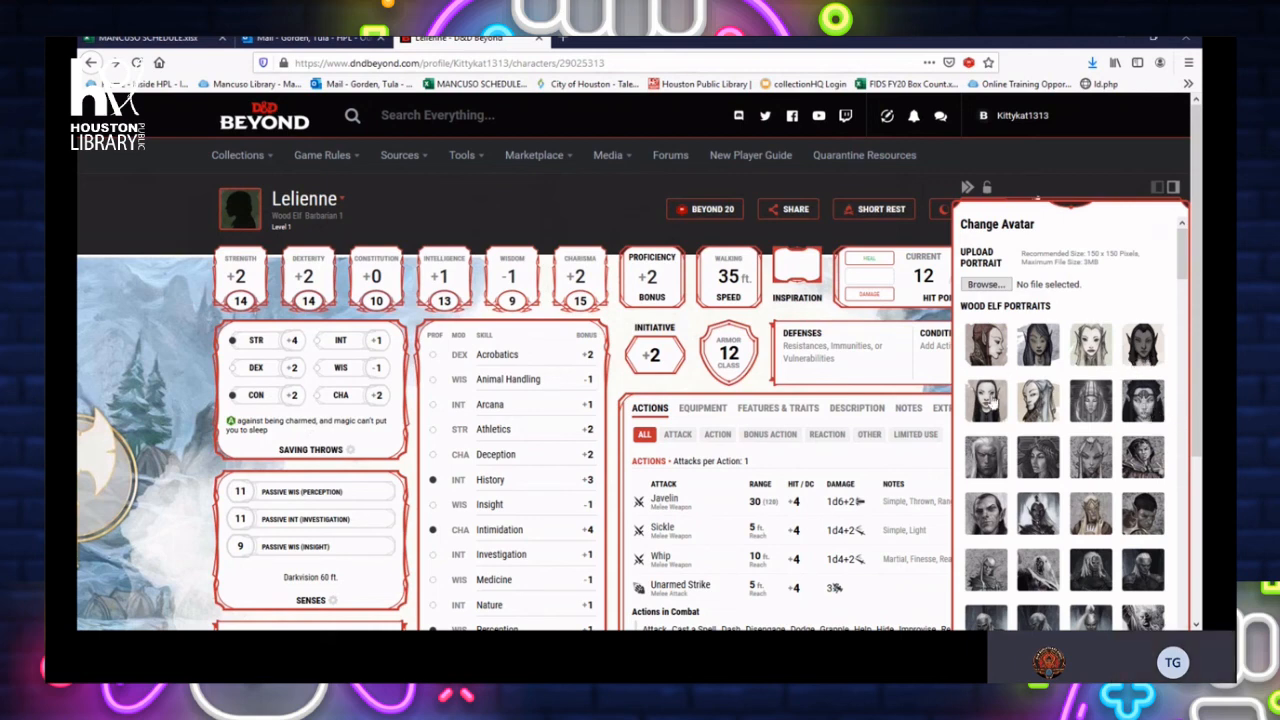
pyautogui.click(1038, 344)
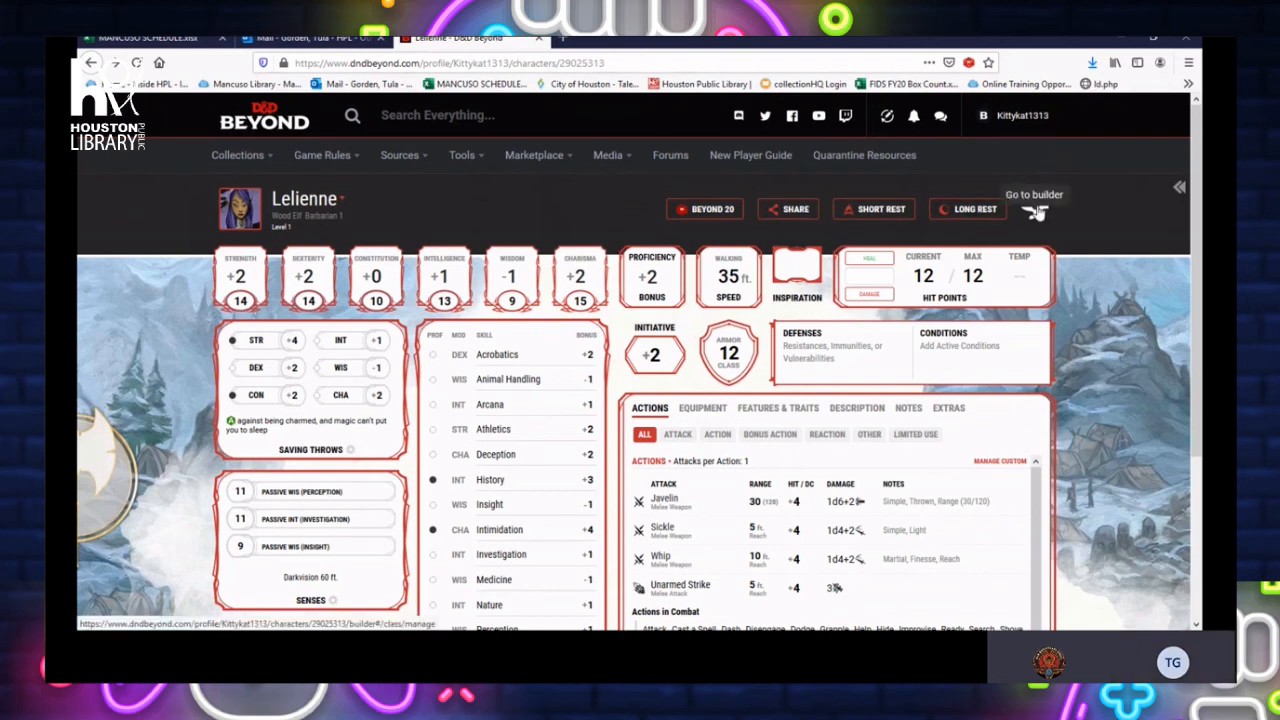
pyautogui.click(1036, 210)
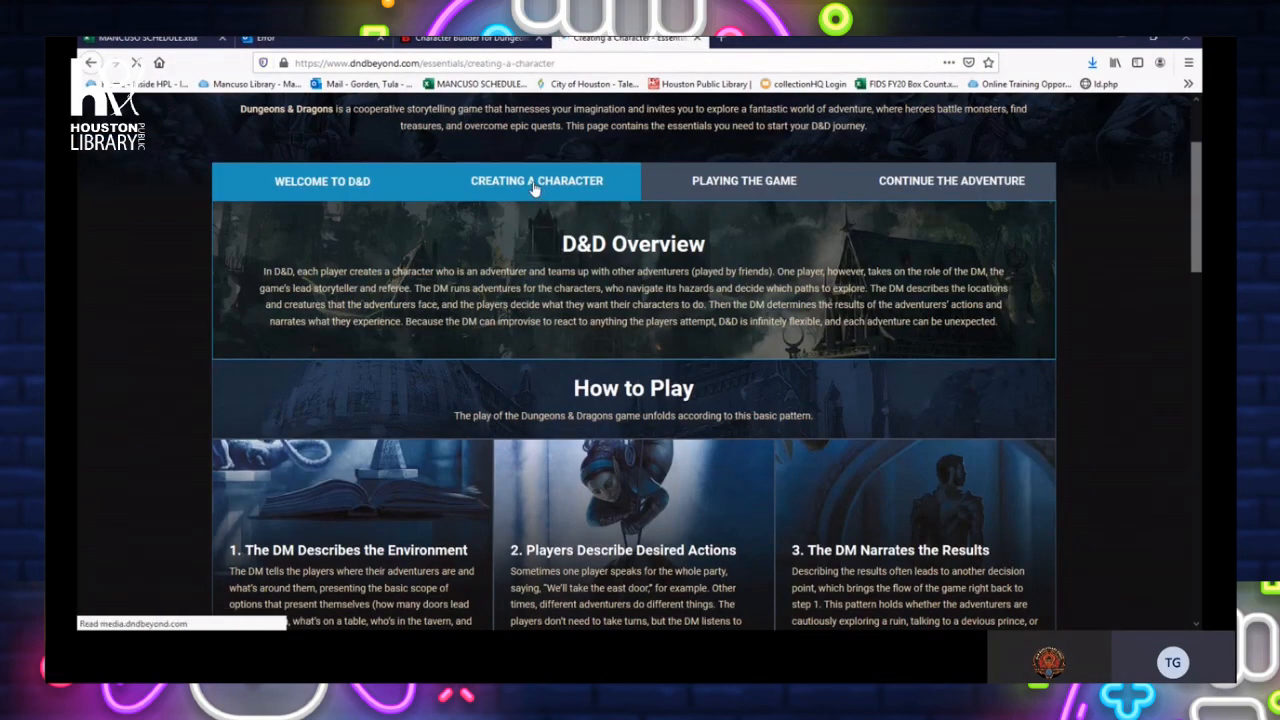
pyautogui.scroll(-3)
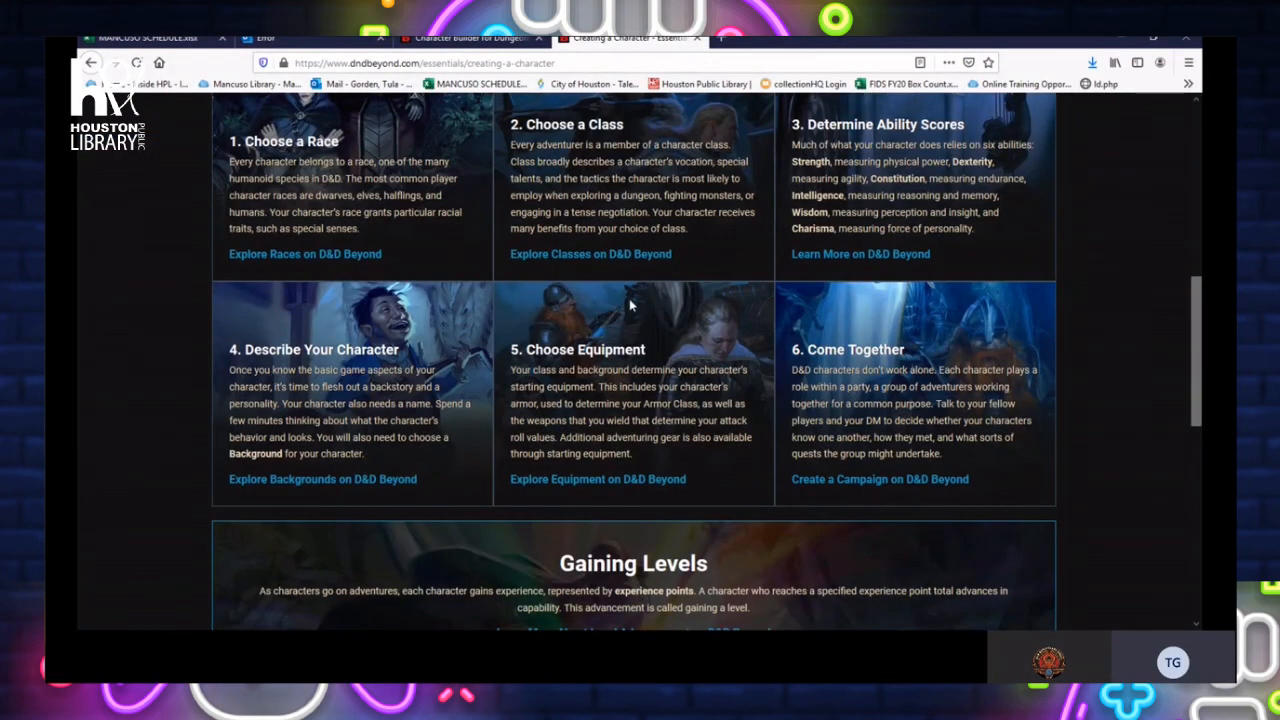
pyautogui.scroll(-3)
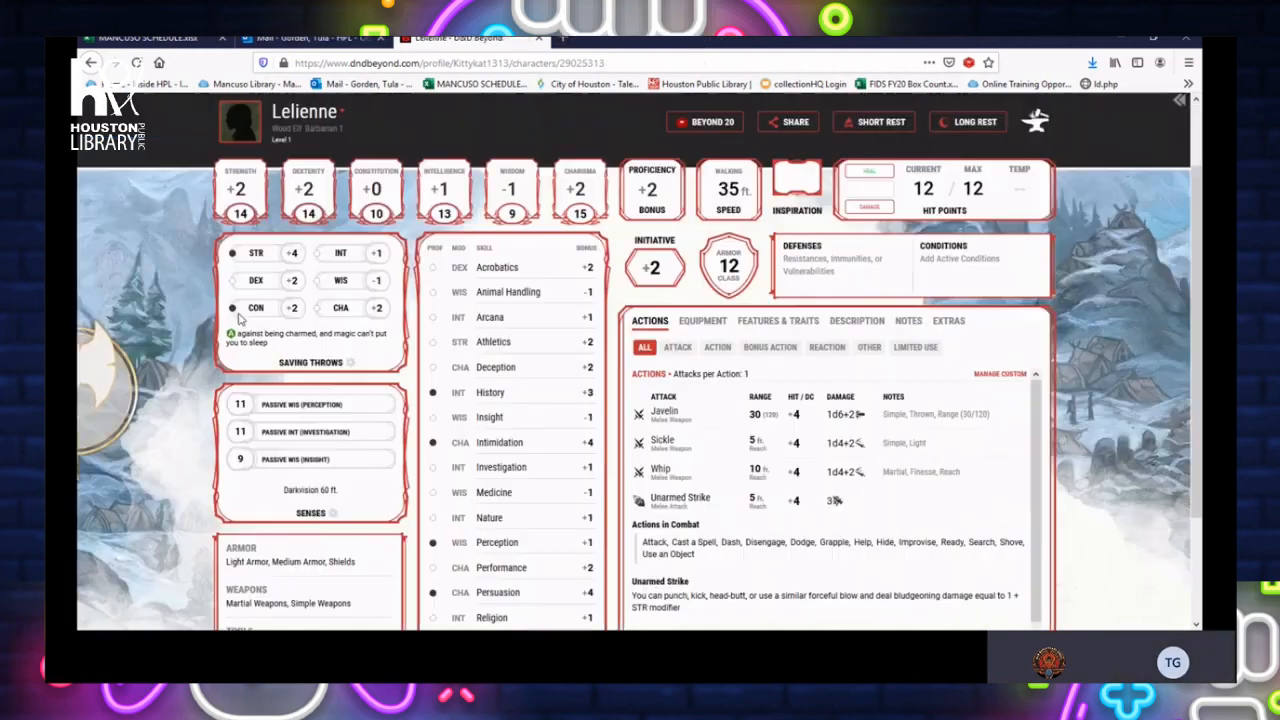
pyautogui.moveTo(232, 252)
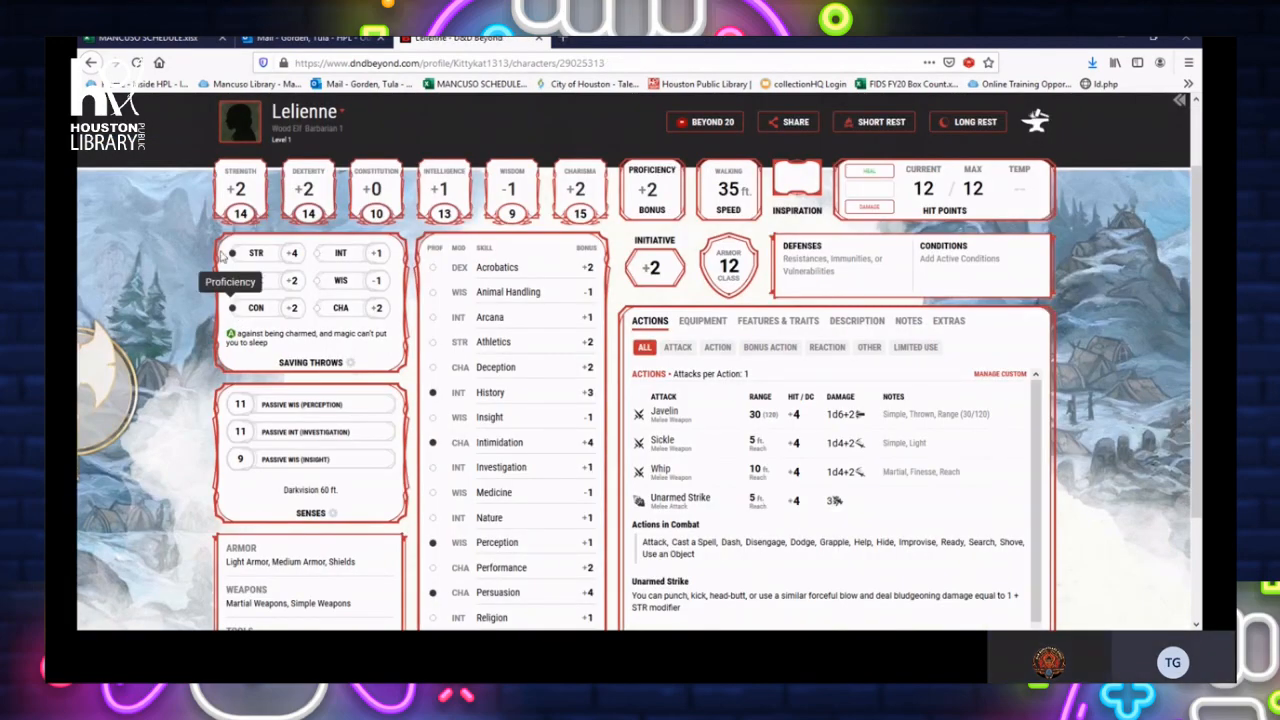
# Return to Lelienne's Character Builder at the Barbarian class step
pyautogui.click(444, 190)
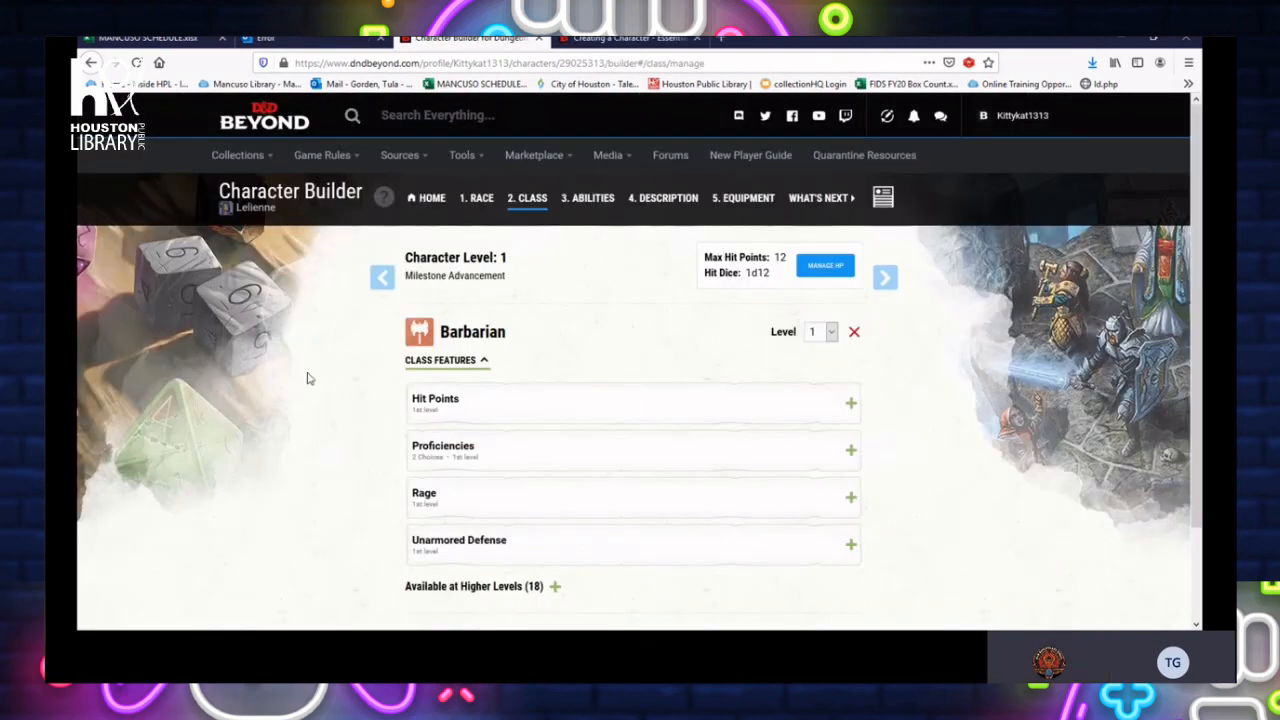
pyautogui.moveTo(312, 376)
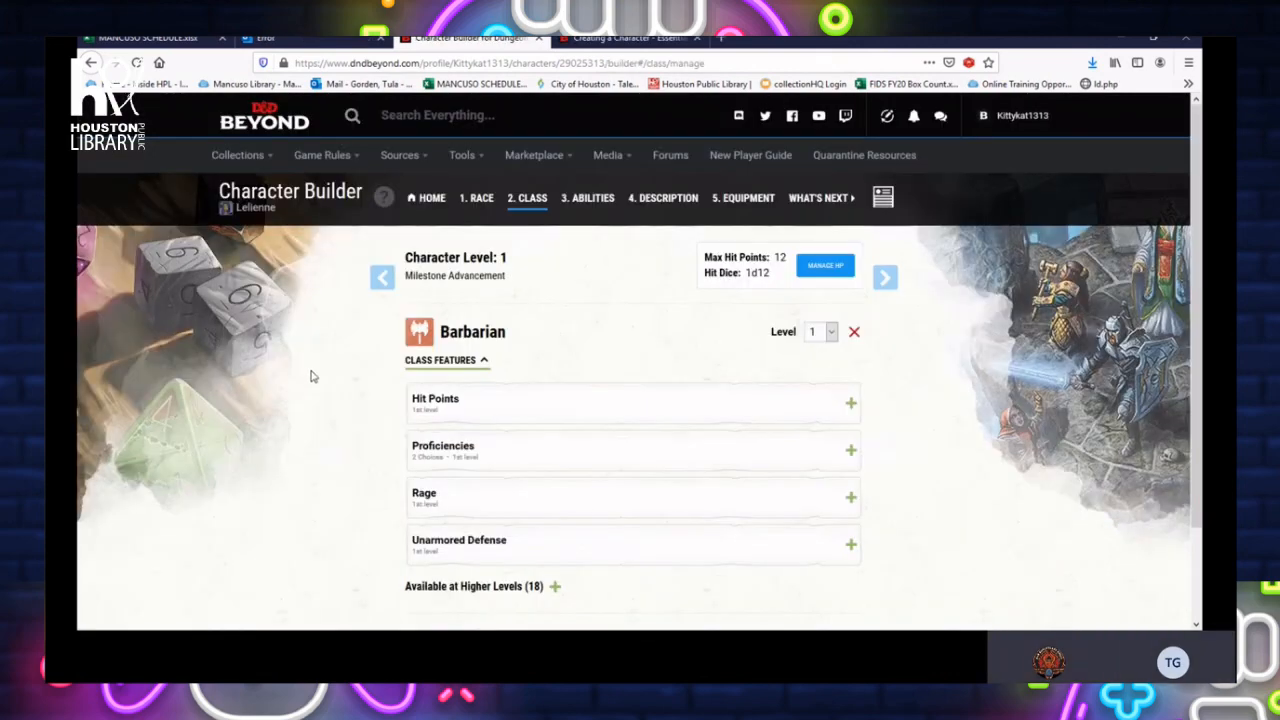